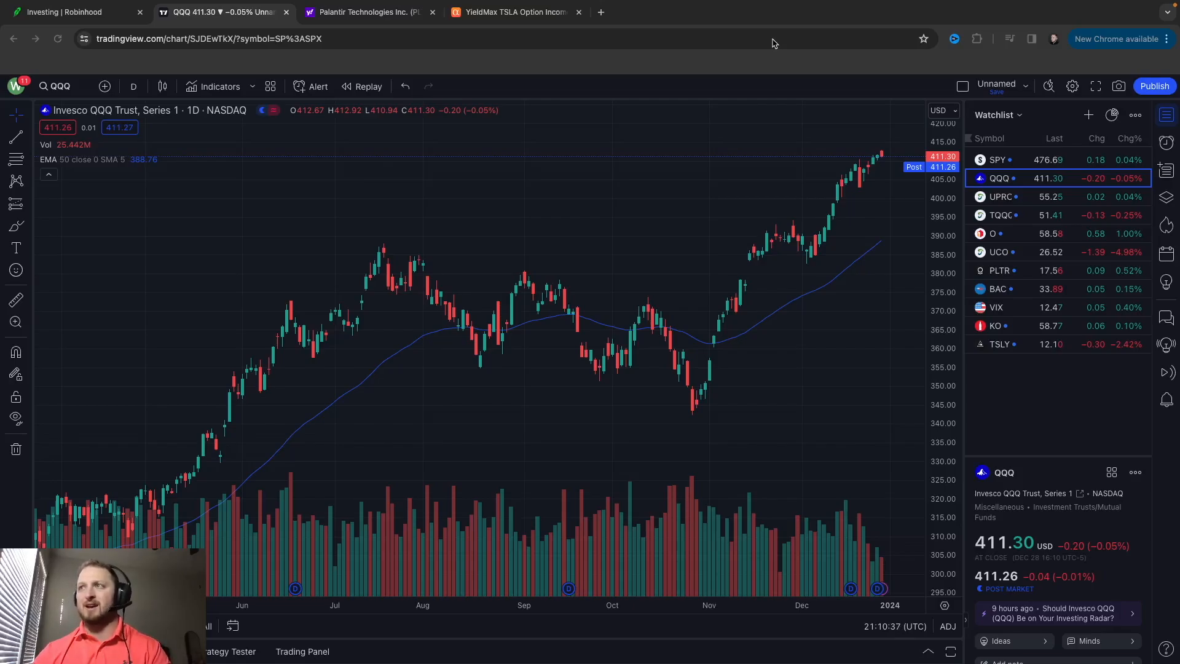
View the SPY daily chart in TradingView, then switch the chart back to QQQ
left_click(997, 159)
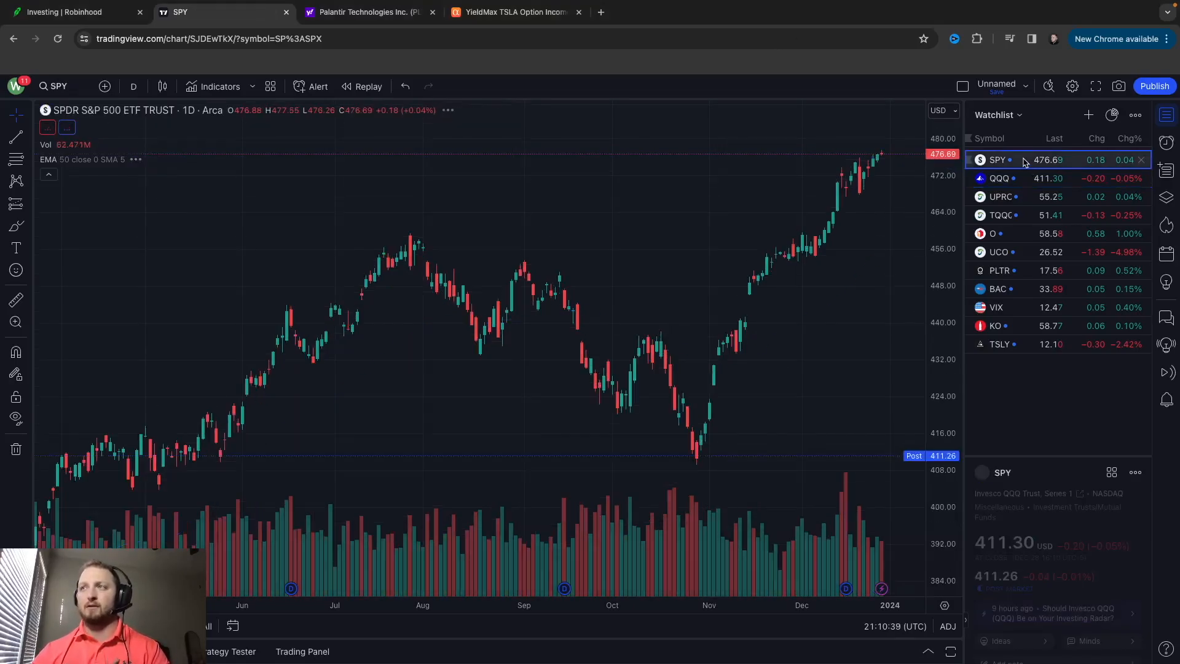
left_click(996, 158)
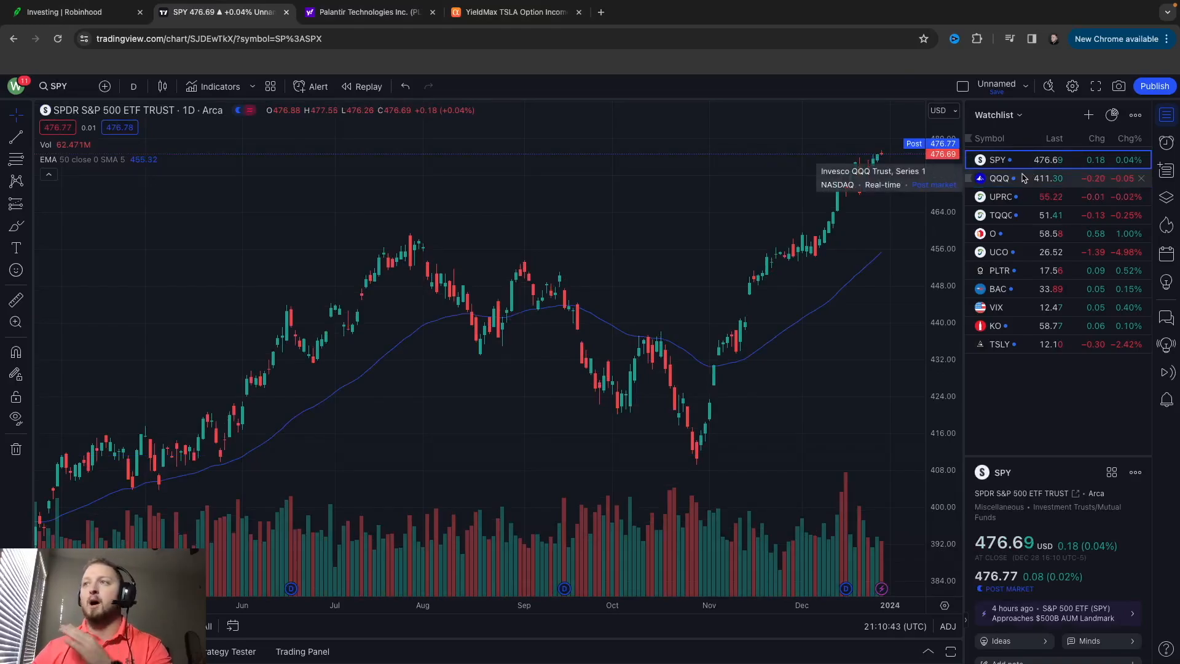
left_click(1001, 179)
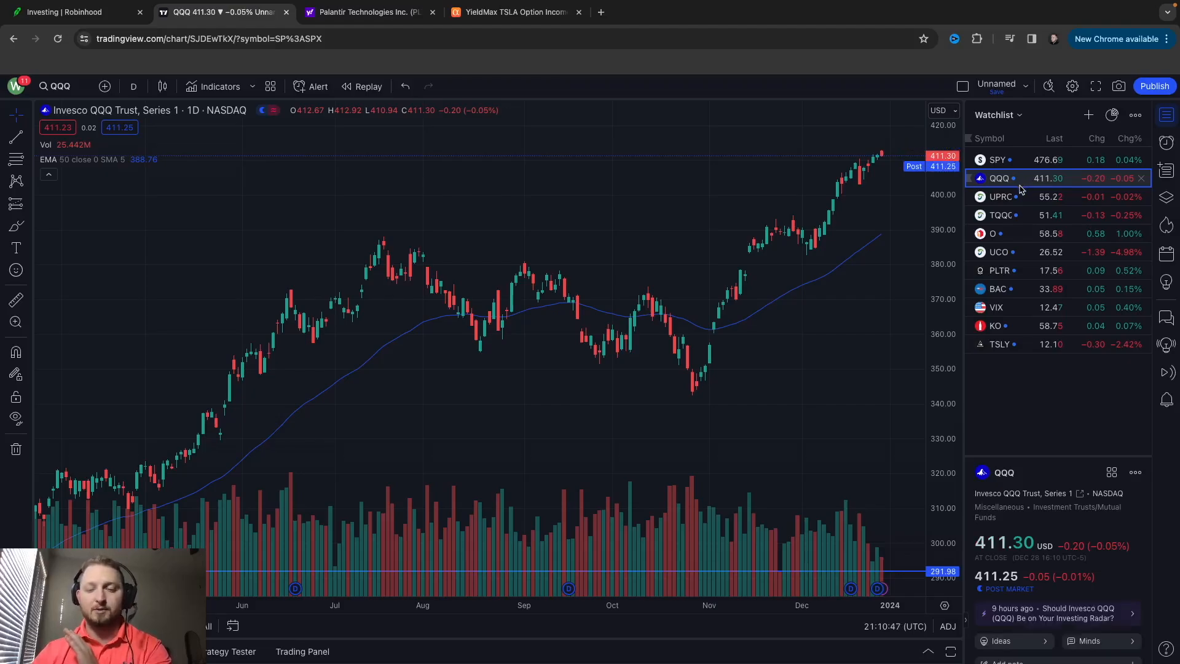
mouse_move(747, 174)
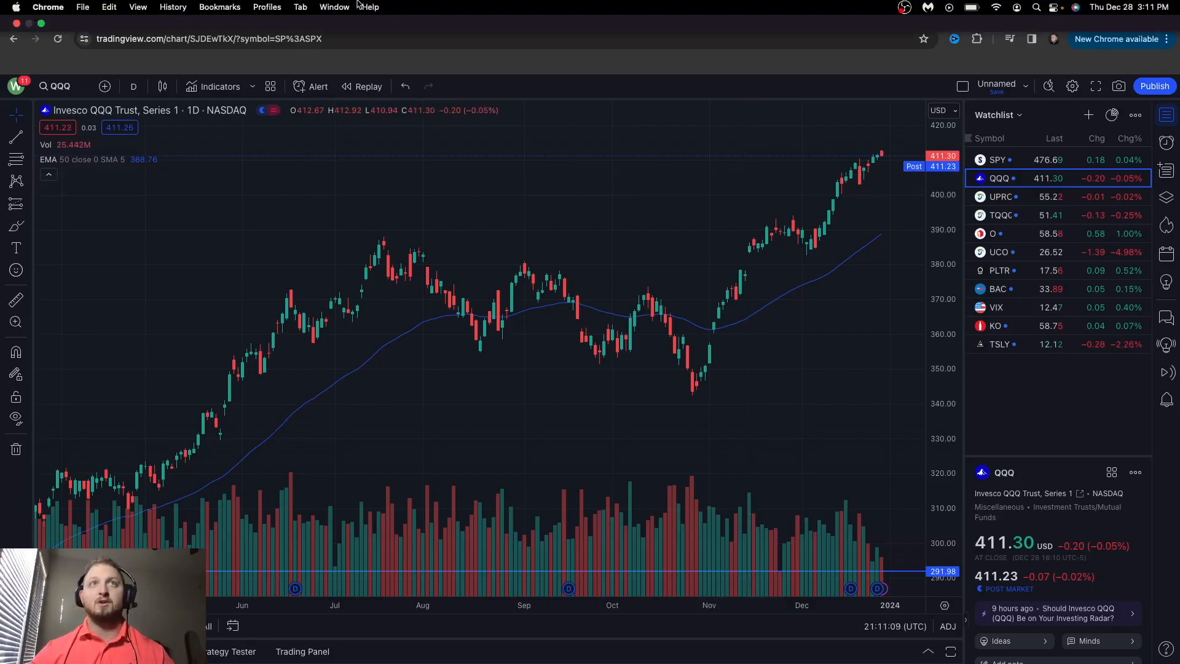
Go to Robinhood and load the Invesco QQQ stock page from the watchlist, checking TradingView briefly
left_click(67, 12)
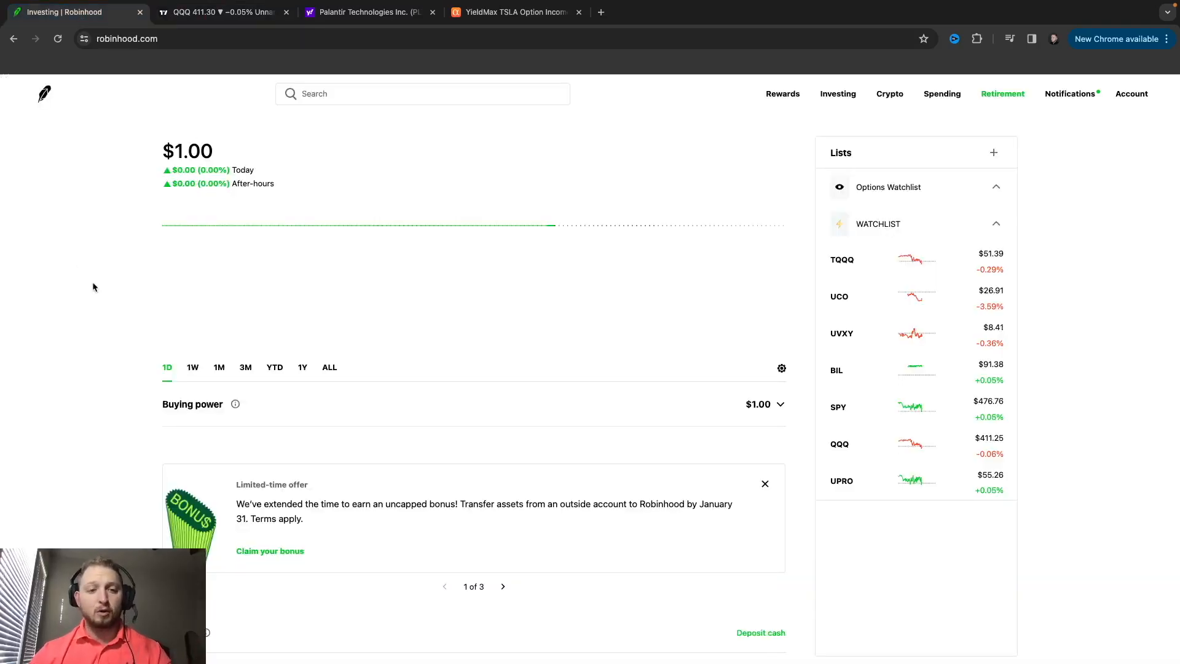
mouse_move(923, 358)
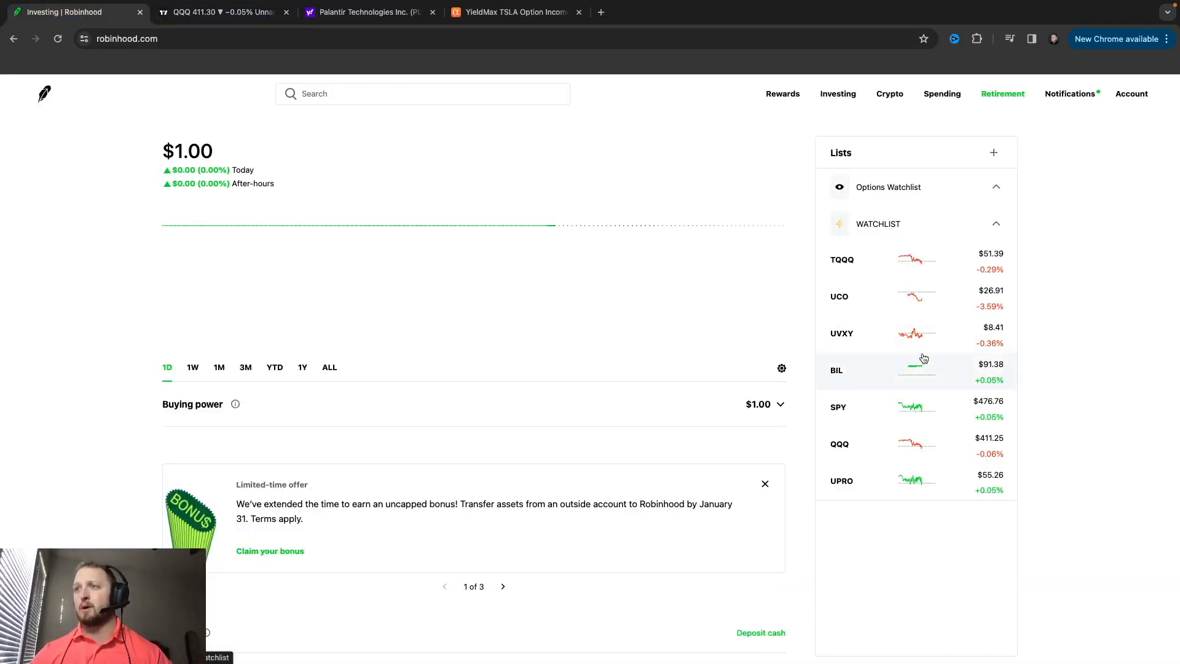
mouse_move(879, 449)
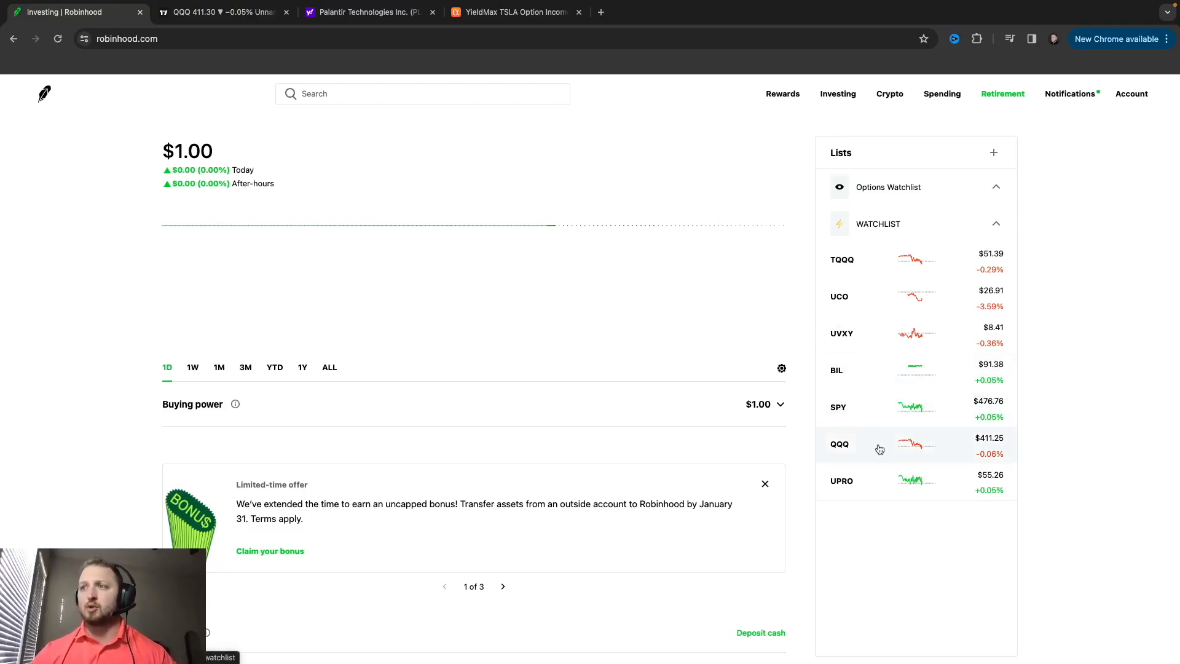
left_click(838, 443)
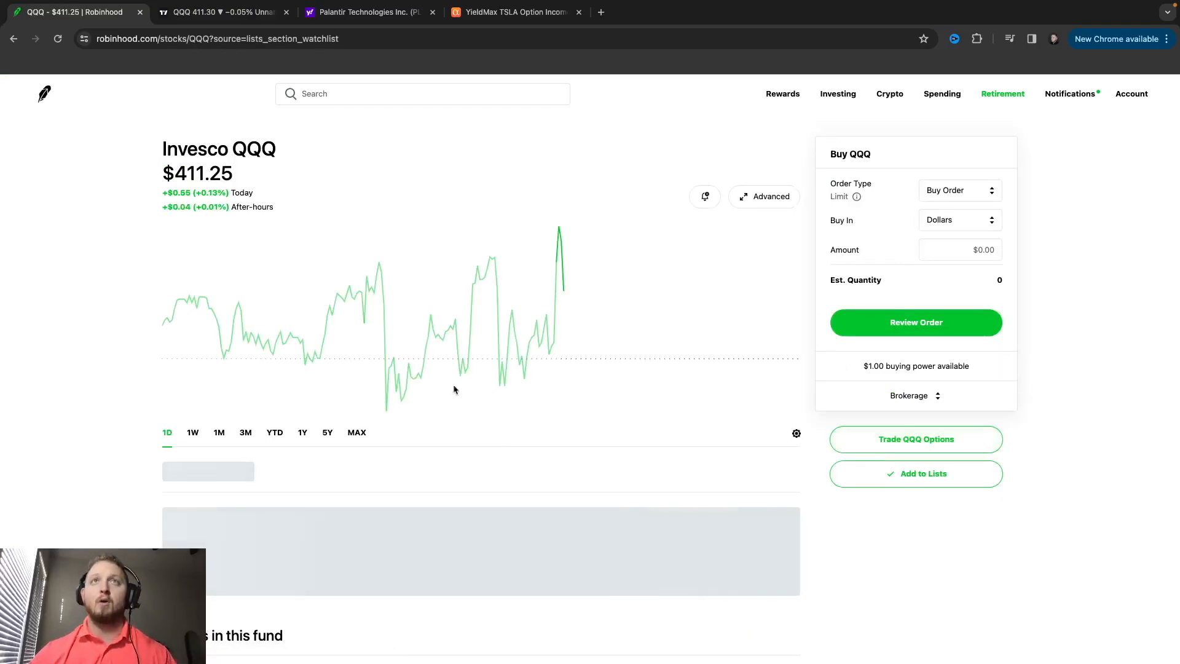
left_click(218, 12)
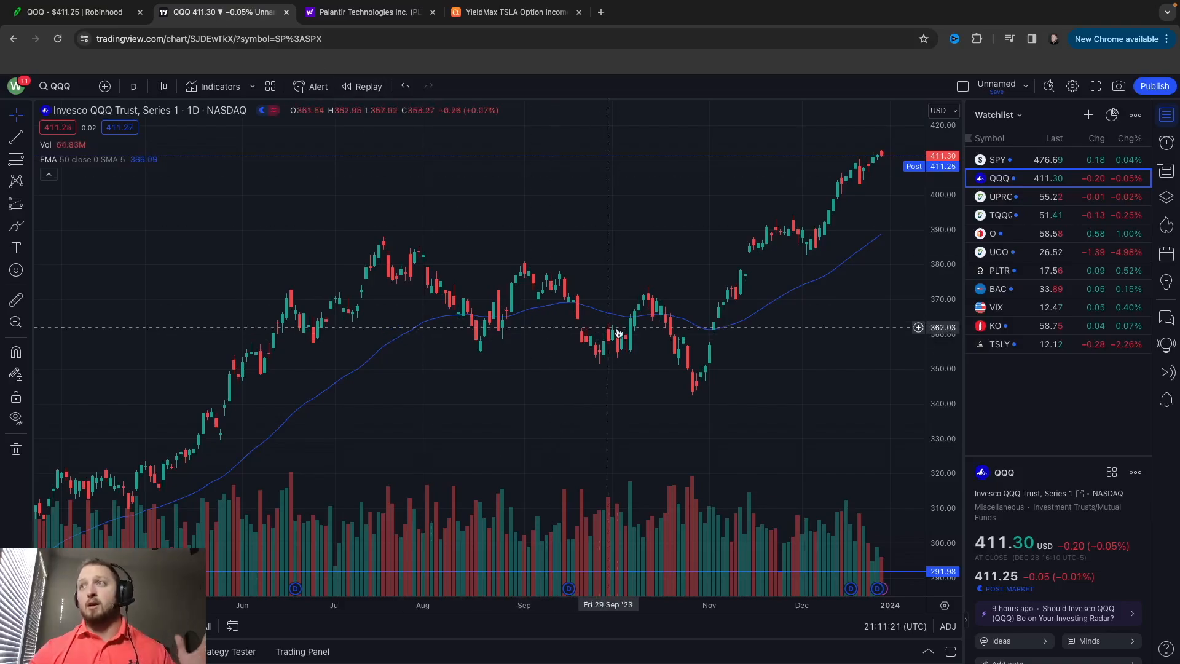
mouse_move(625, 331)
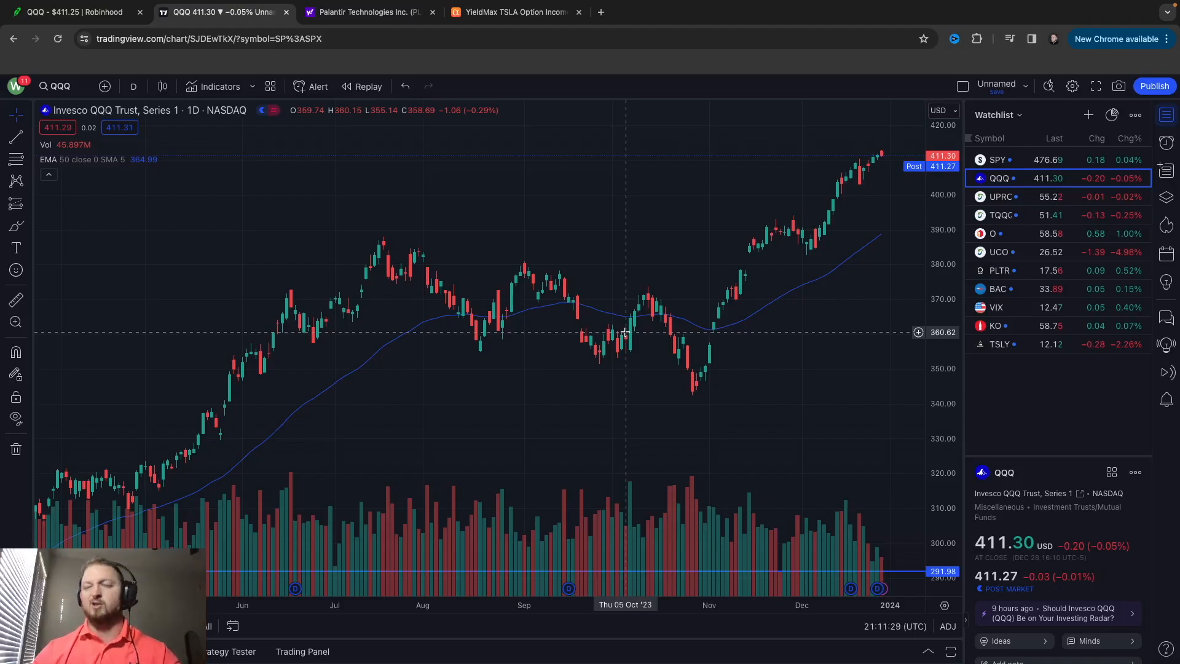
left_click(71, 13)
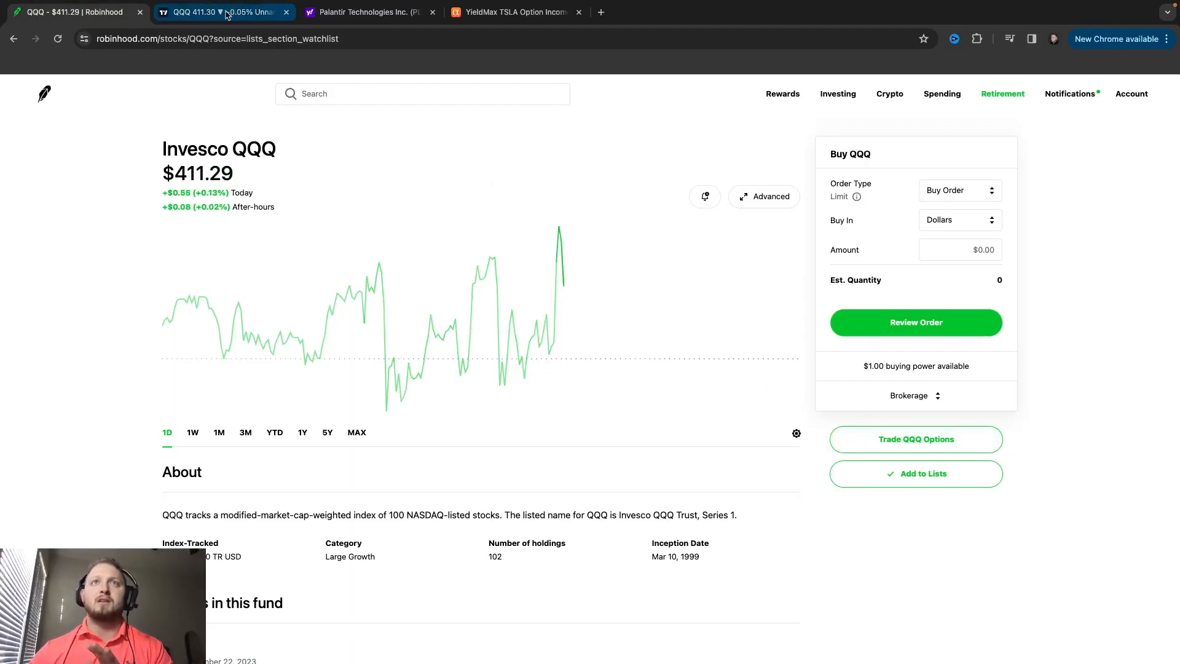
Show the QQQ options chain and choose the February 2, 2024 (36d) expiration
left_click(915, 438)
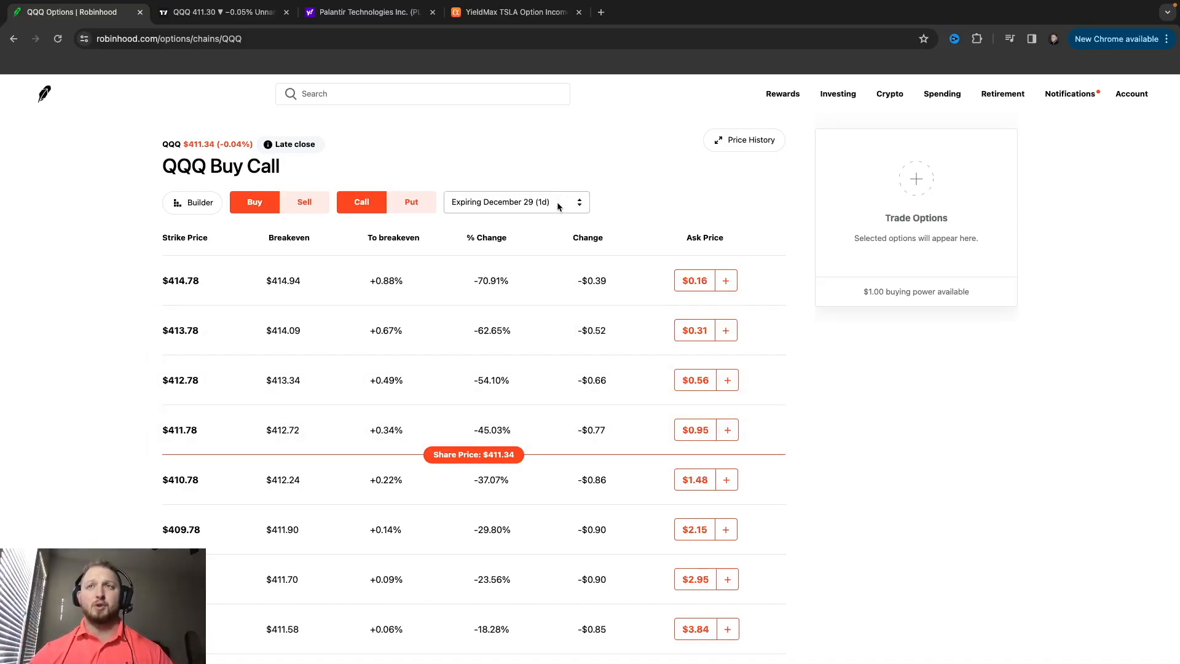
left_click(515, 202)
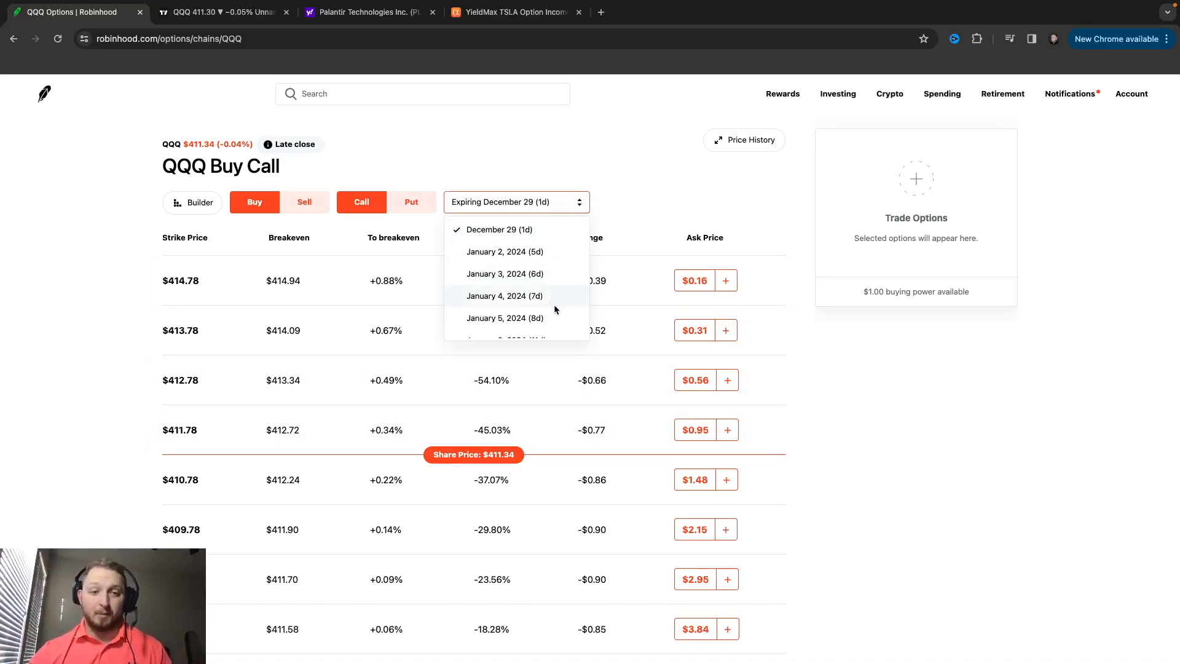
scroll("down", 3)
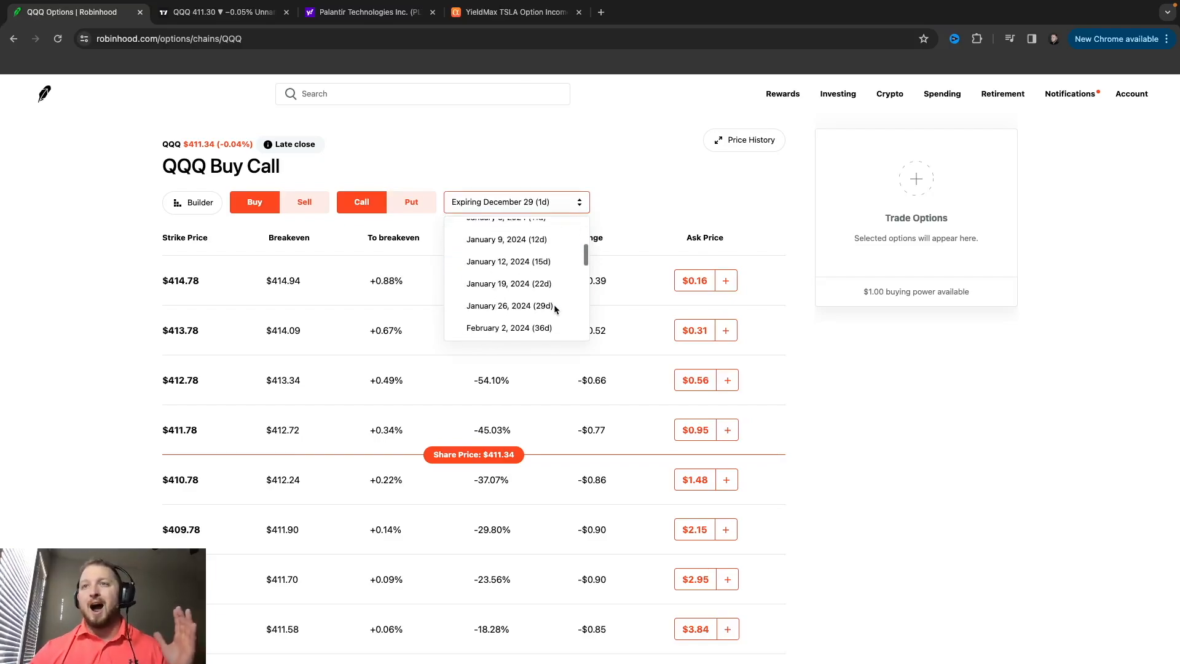
scroll("down", 3)
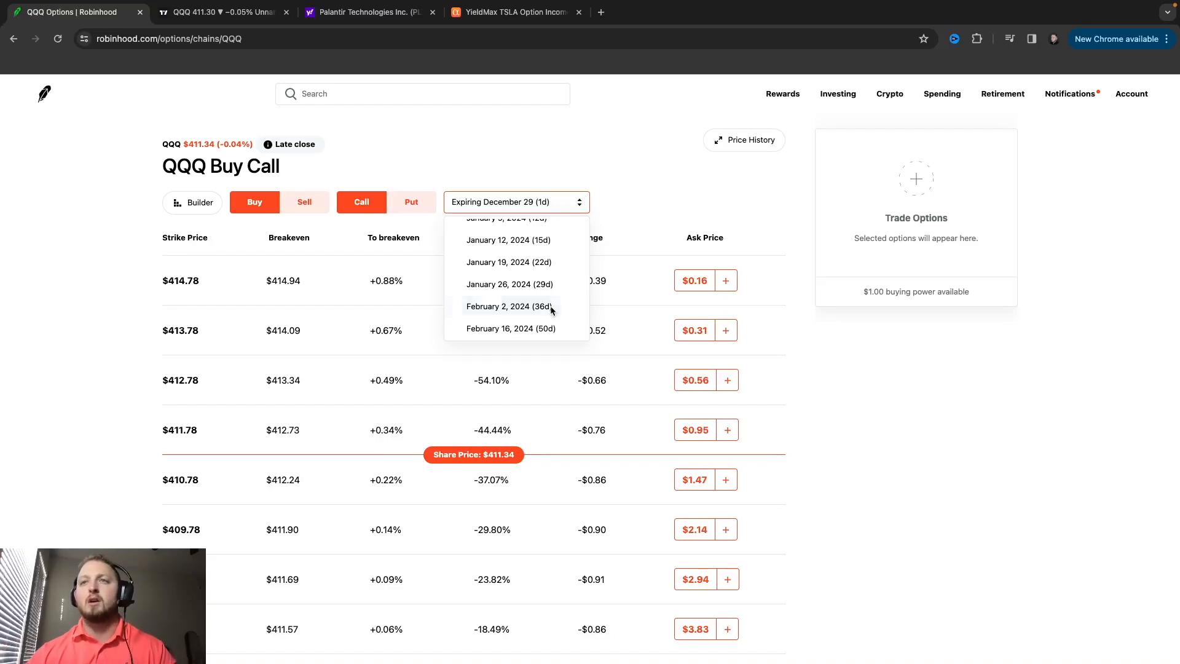
left_click(507, 306)
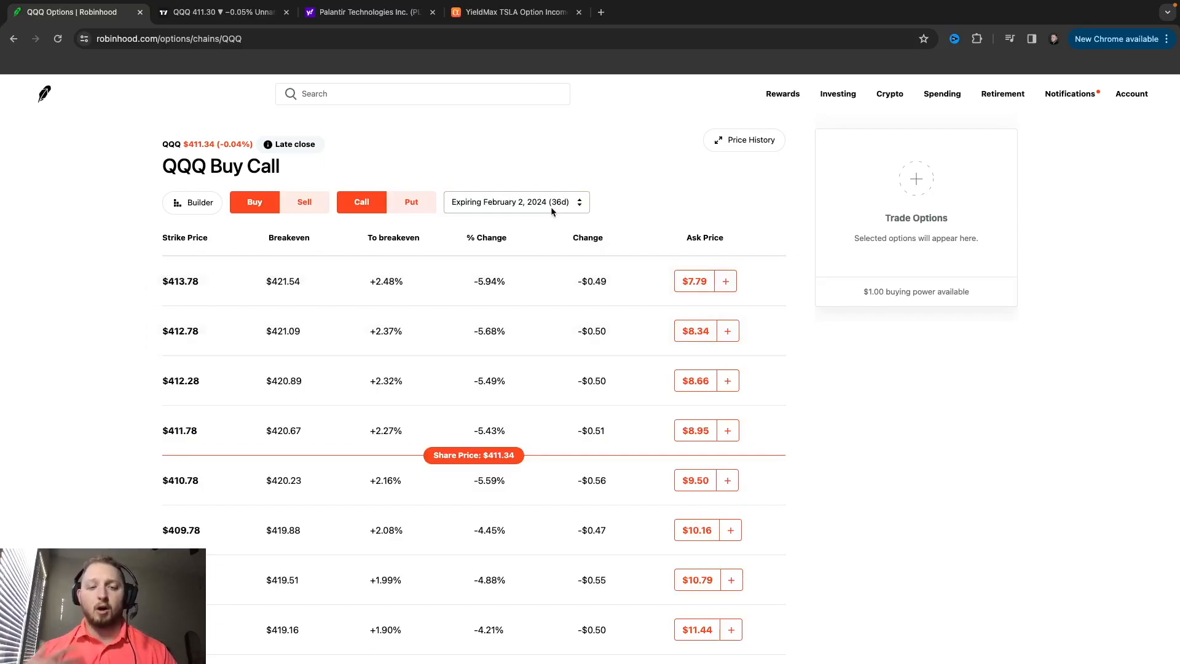
mouse_move(831, 487)
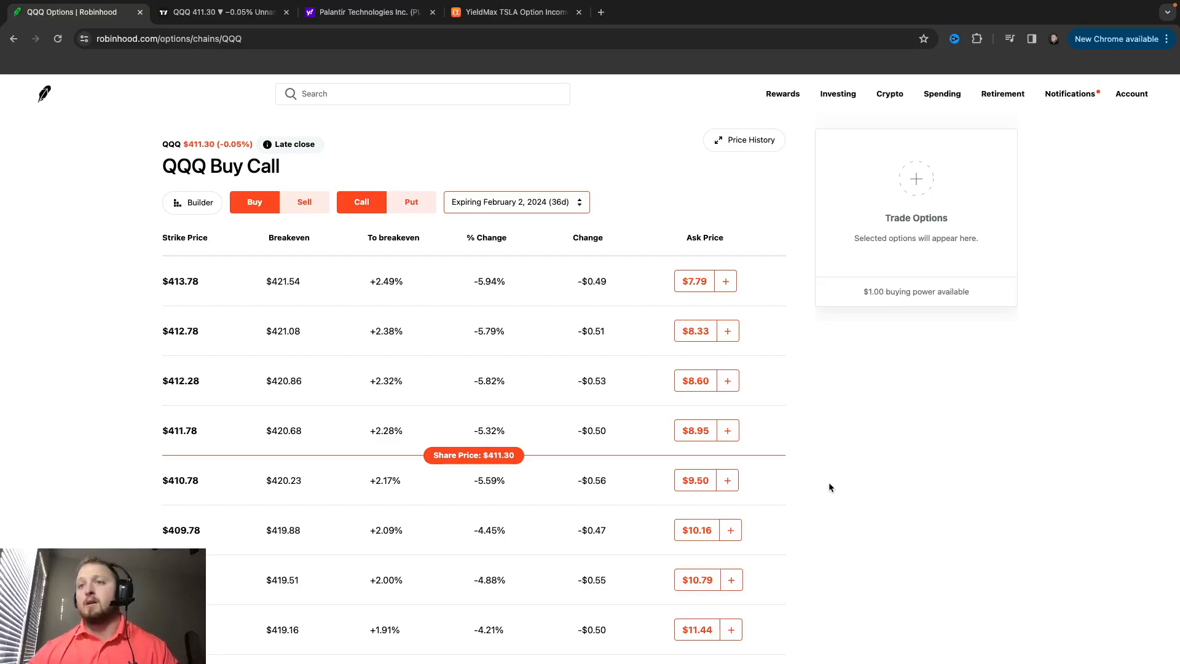
scroll("down", 3)
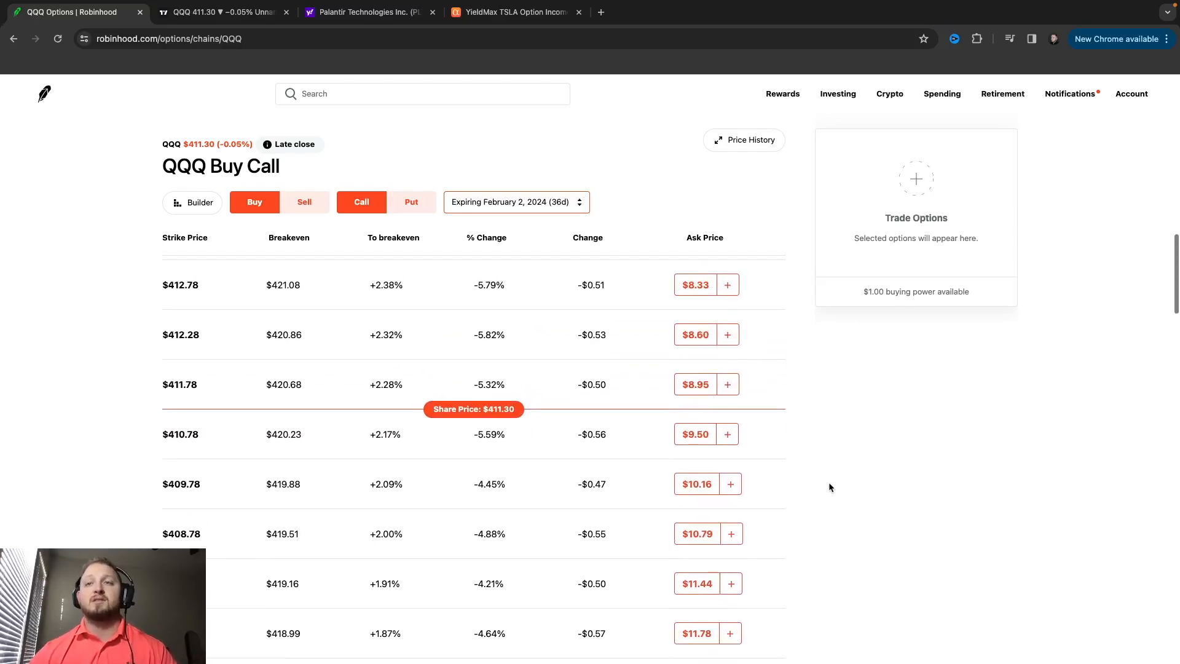
left_click(218, 13)
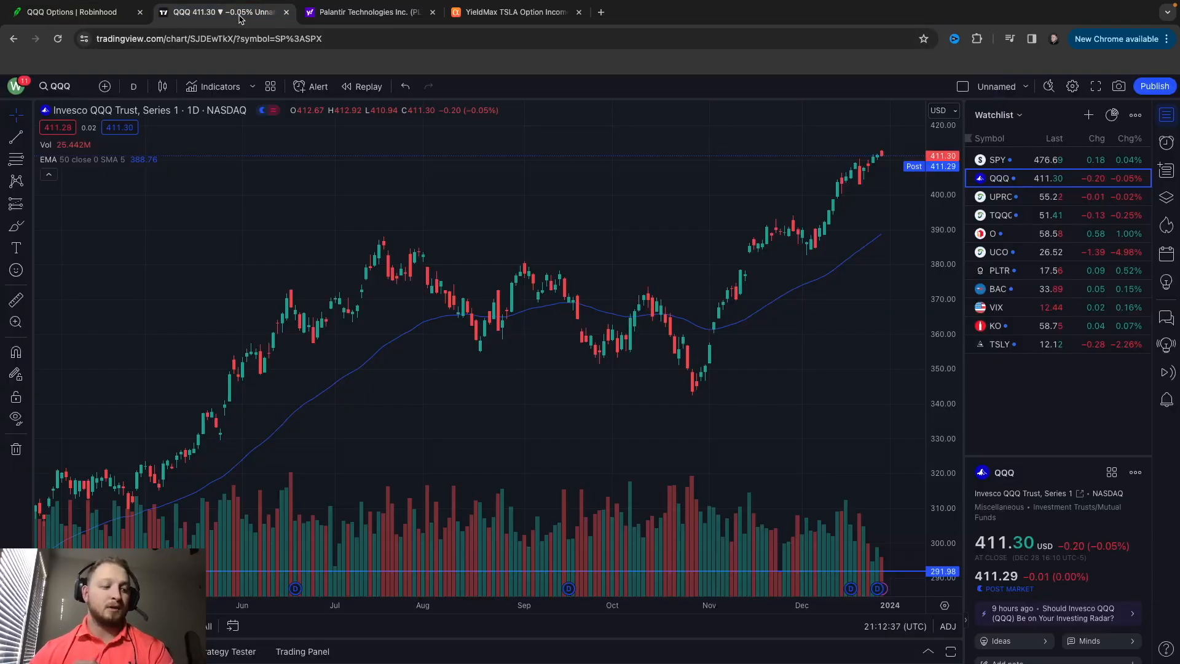
mouse_move(811, 272)
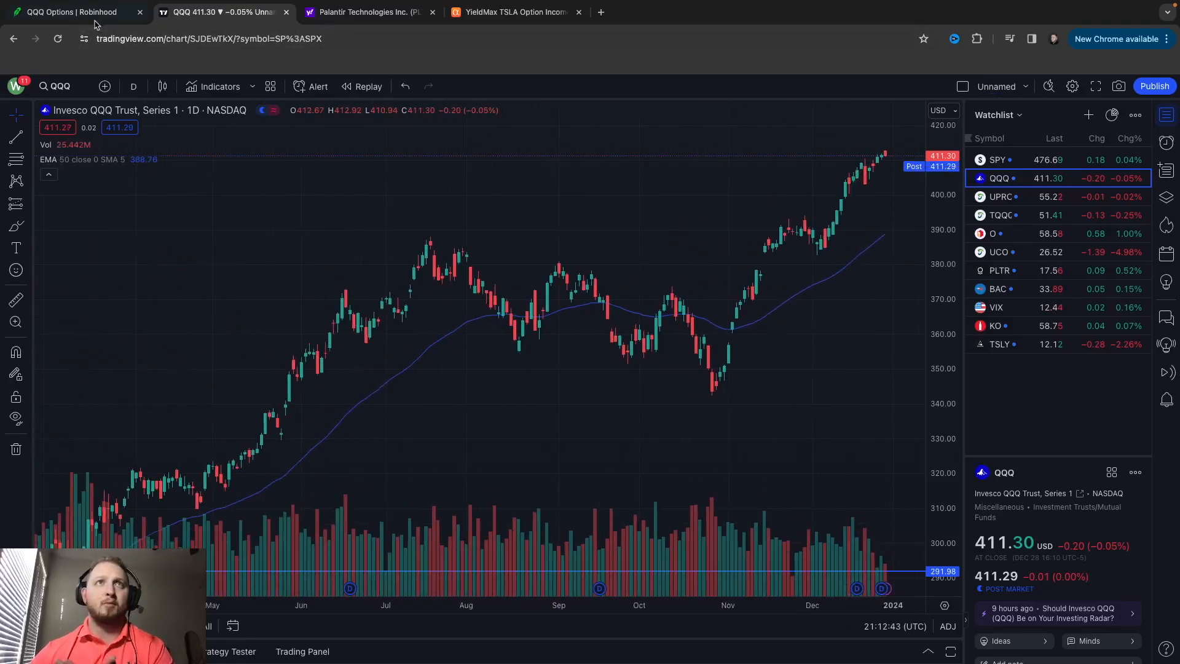
left_click(68, 11)
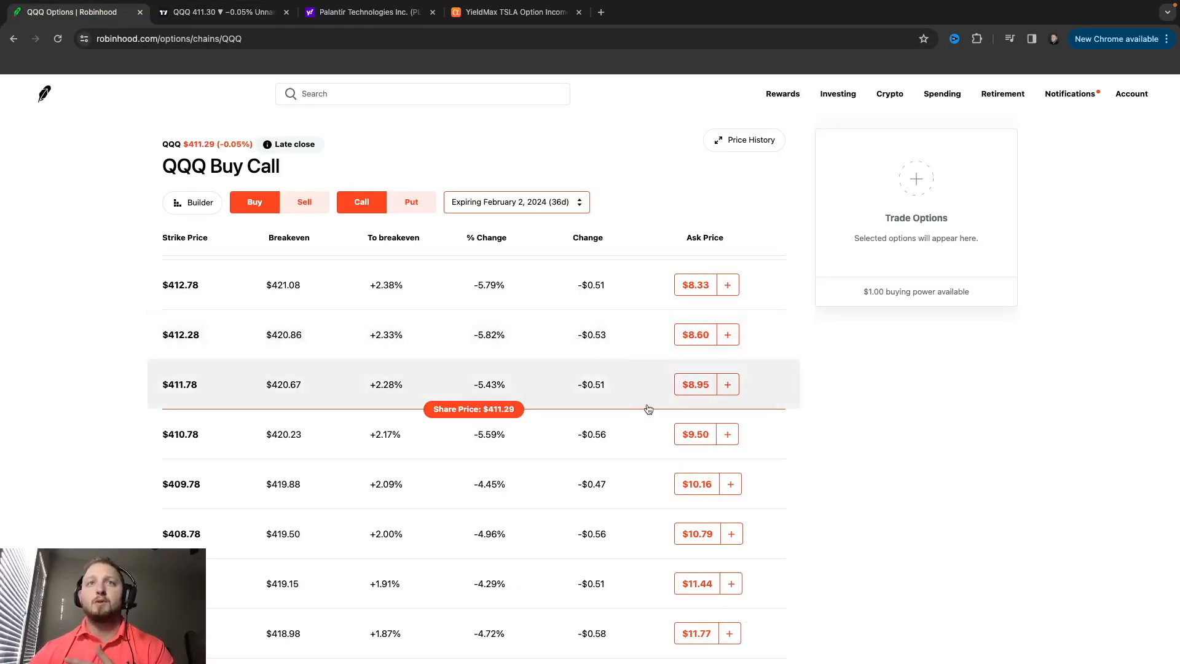
mouse_move(301, 219)
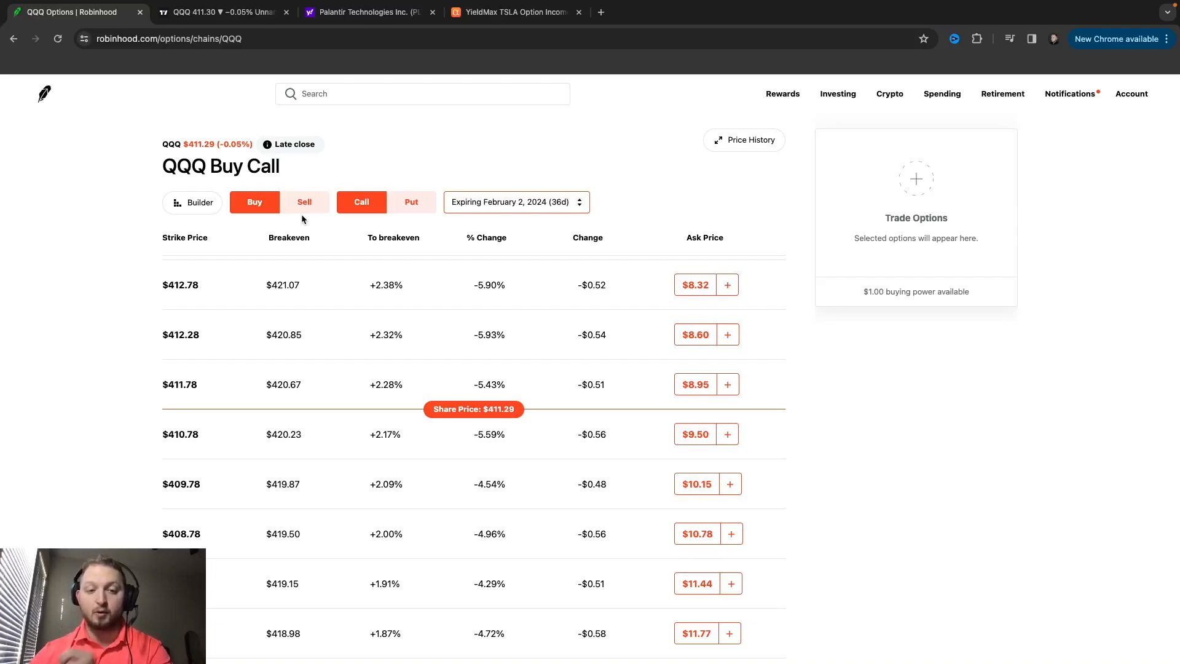
Switch the chain to Sell Put and scroll to strikes near $396.78–$399.78
left_click(304, 202)
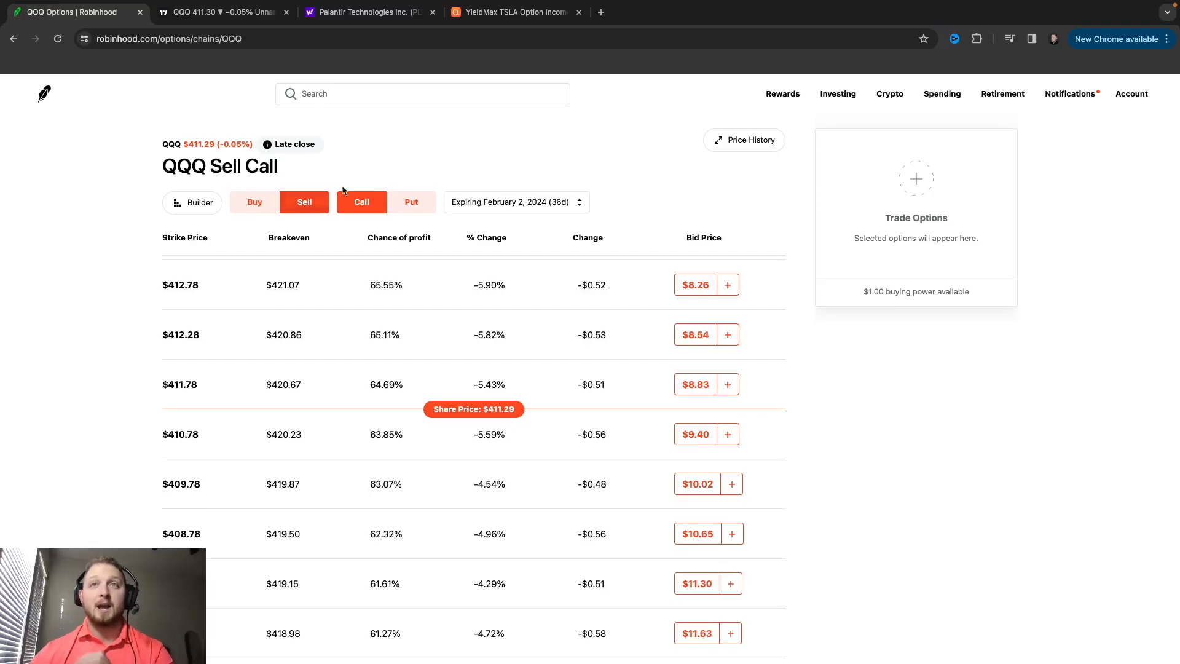
left_click(411, 202)
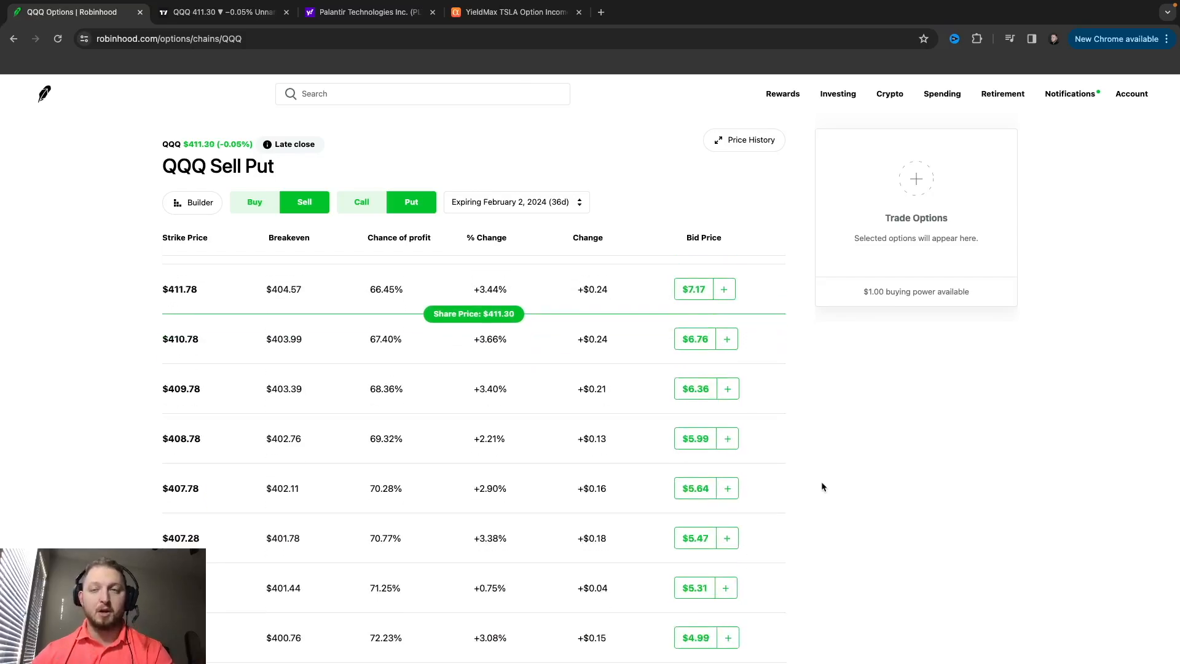
scroll("up", 3)
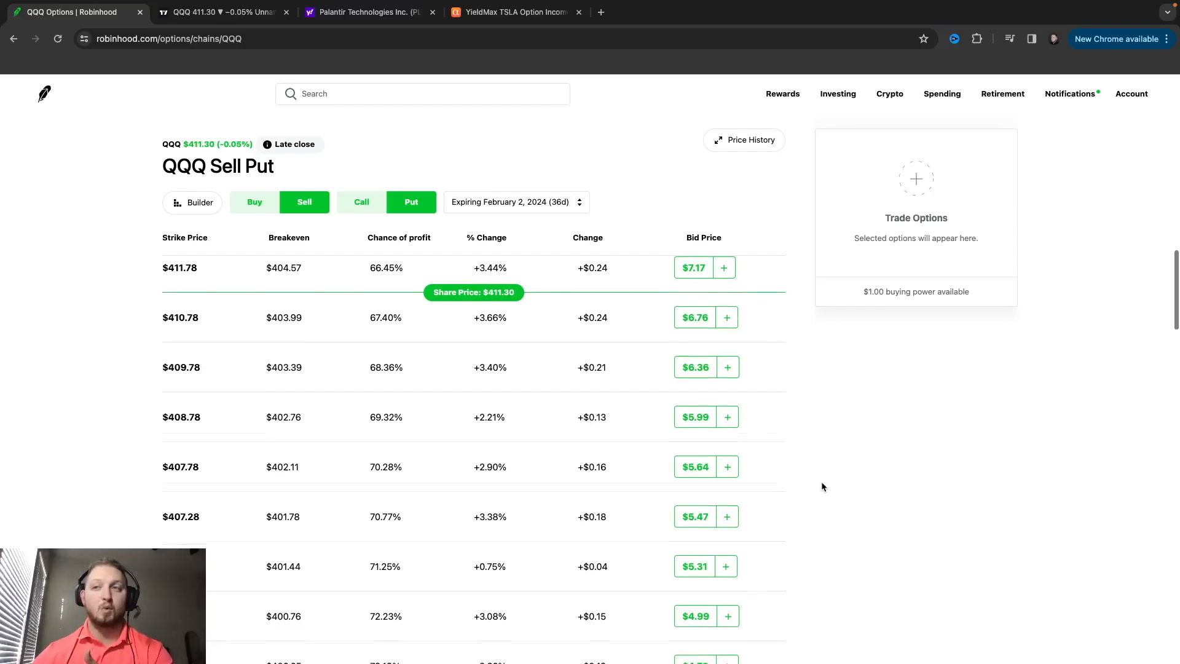
scroll("down", 3)
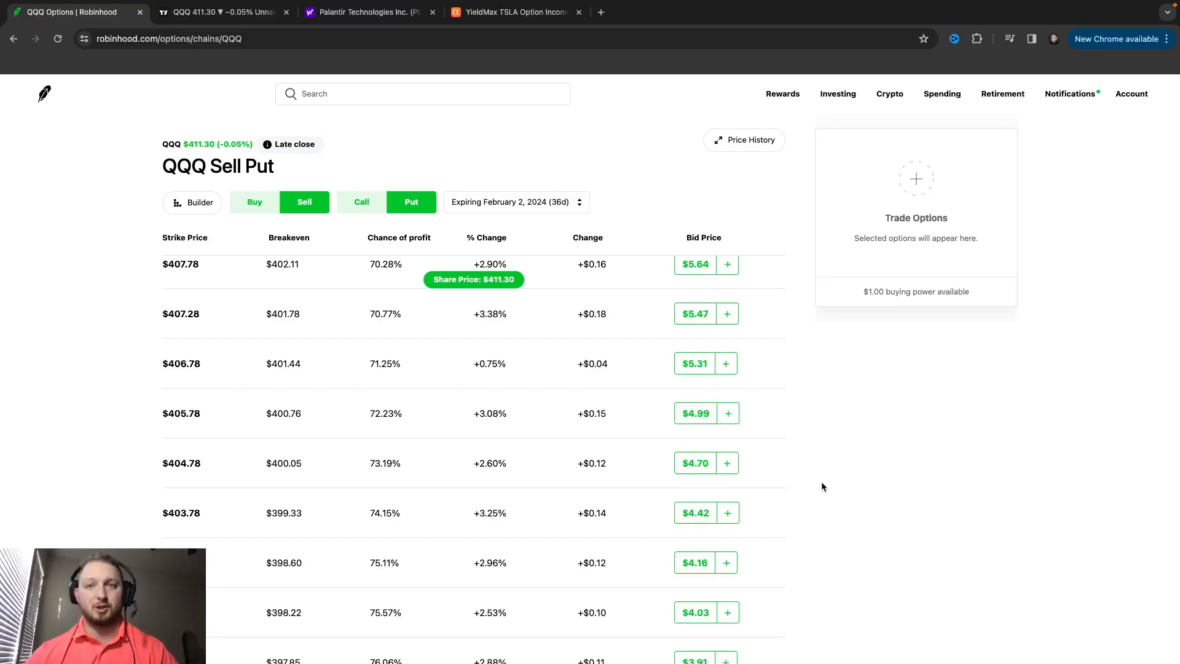
scroll("down", 3)
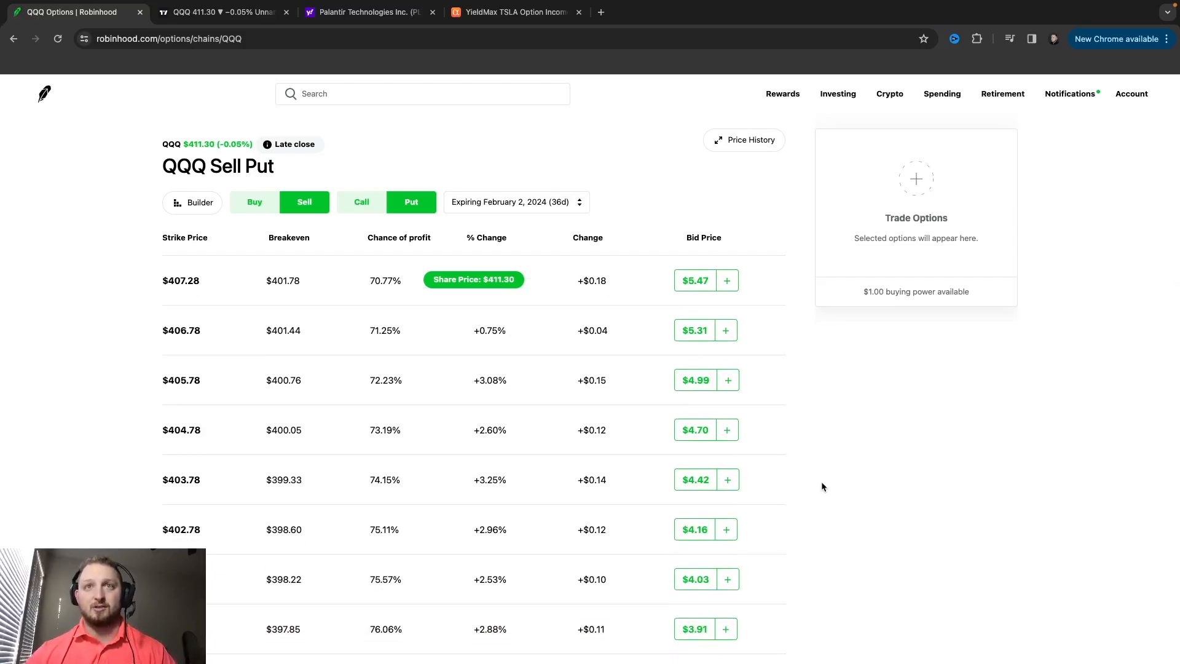
scroll("down", 3)
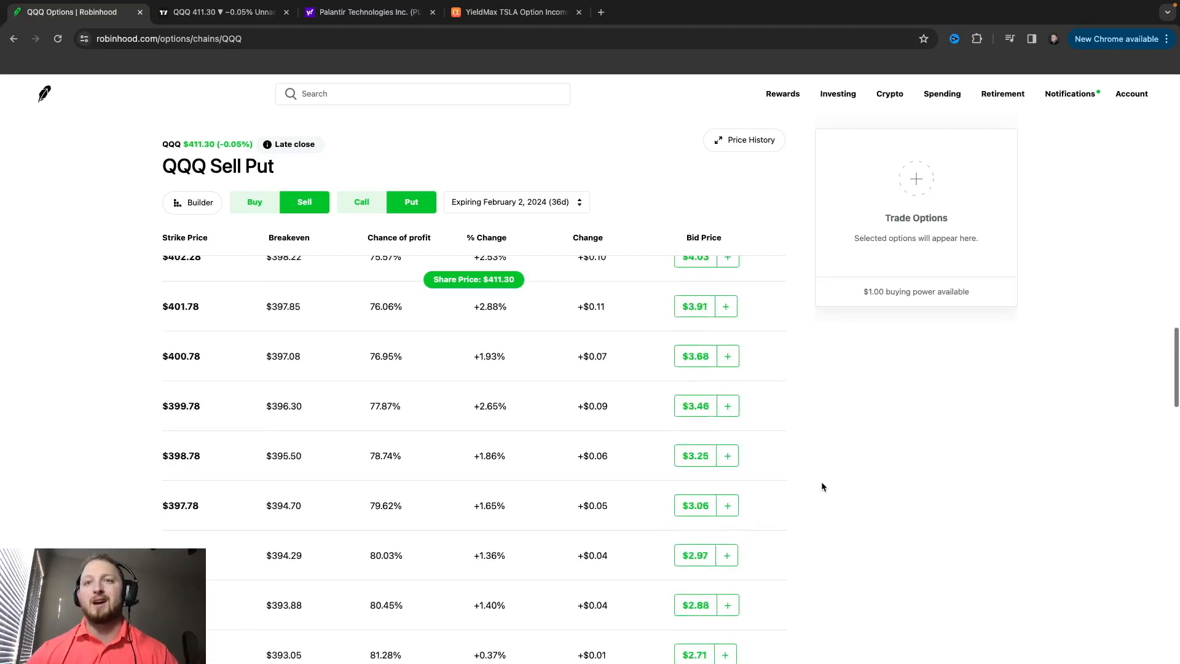
scroll("down", 3)
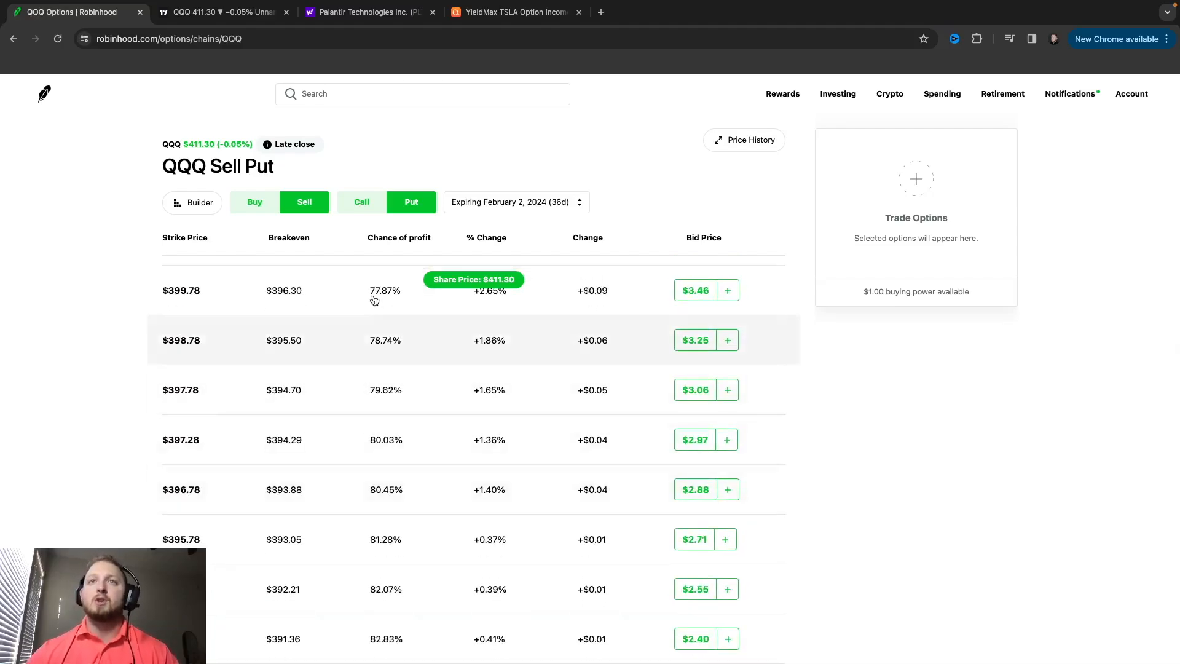
mouse_move(389, 242)
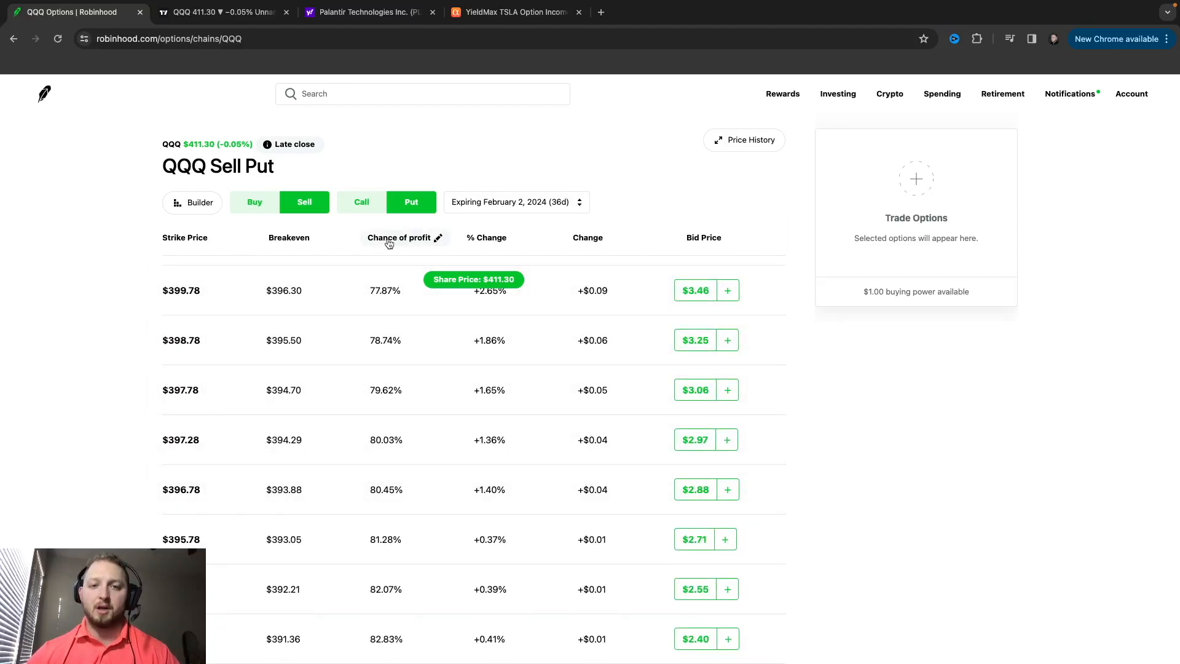
mouse_move(333, 504)
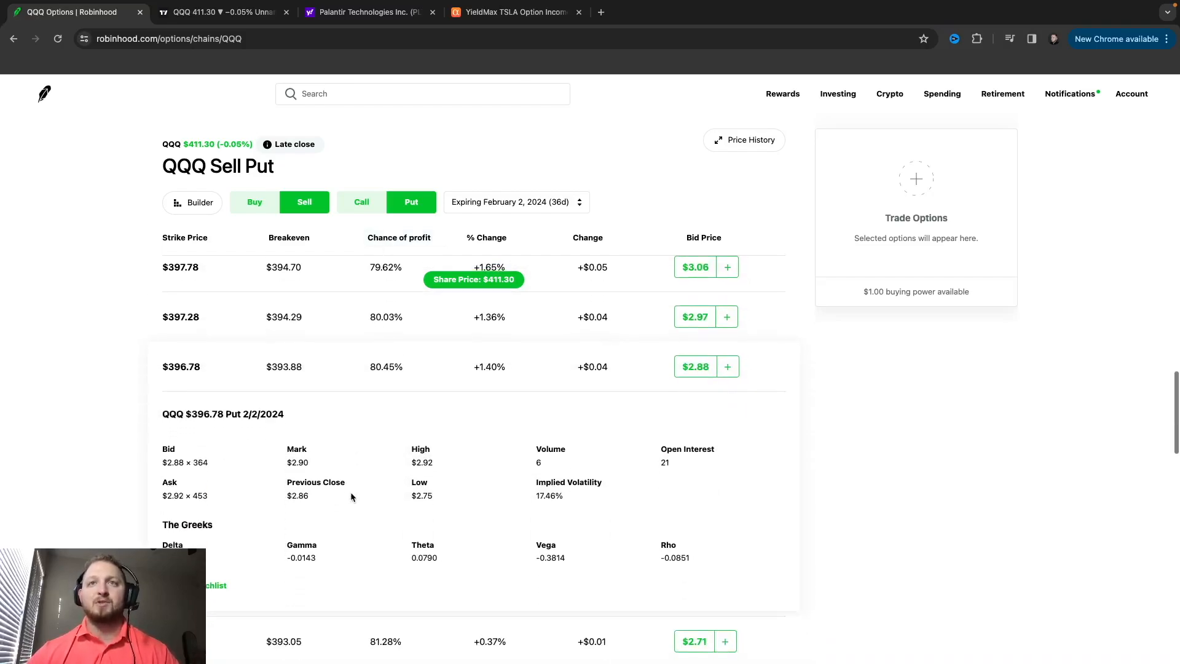
Scroll to the $397.28 put row to view its quote details and Greeks
scroll("down", 3)
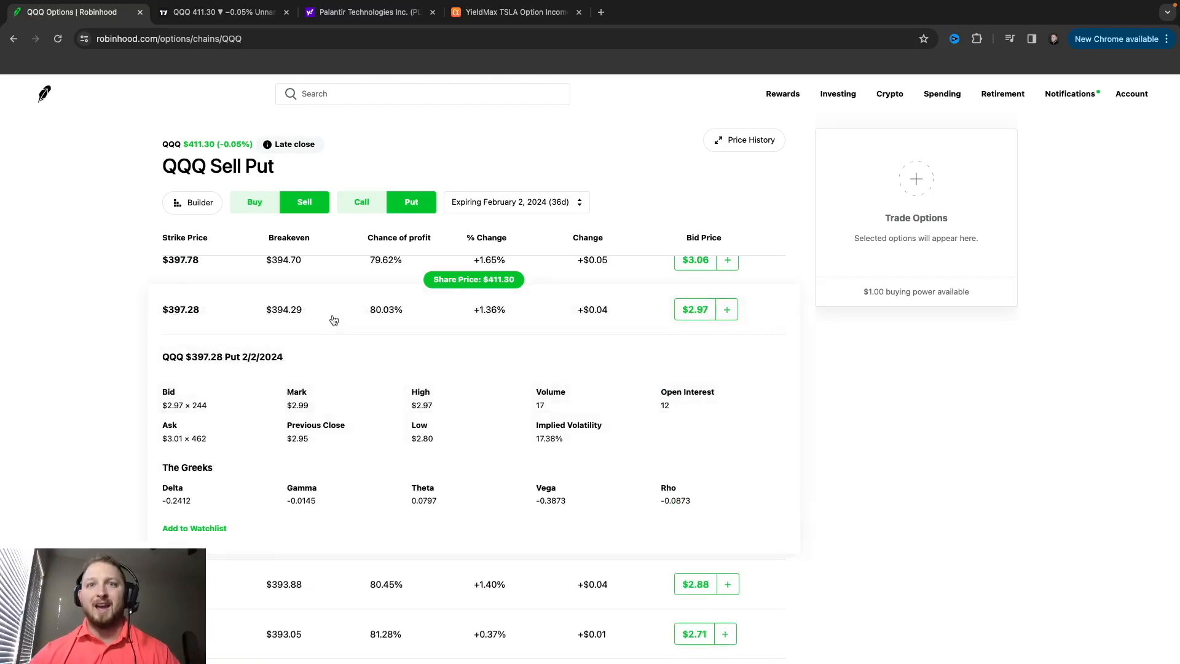
mouse_move(369, 391)
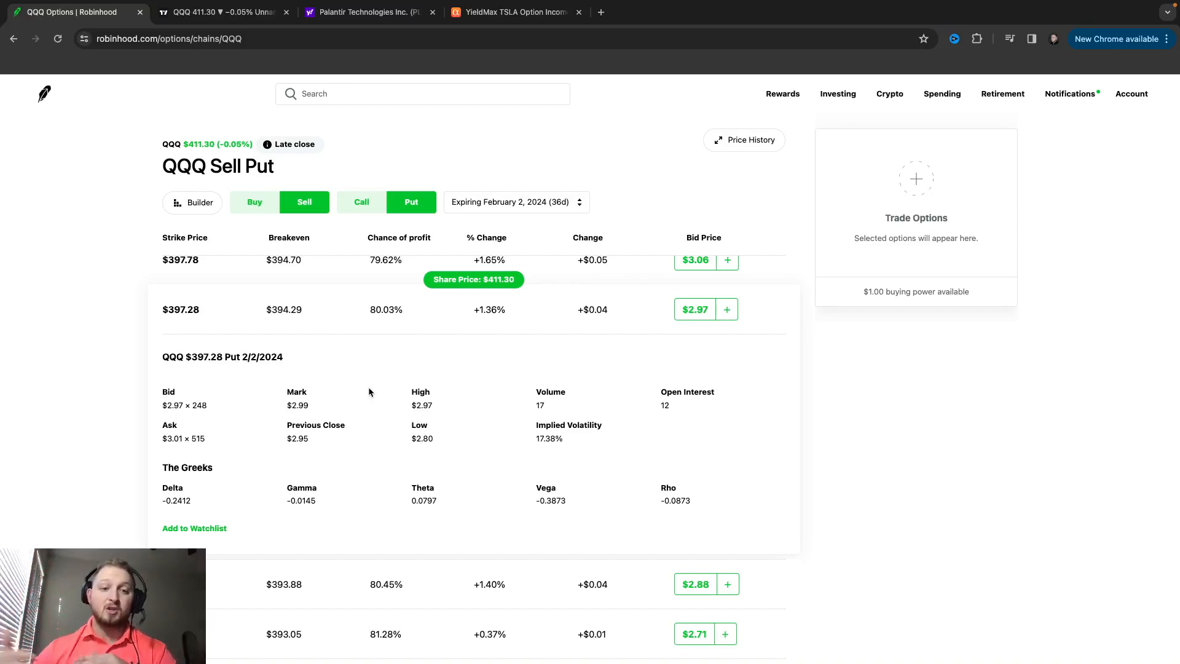
mouse_move(878, 273)
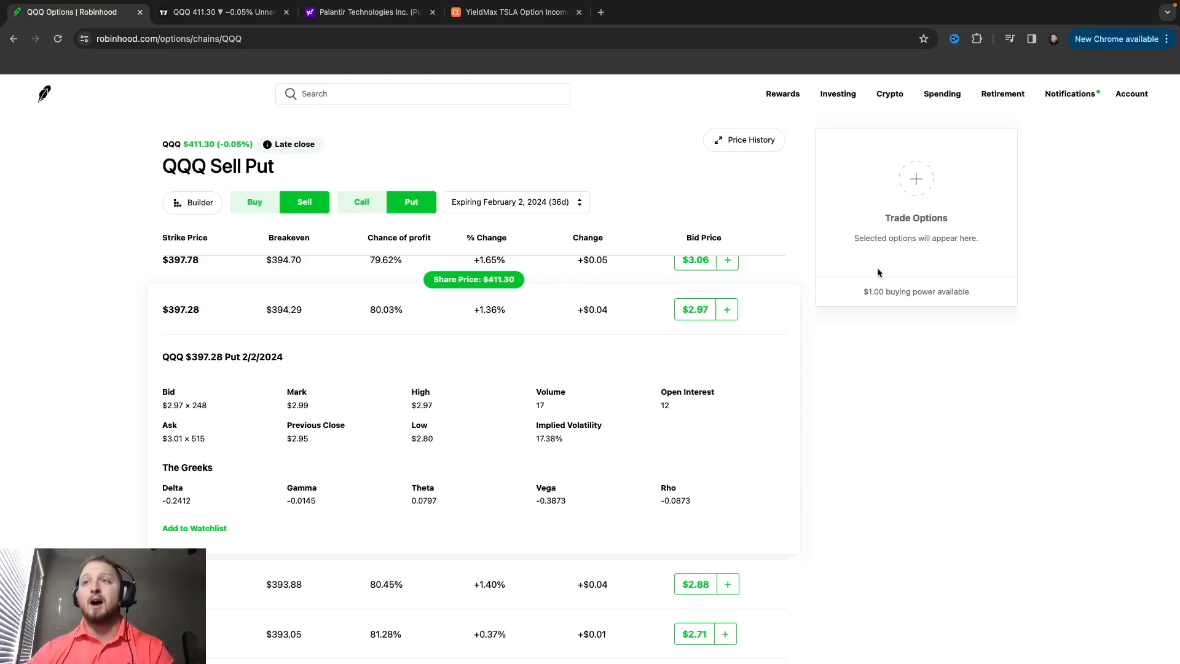
Sell the $397.28 put at the $2.97 bid as a cash-secured put and collapse its details
left_click(694, 309)
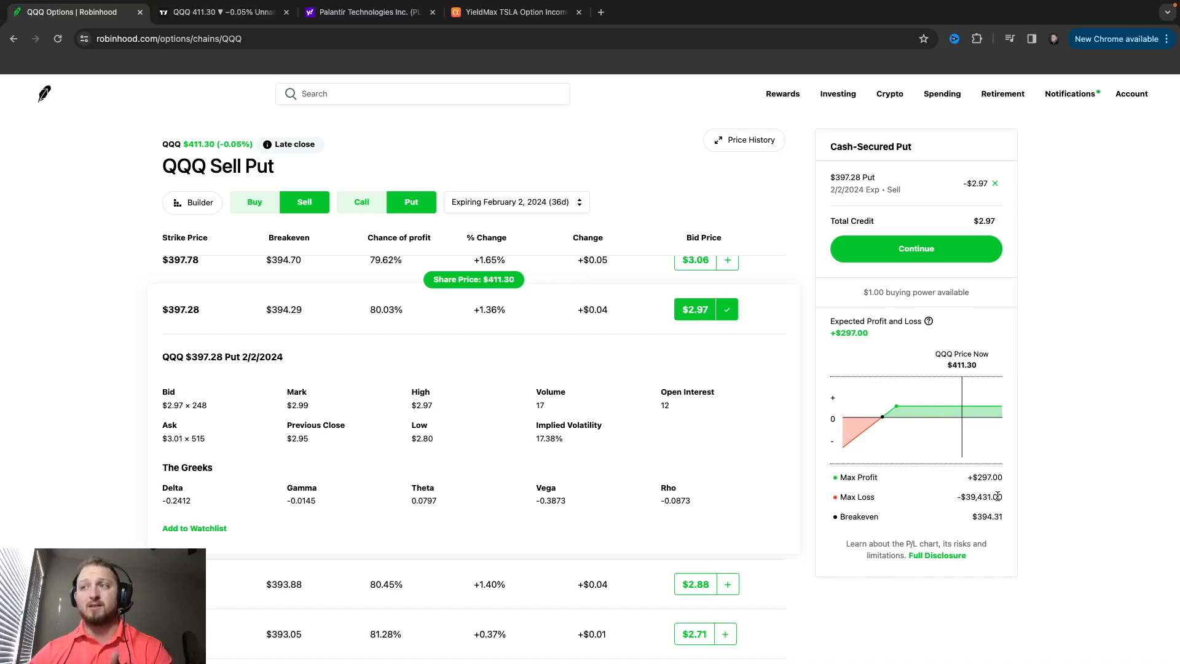
double_click(980, 497)
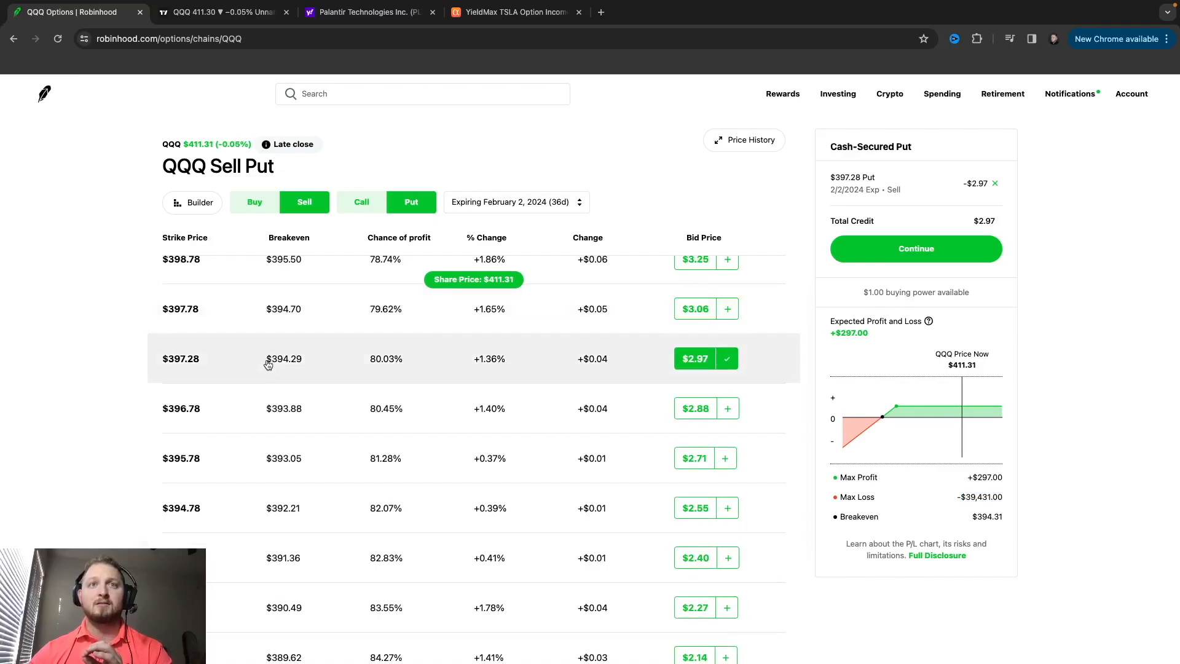
mouse_move(209, 83)
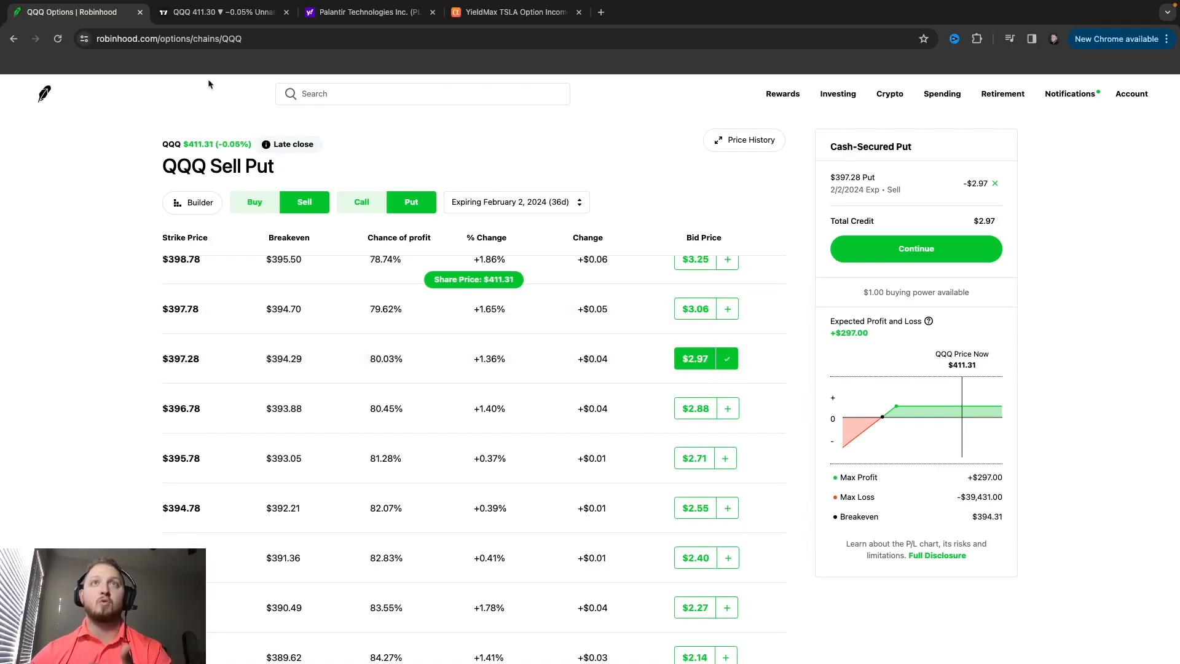
Switch to the TradingView QQQ daily chart to check price levels near 395–398
left_click(218, 12)
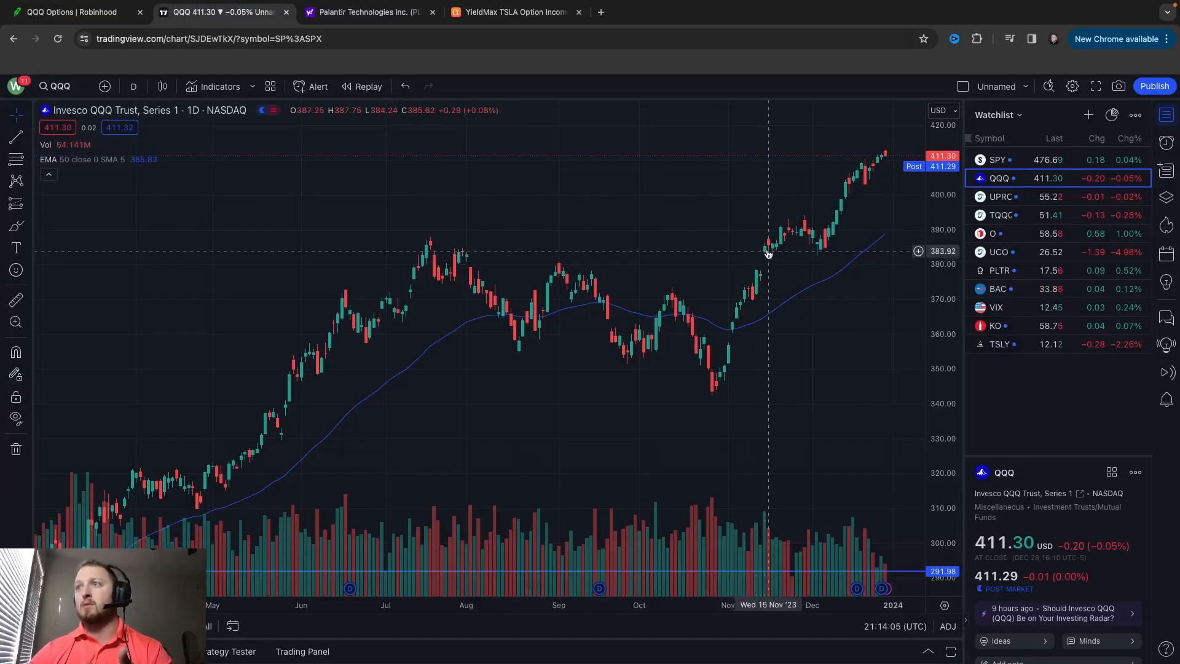
mouse_move(779, 213)
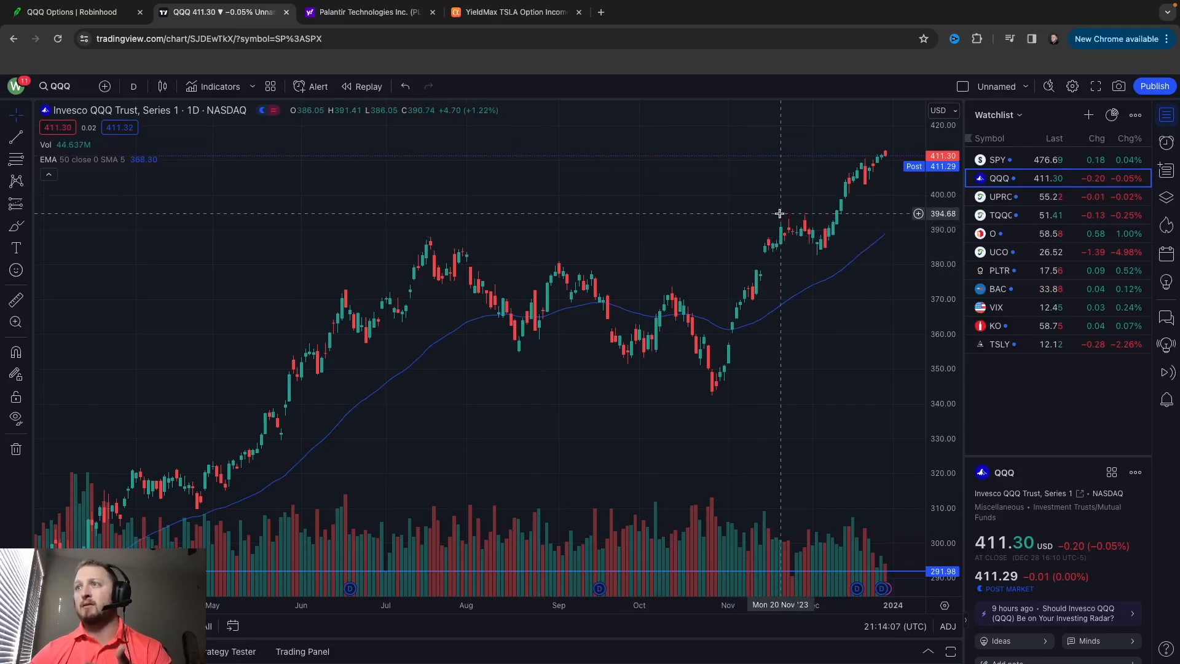
mouse_move(784, 209)
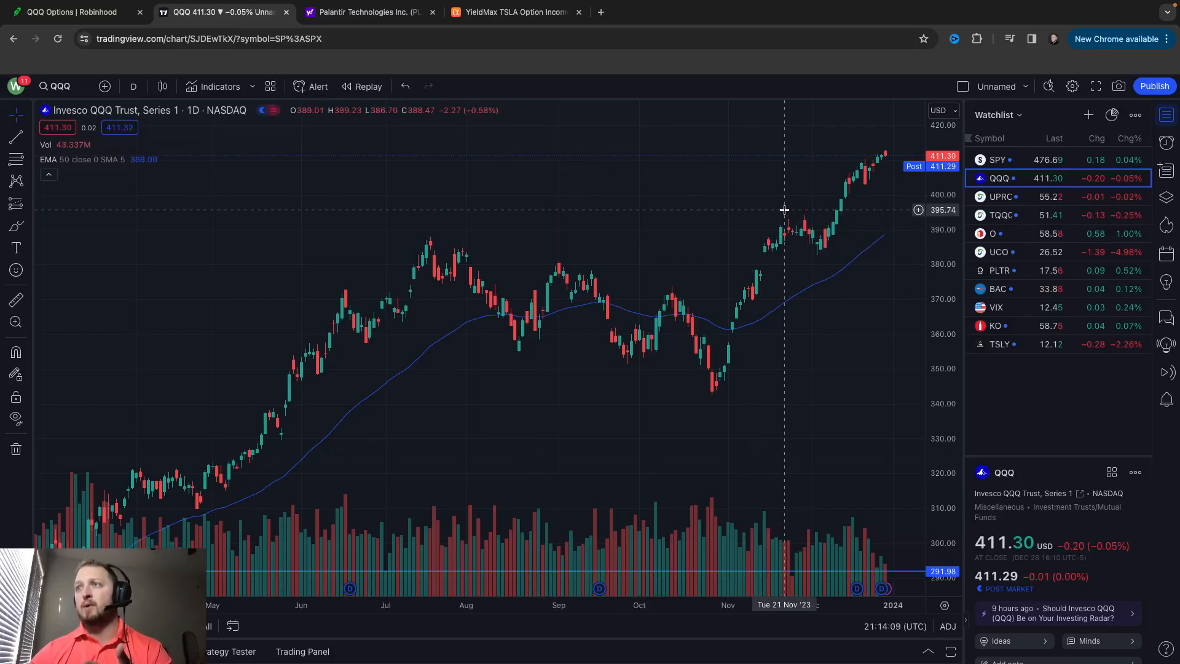
mouse_move(785, 206)
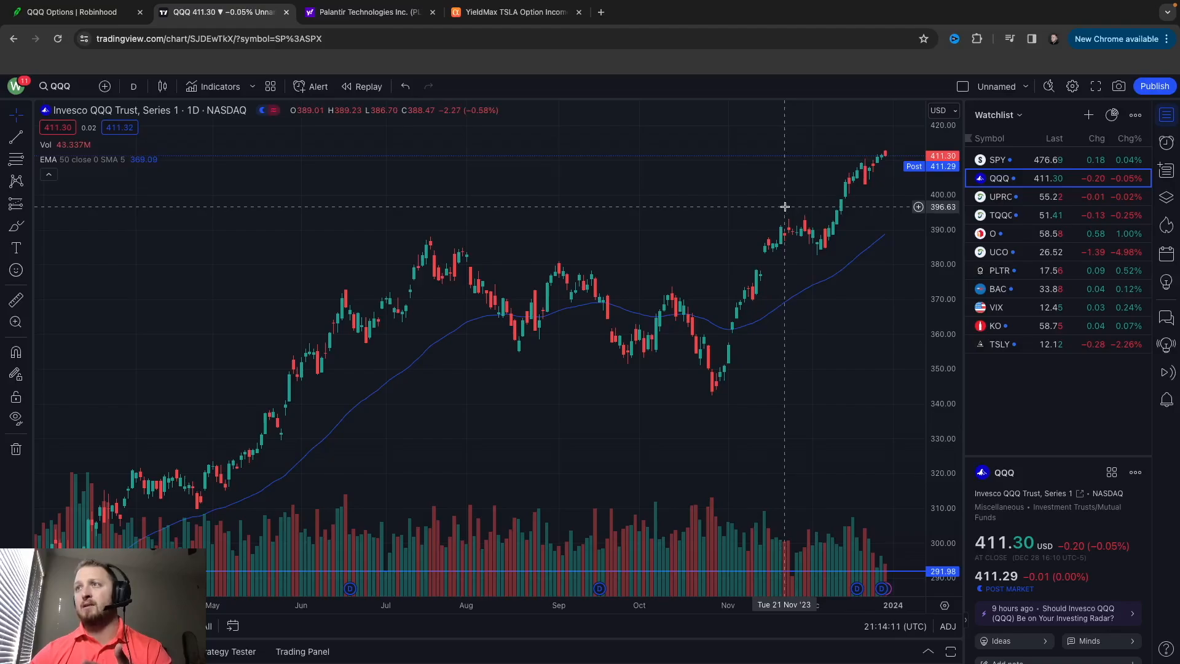
mouse_move(787, 202)
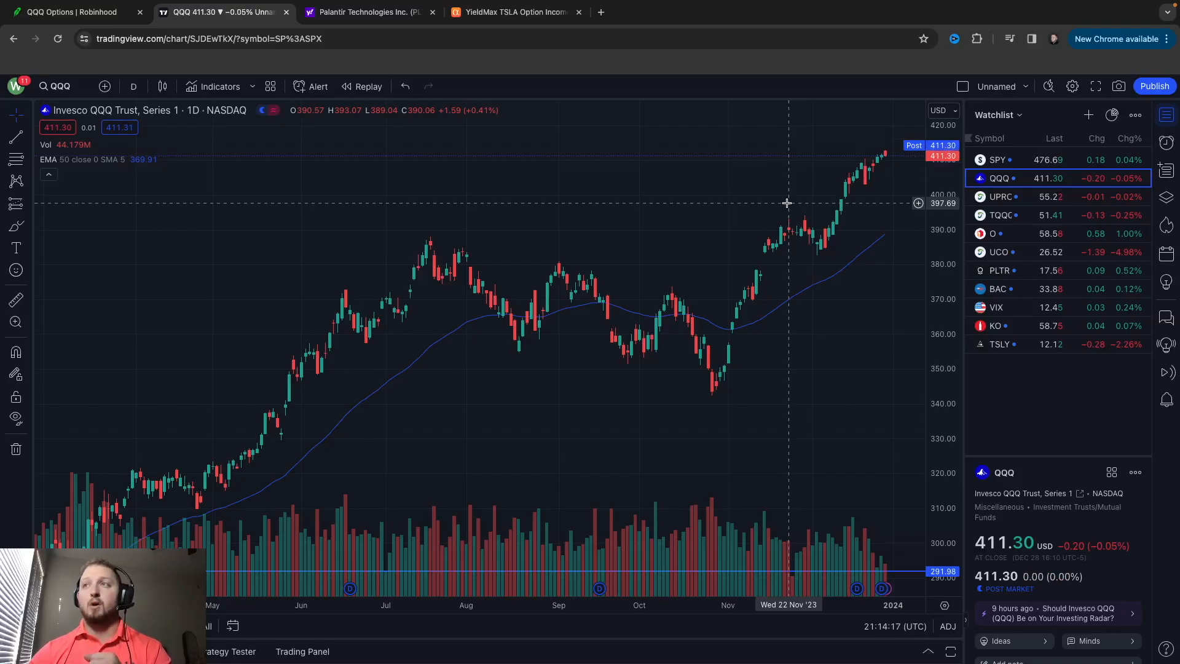
mouse_move(113, 25)
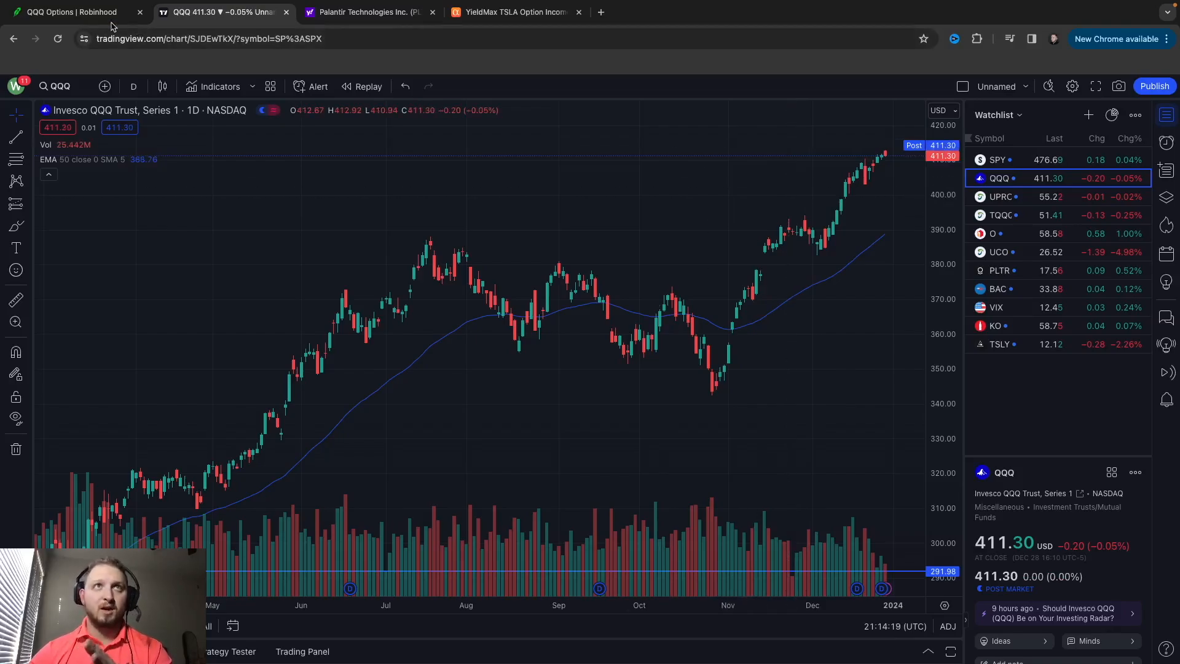
Return to the Robinhood QQQ put chain with the $397.28 put still staged
left_click(71, 12)
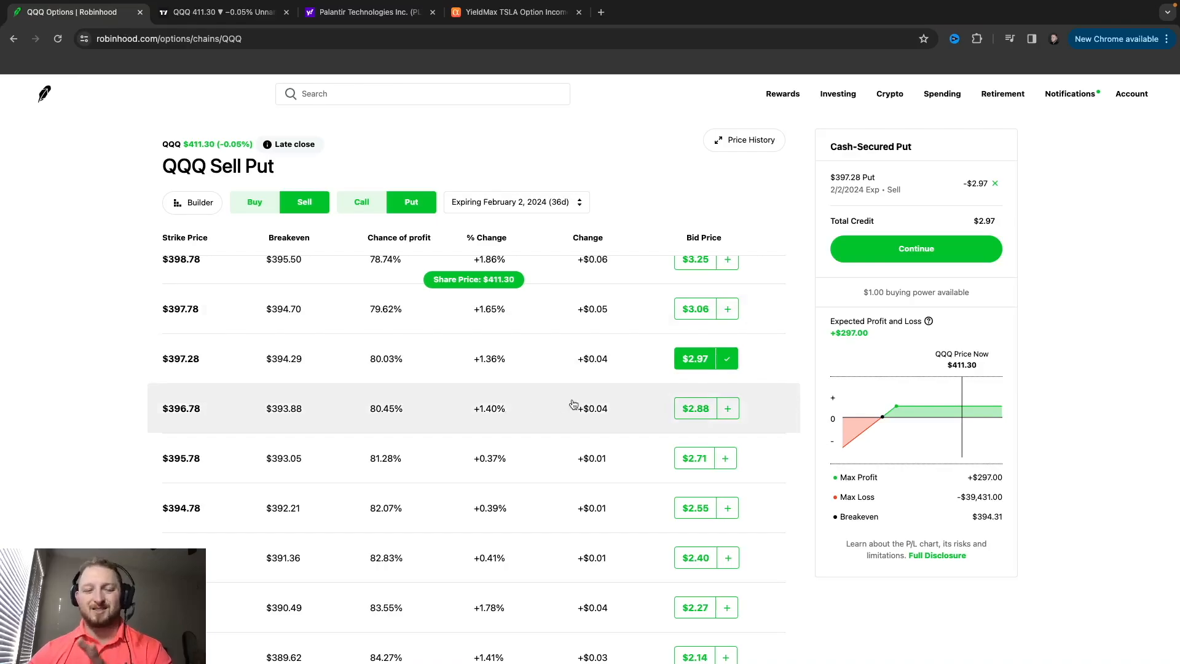
mouse_move(530, 357)
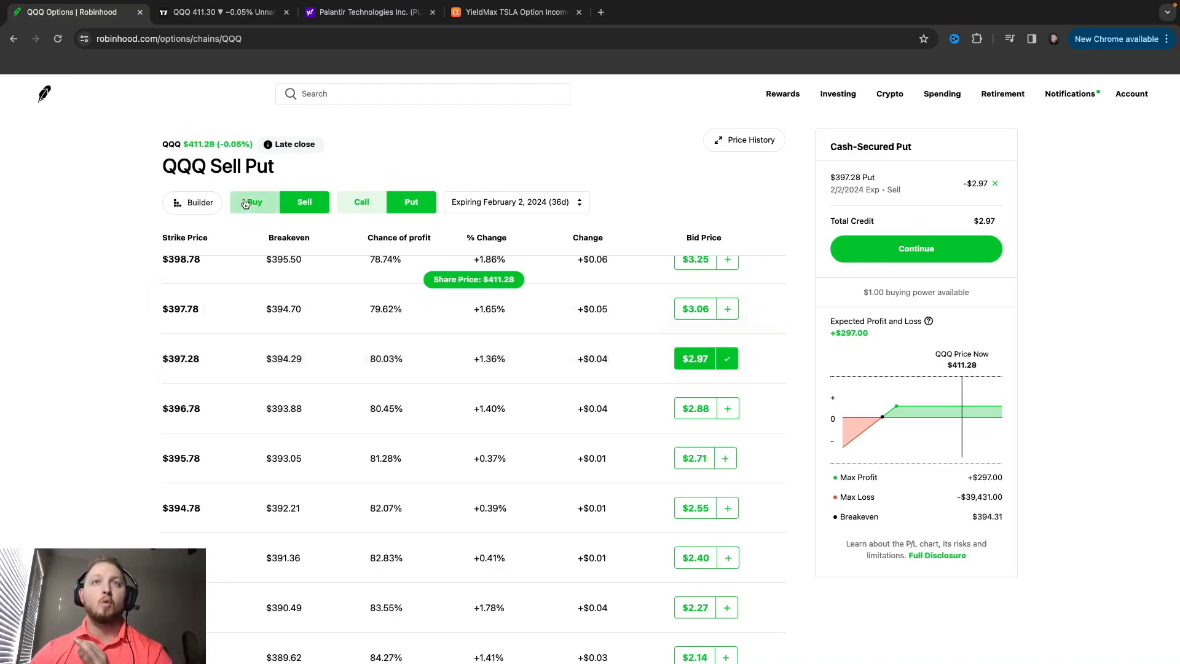
Switch the chain to Buy Put to see ask prices, keeping the $397.28 sell leg
left_click(254, 201)
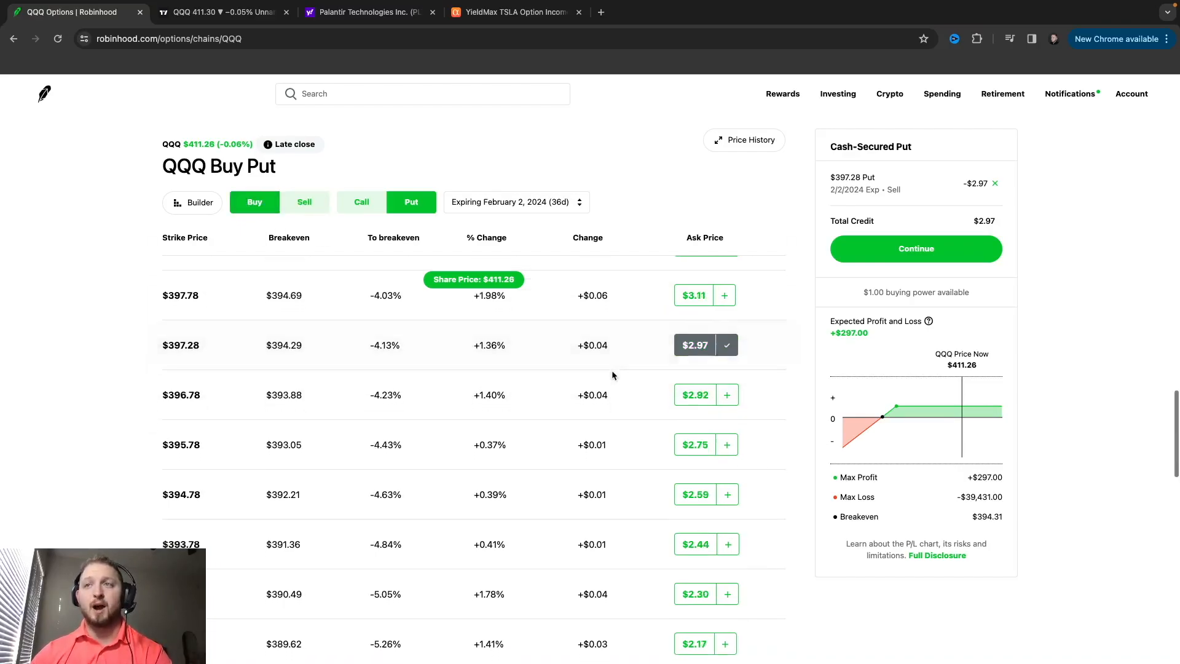
mouse_move(694, 340)
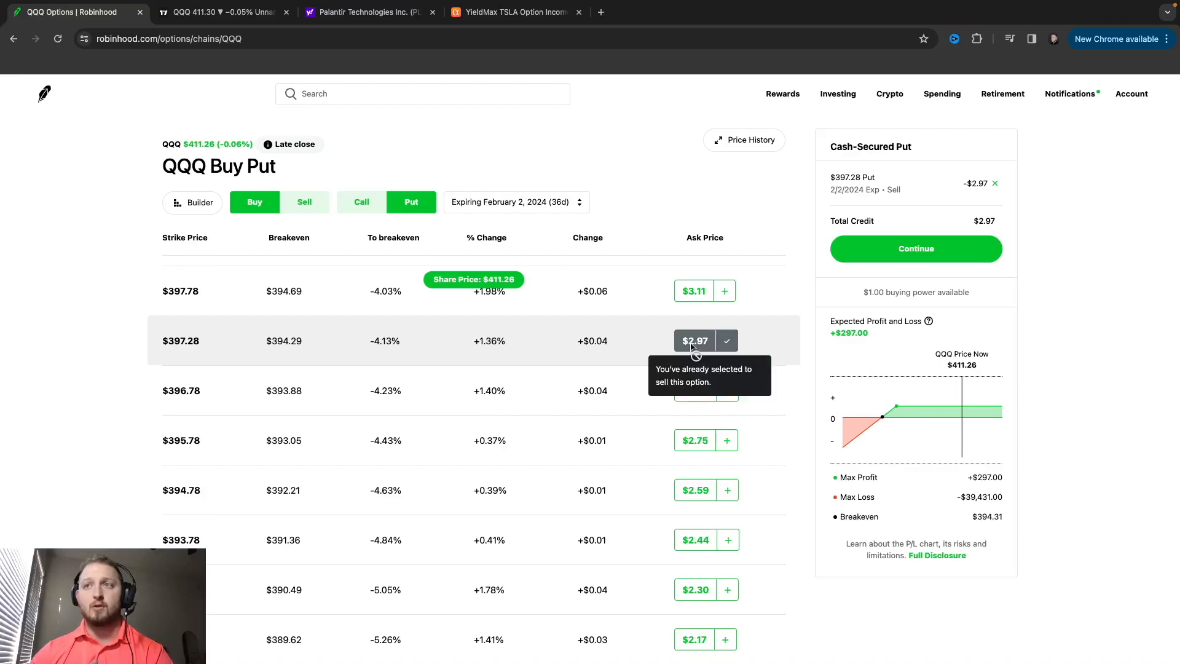
mouse_move(617, 368)
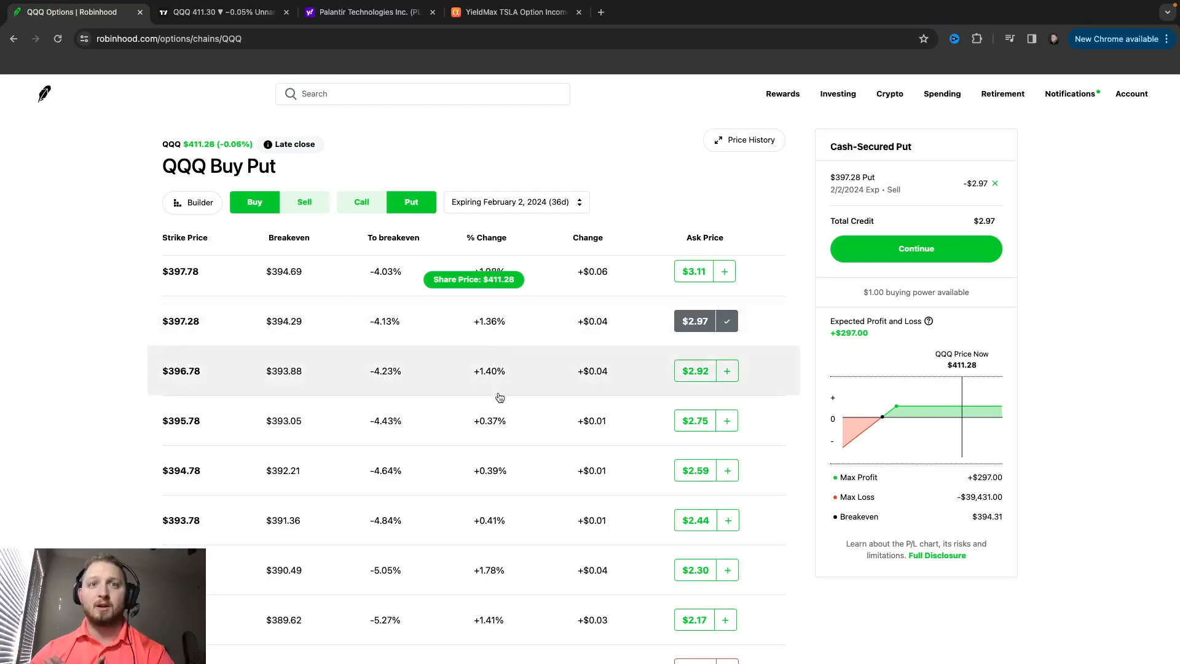
mouse_move(529, 332)
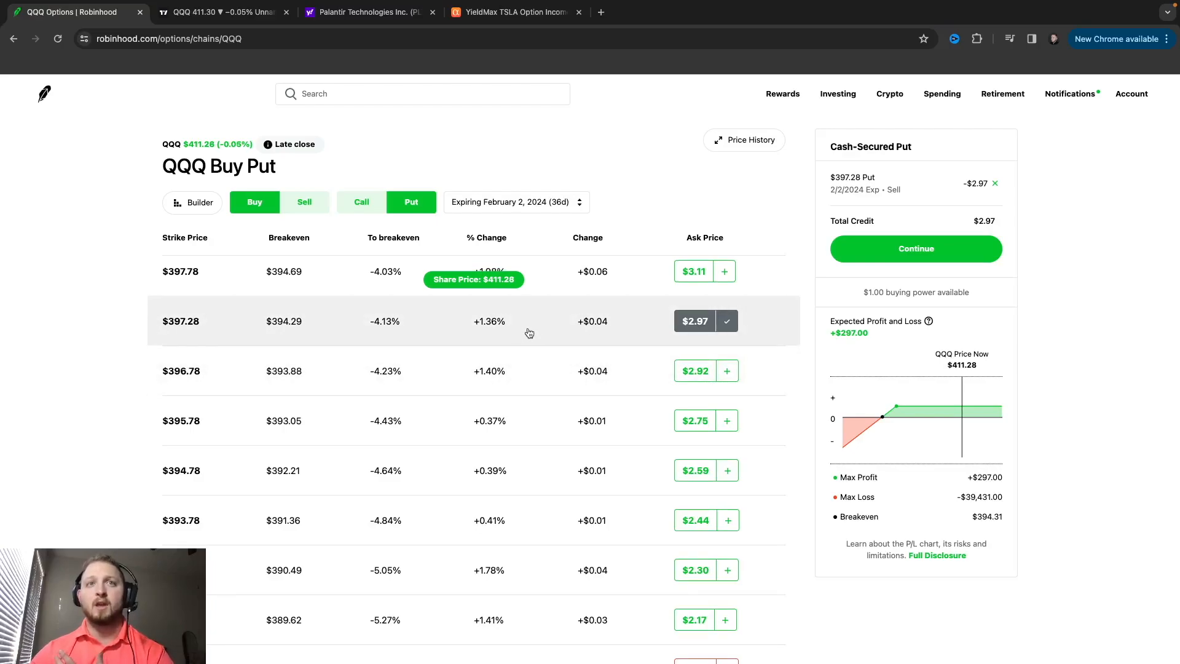
mouse_move(198, 433)
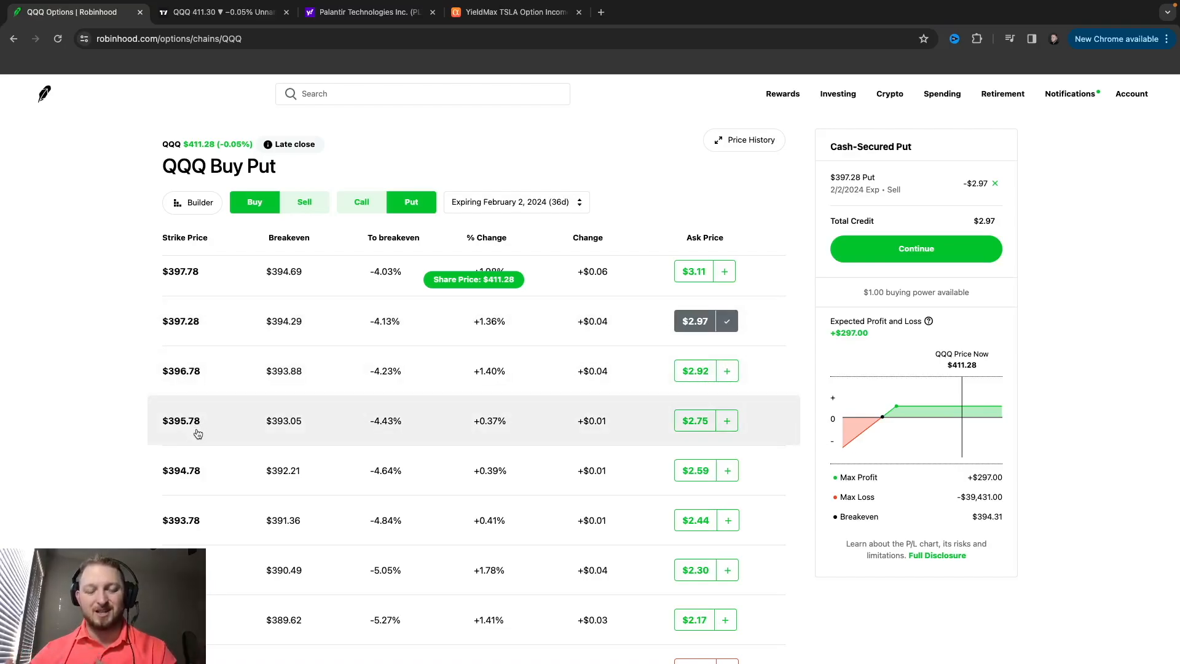
mouse_move(439, 336)
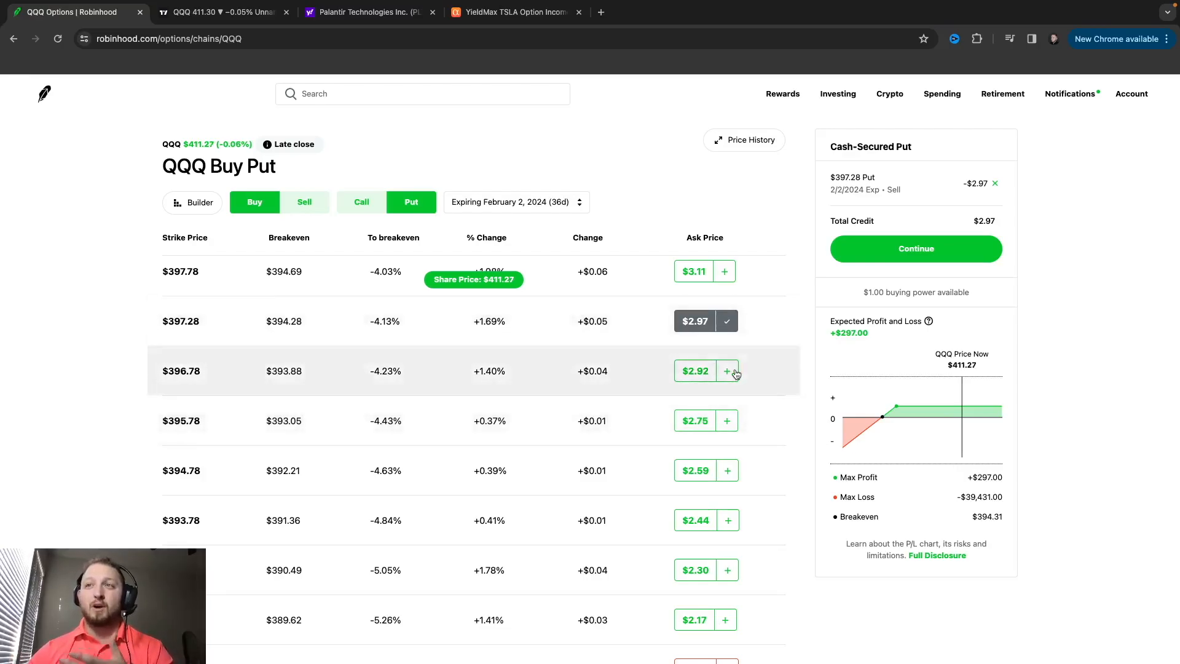
left_click(726, 370)
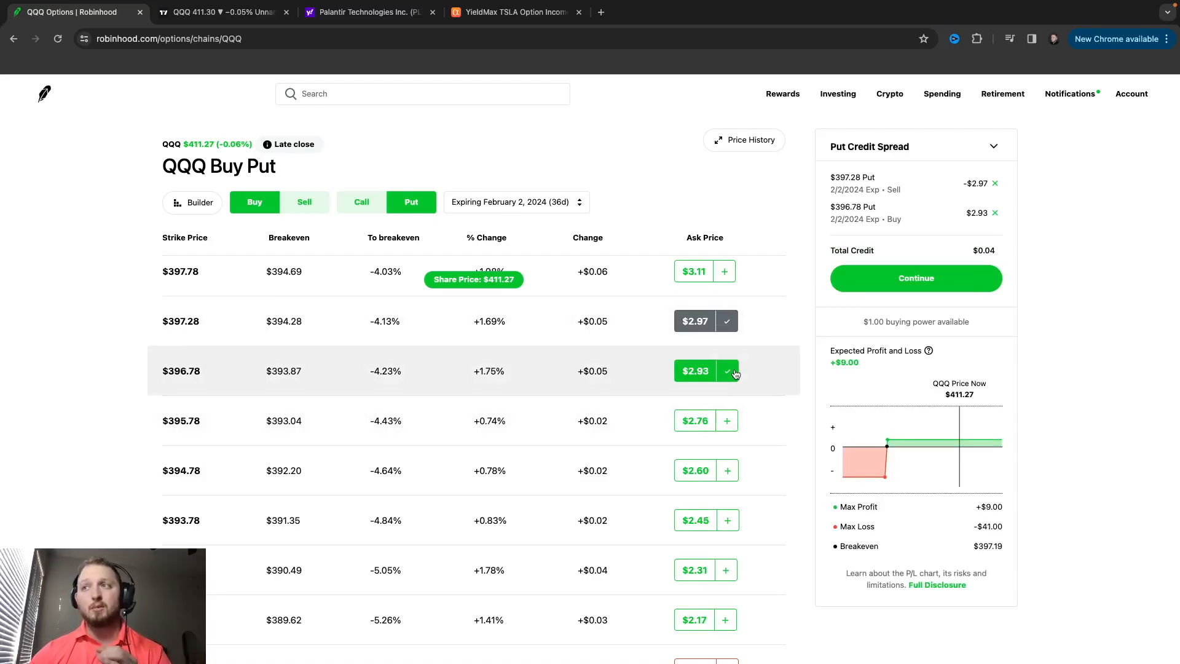
mouse_move(982, 536)
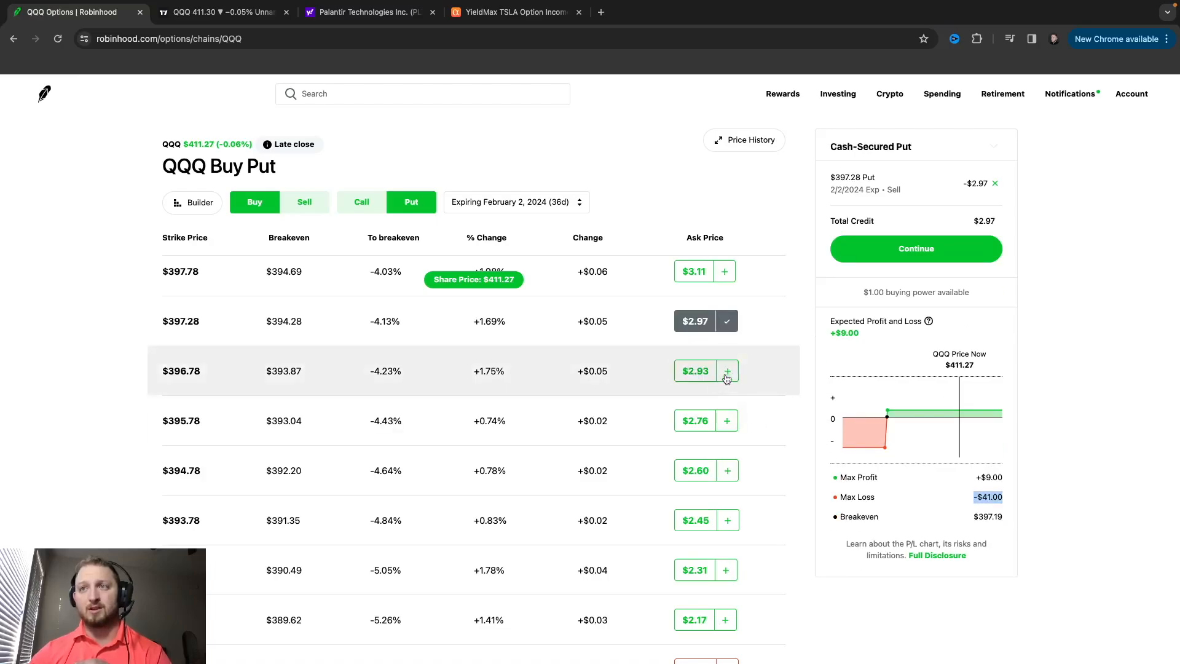
left_click(725, 420)
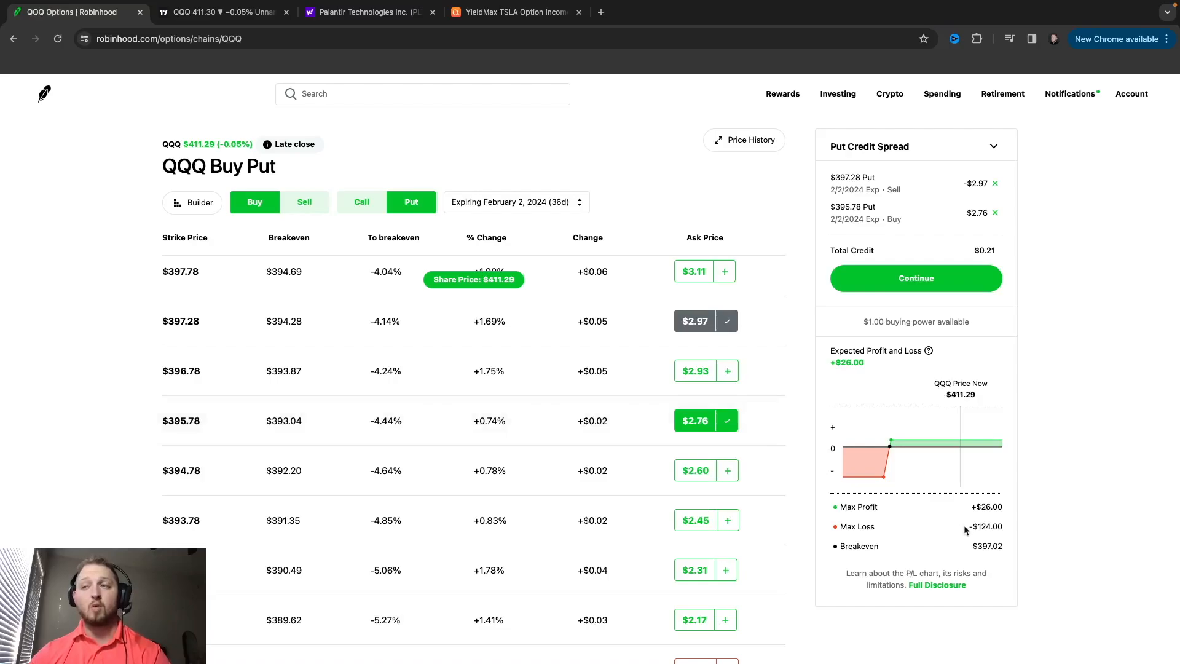
double_click(986, 526)
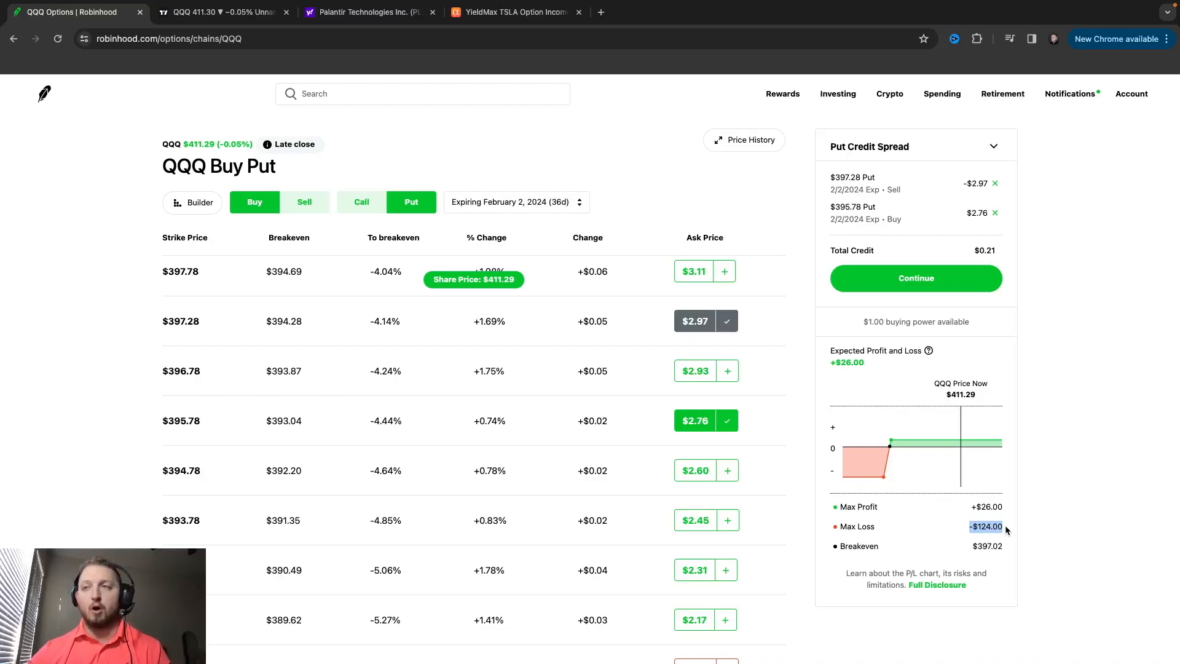
mouse_move(765, 483)
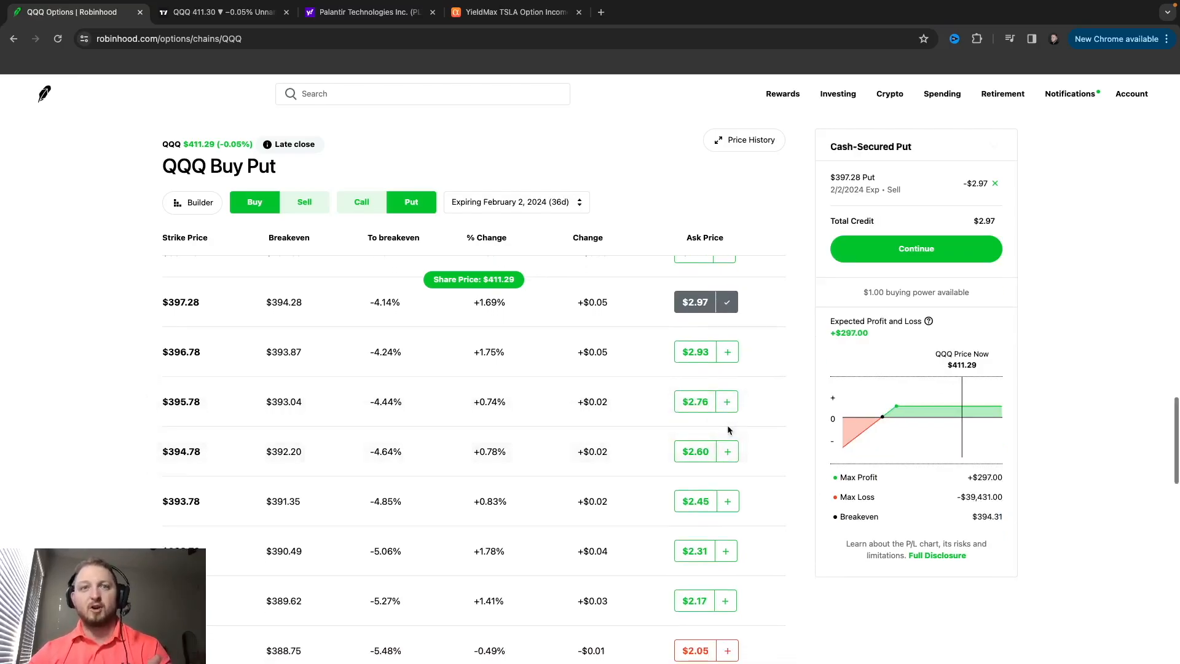
mouse_move(560, 319)
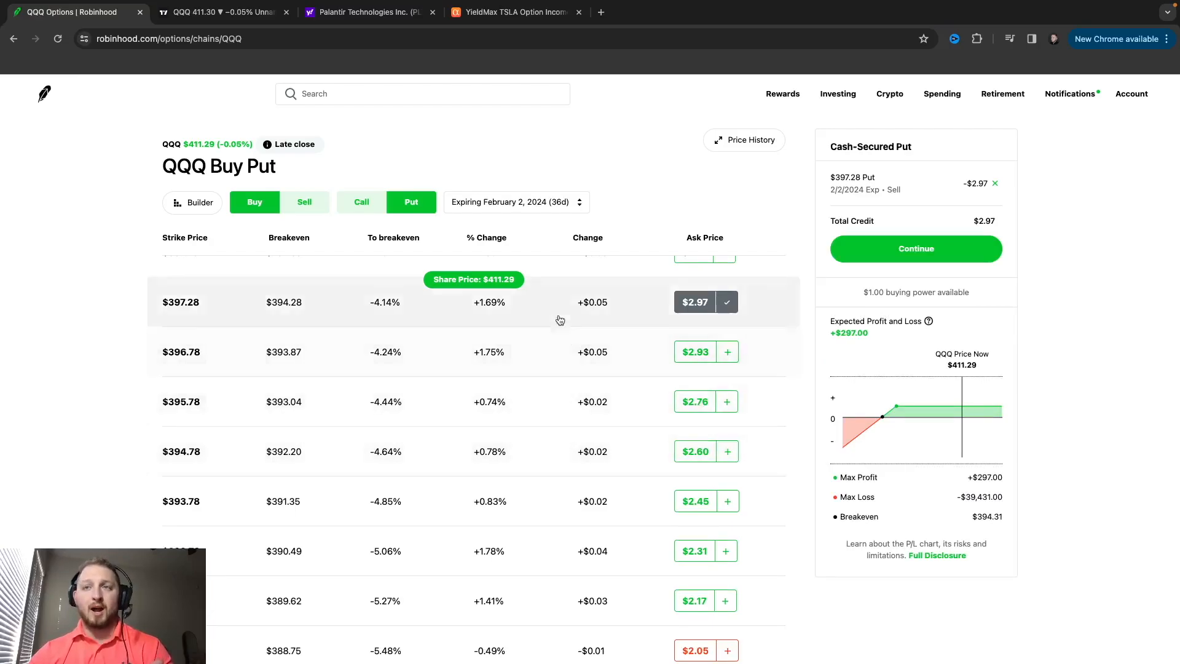
mouse_move(530, 465)
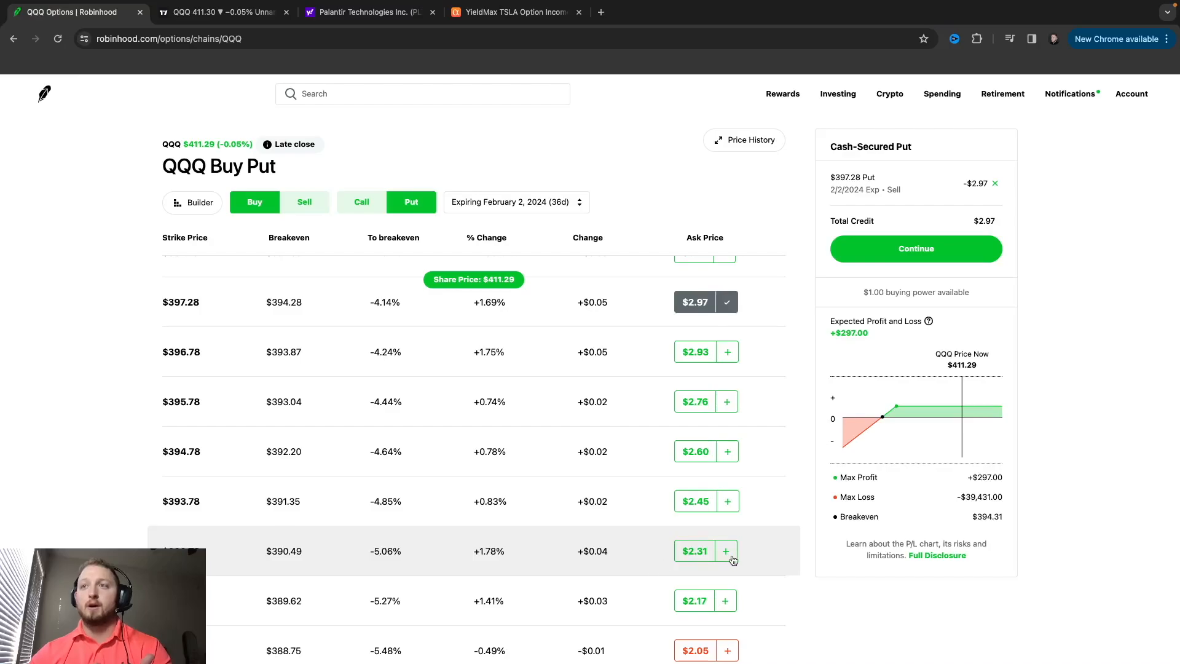
Buy the $392.78 put at $2.31 as the long leg, giving $0.66 credit and -$379 max loss
left_click(726, 551)
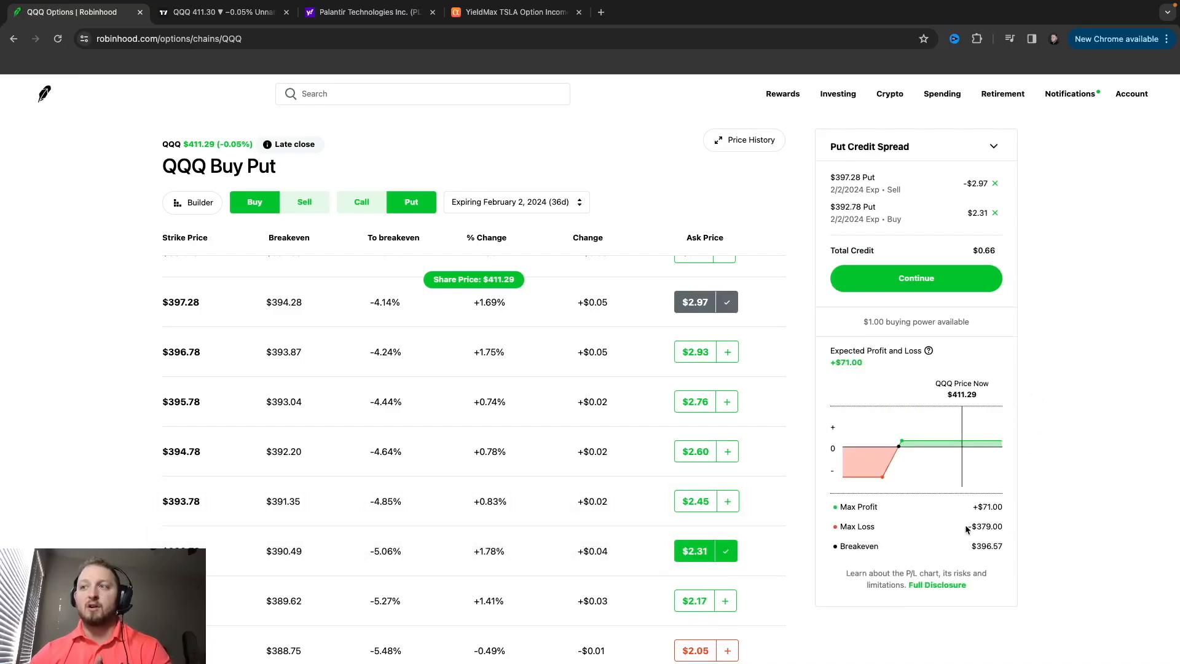
double_click(986, 526)
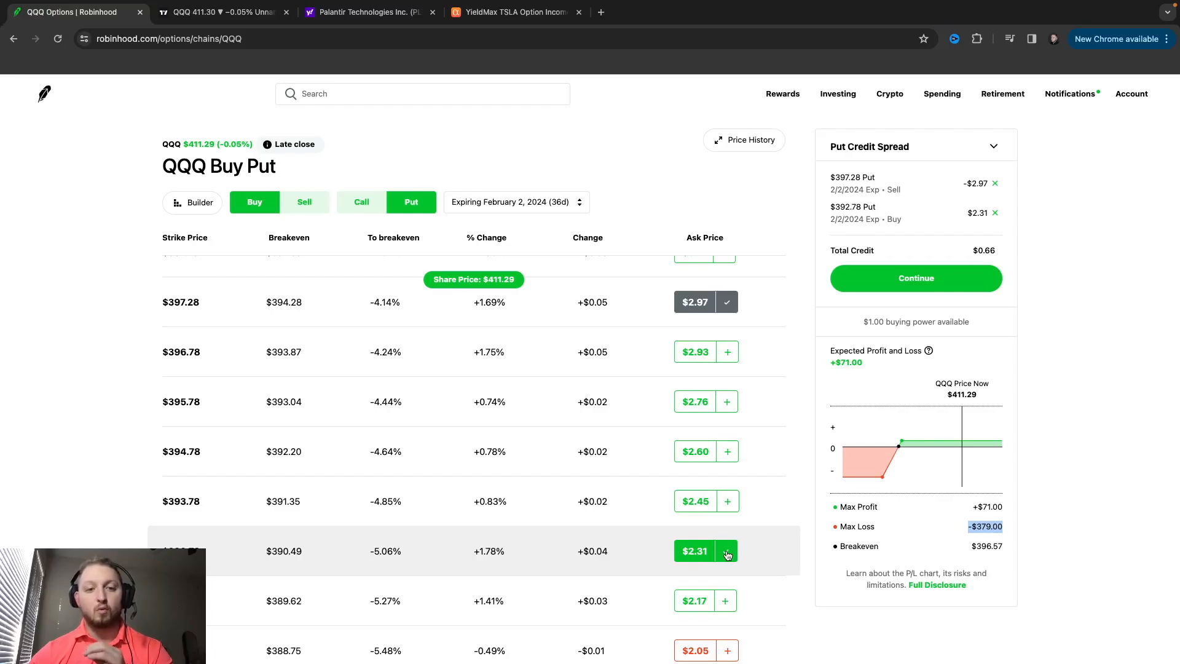
left_click(515, 202)
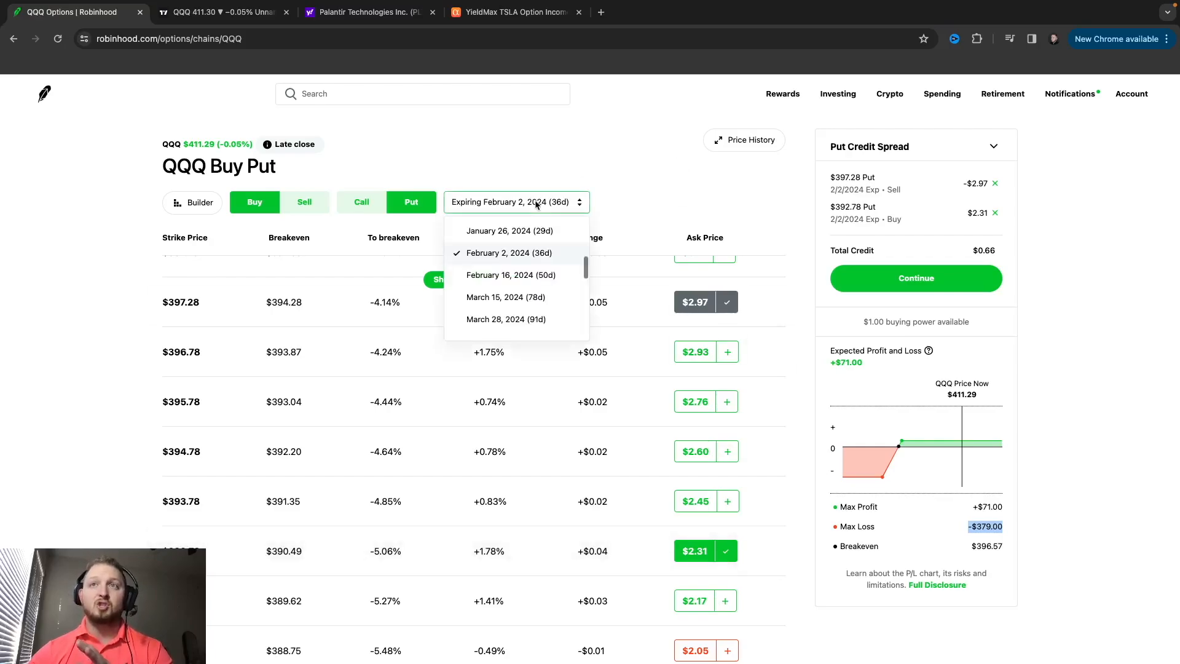
scroll("up", 3)
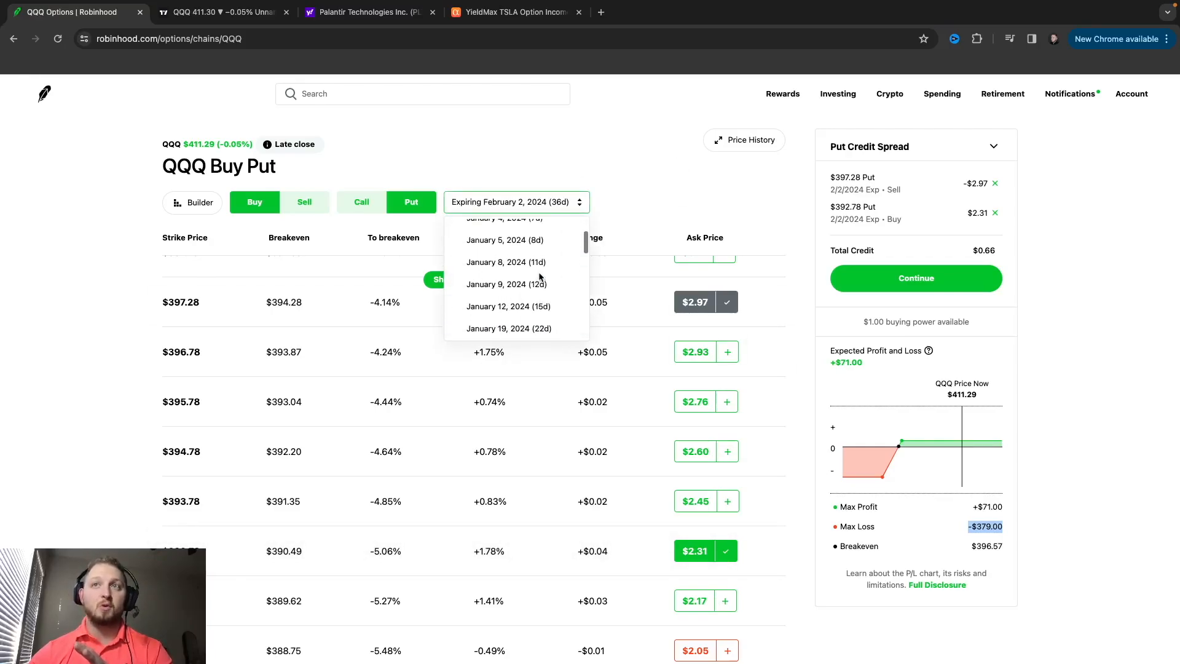
scroll("up", 3)
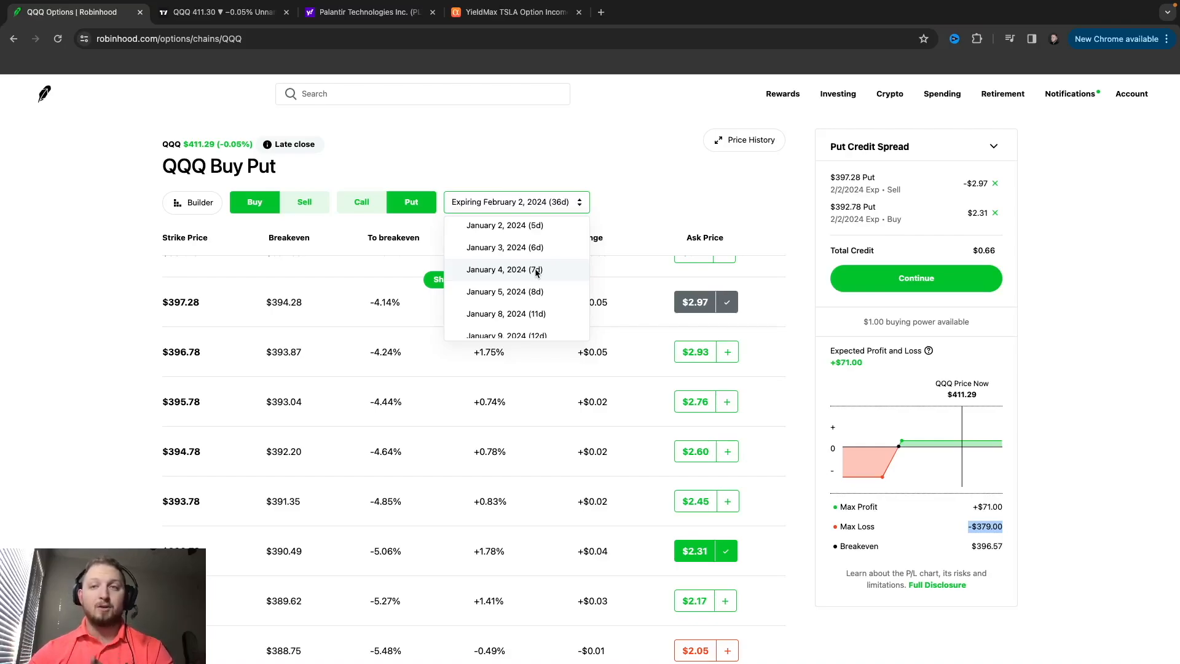
left_click(740, 188)
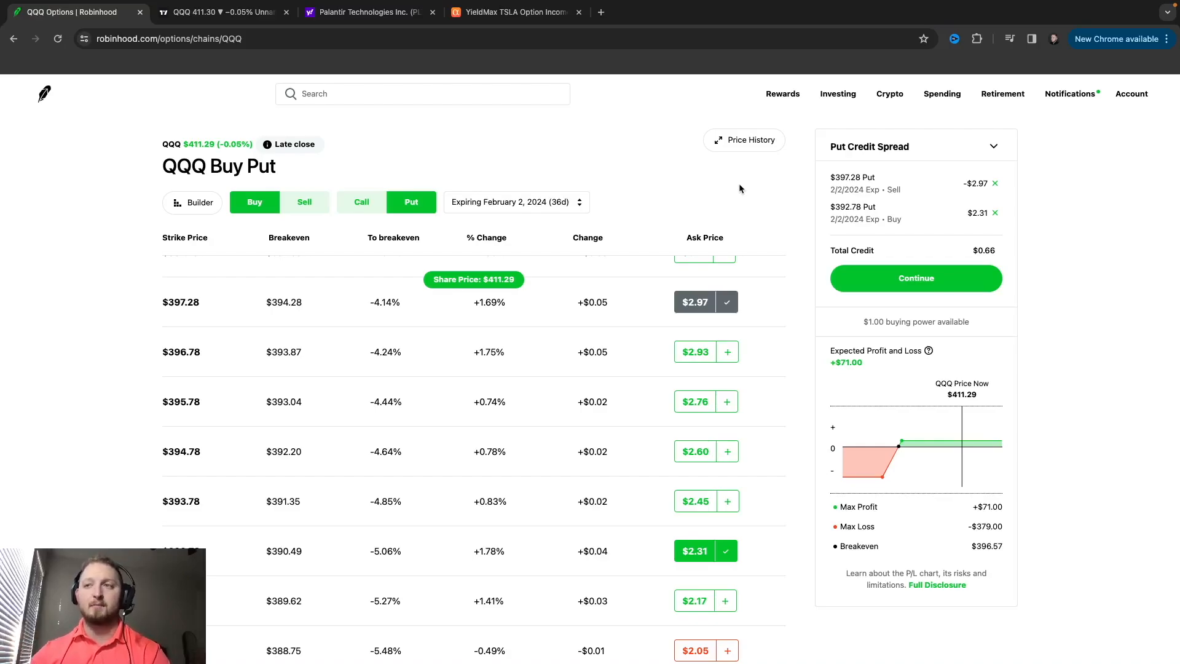
mouse_move(958, 210)
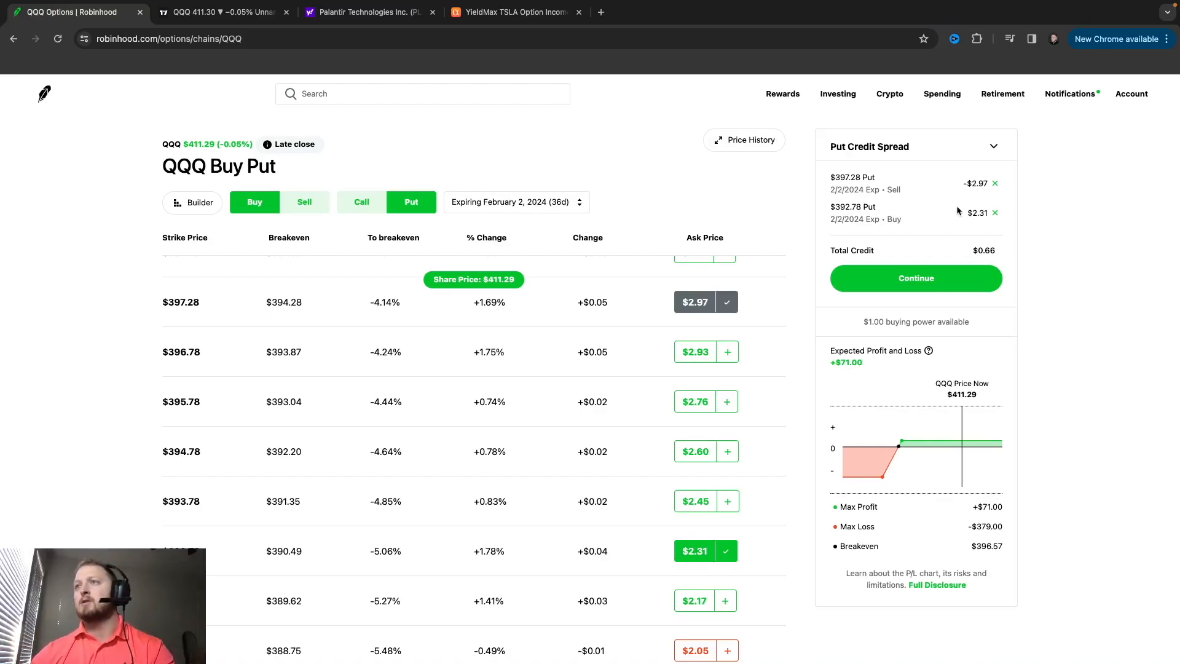
mouse_move(727, 555)
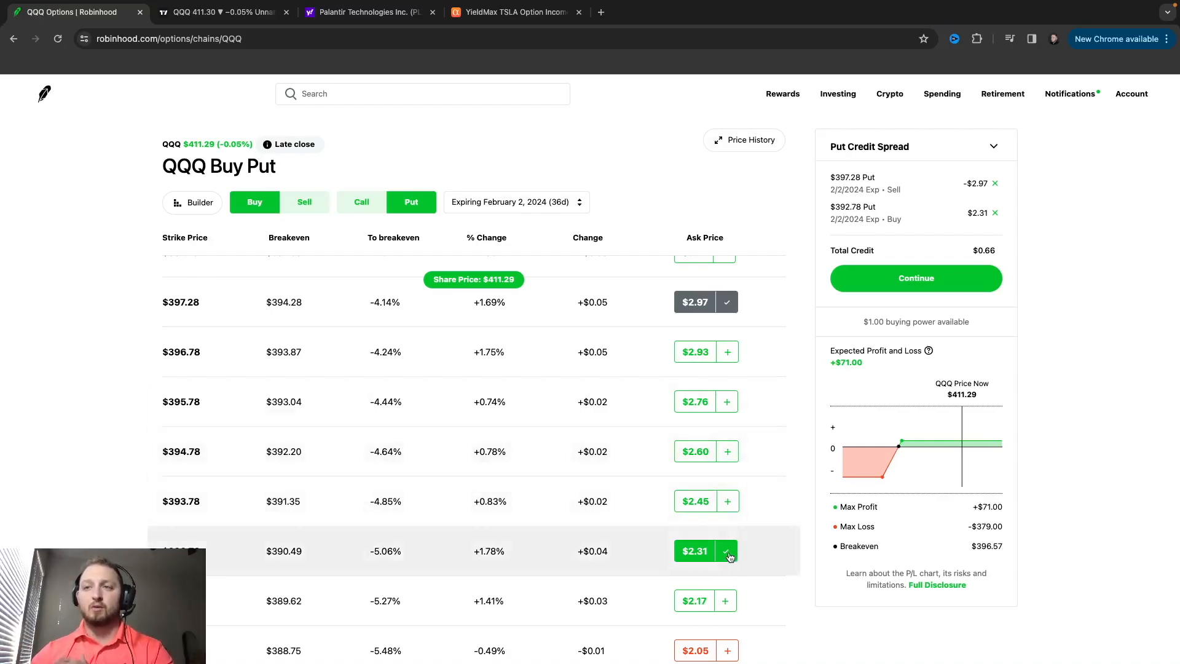
mouse_move(696, 450)
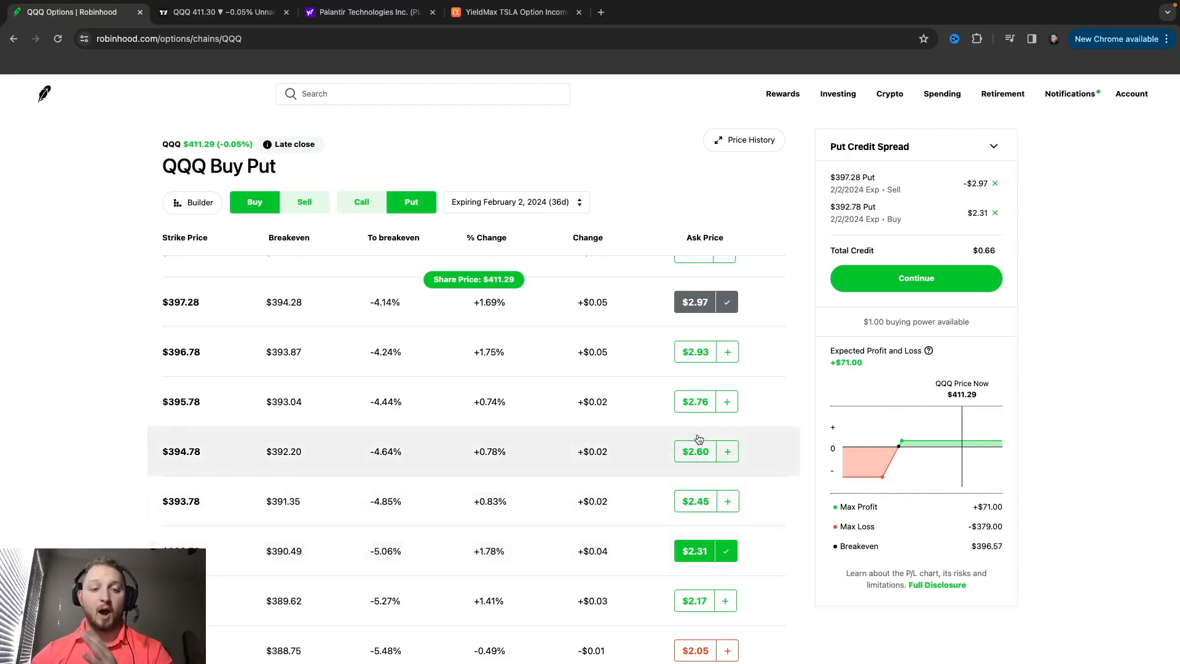
mouse_move(719, 473)
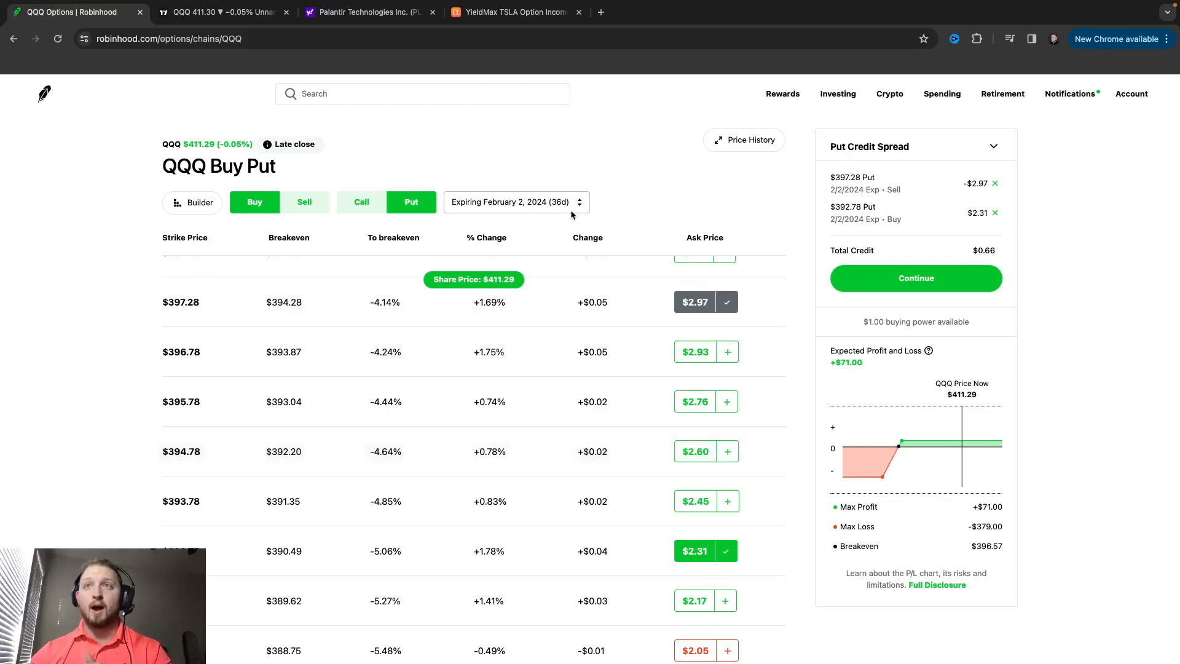
Clear both legs of the put credit spread, leaving the February 2 put chain
left_click(516, 202)
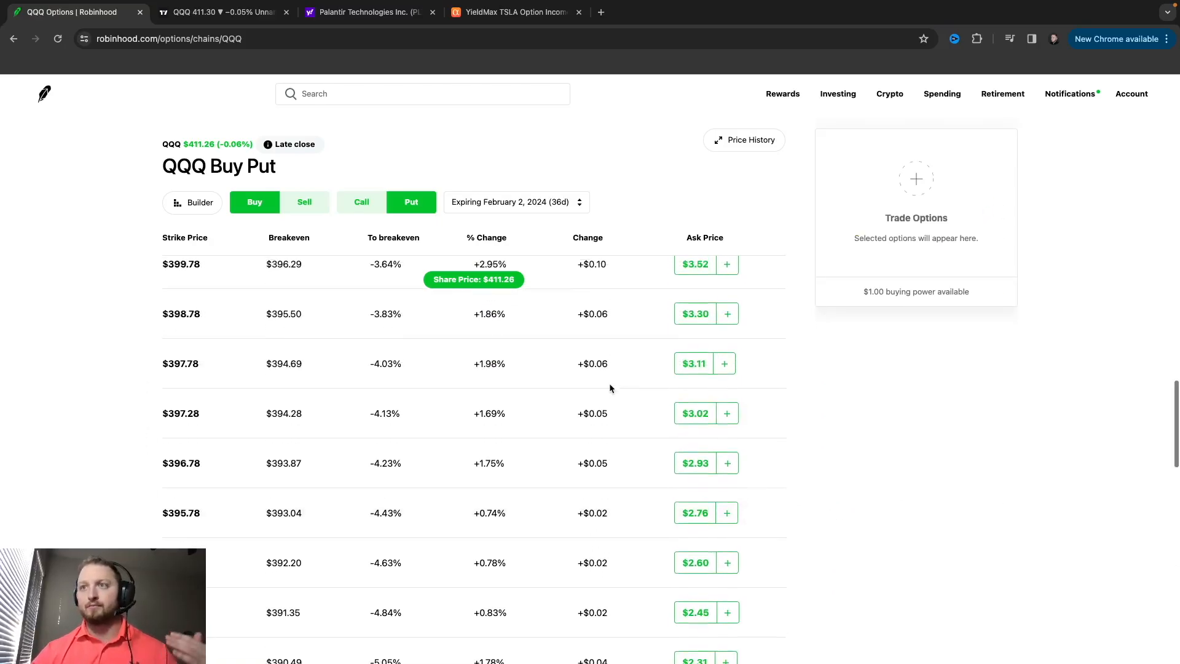
Change the QQQ options chain expiration to January 4, 2024
scroll("up", 3)
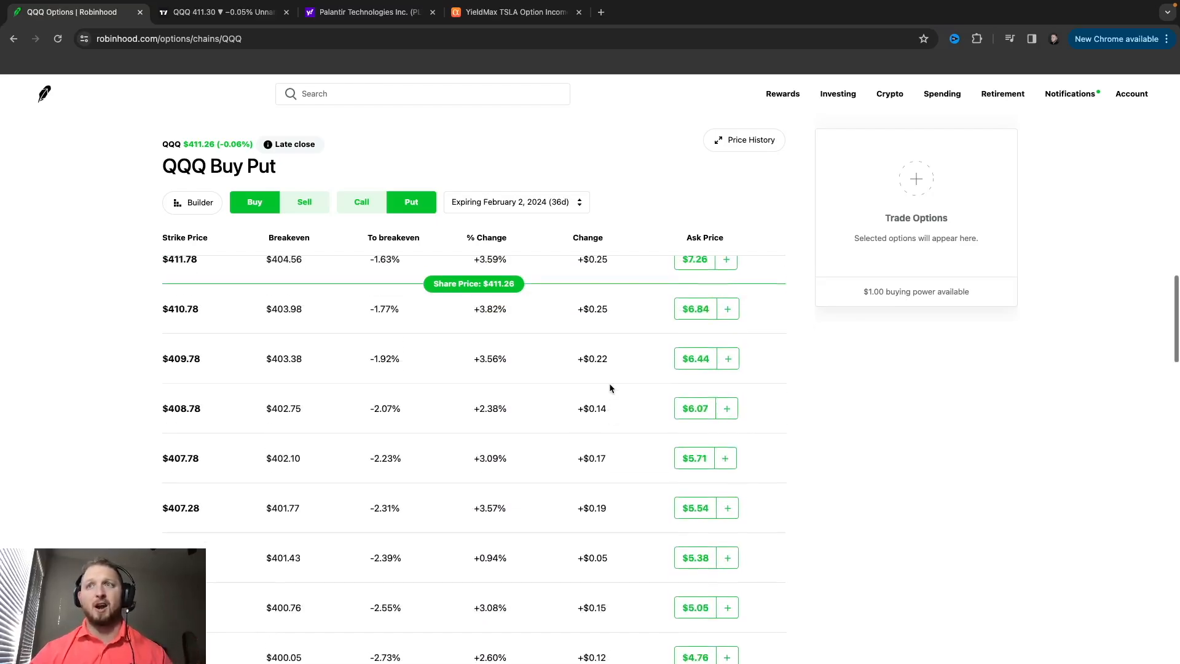
scroll("up", 3)
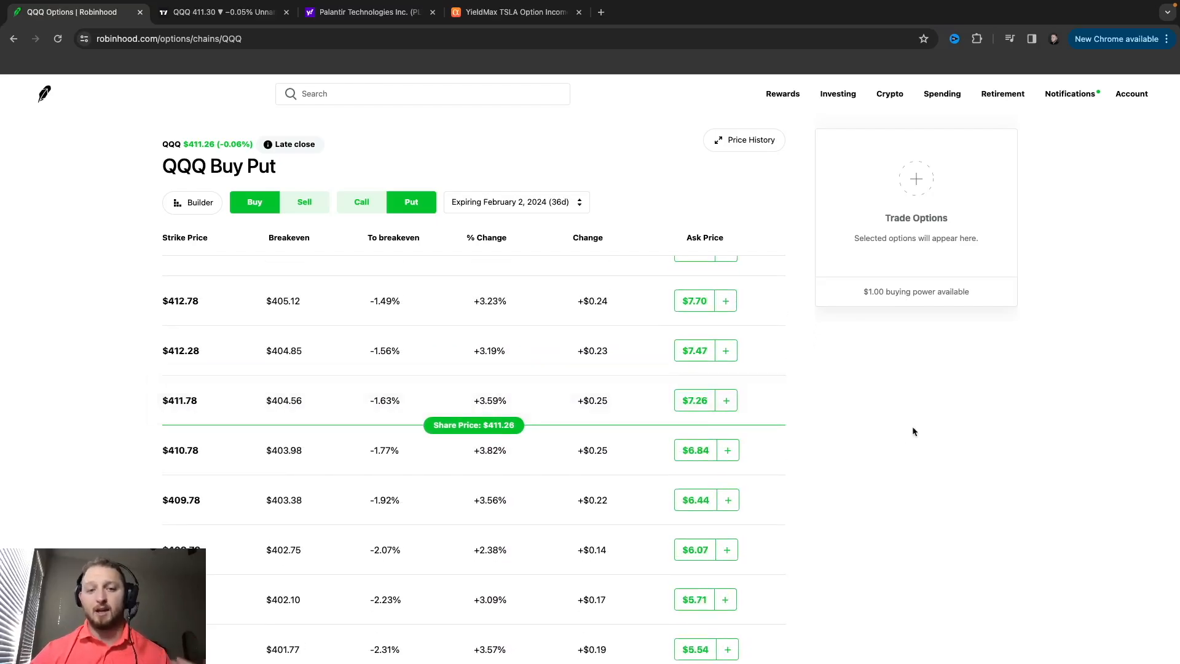
left_click(515, 202)
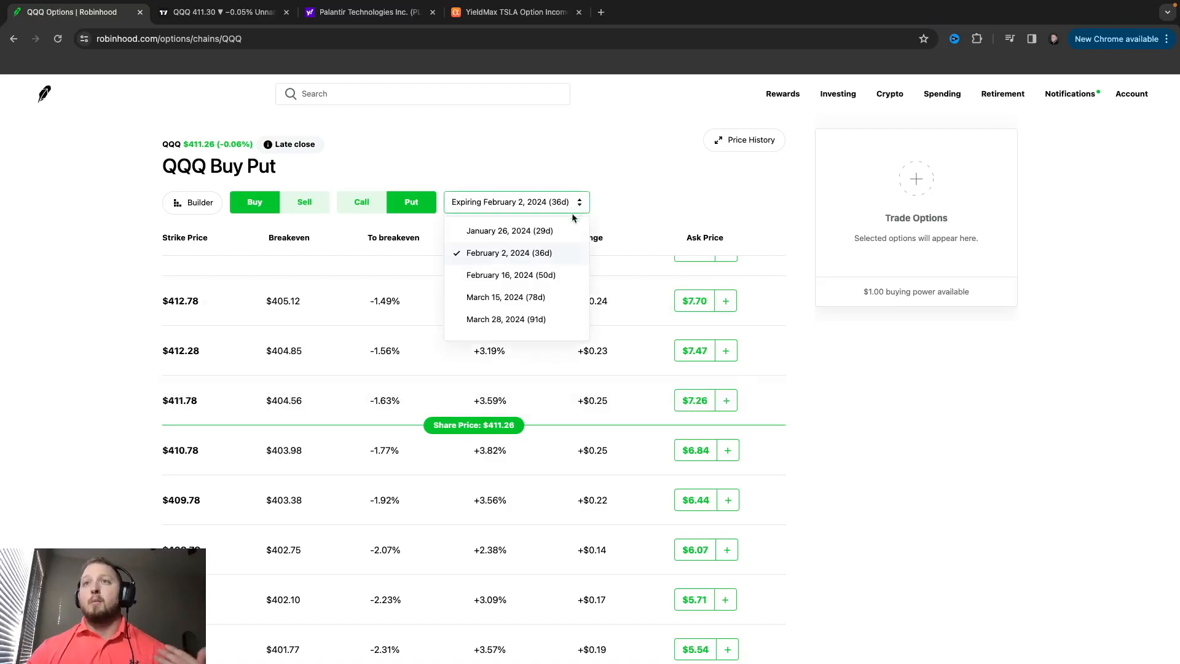
scroll("up", 3)
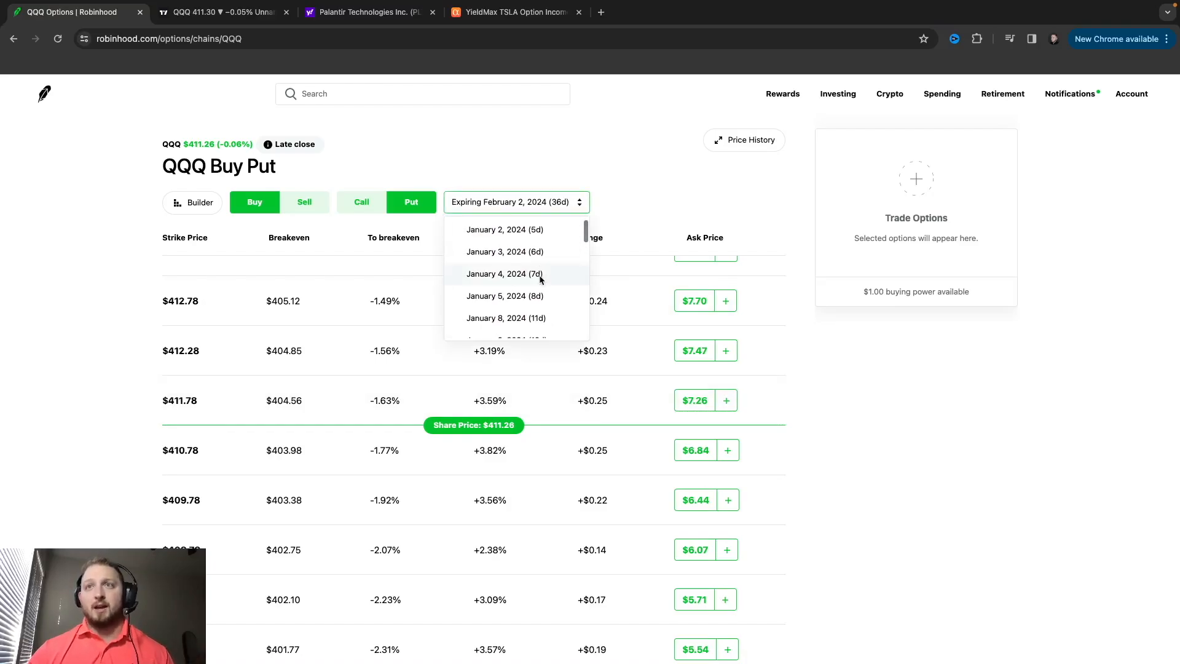
left_click(504, 273)
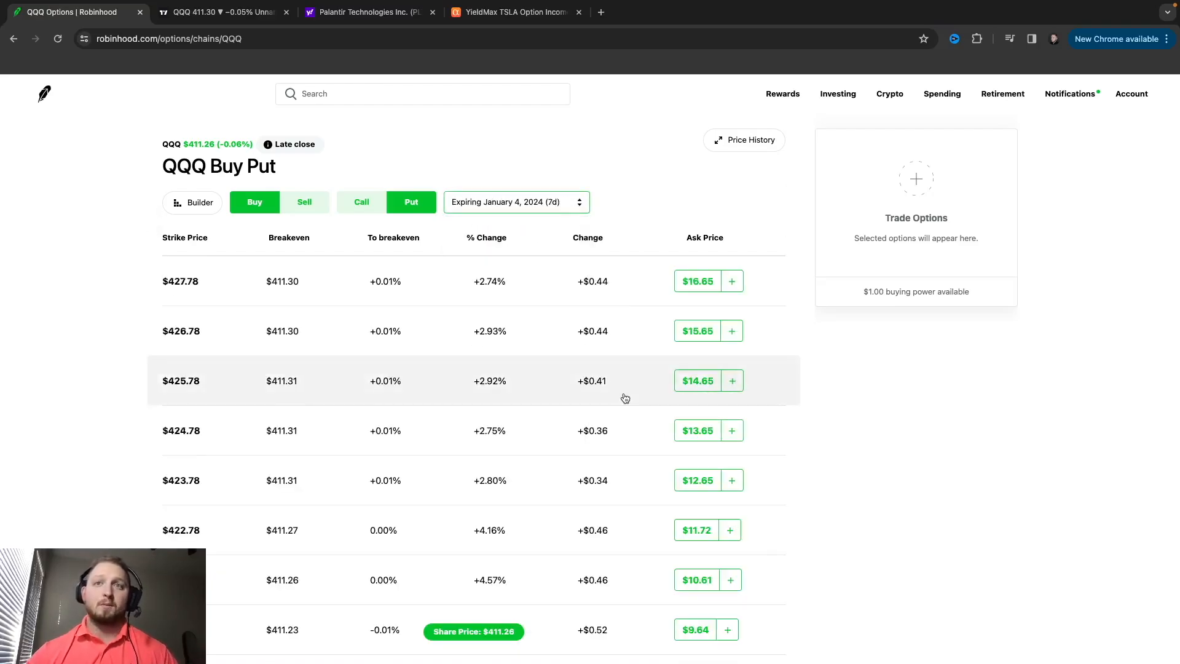
Switch the chain to selling puts, review the $401.78 strike, and move to TradingView
scroll("down", 3)
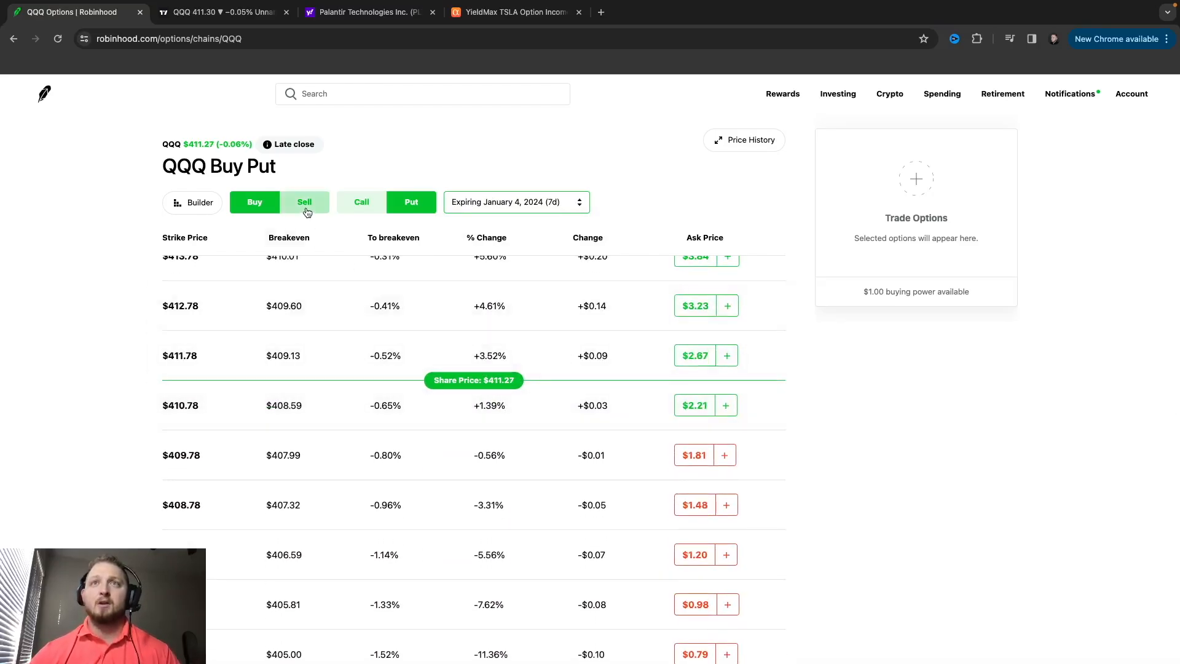
left_click(304, 202)
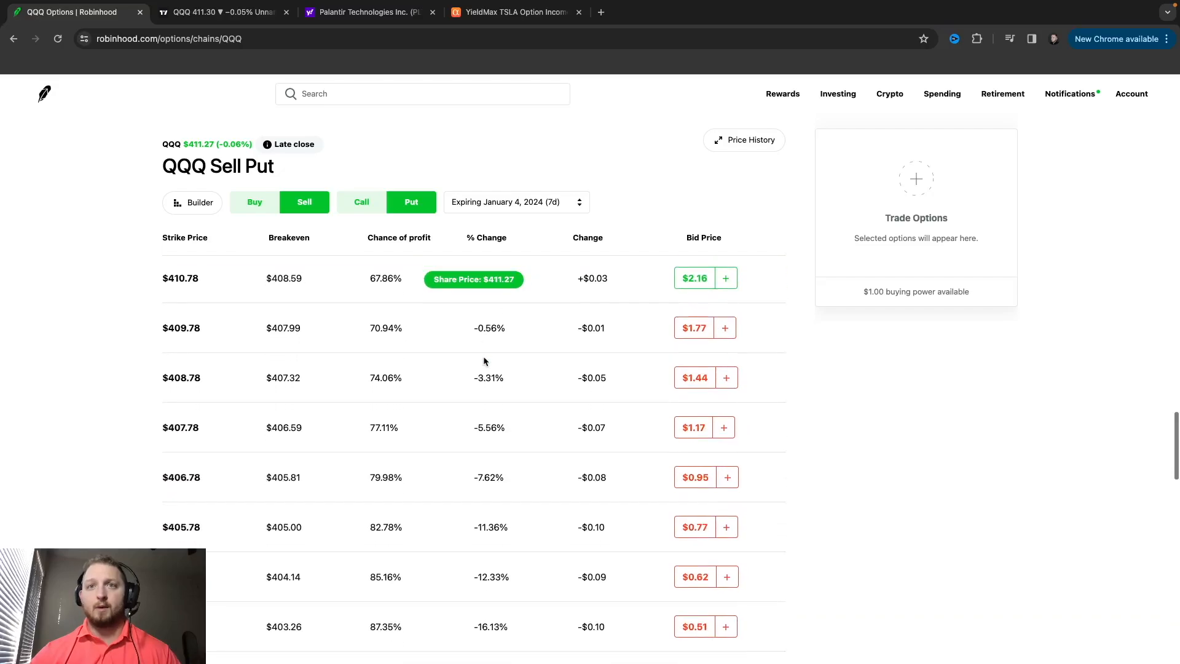
scroll("down", 3)
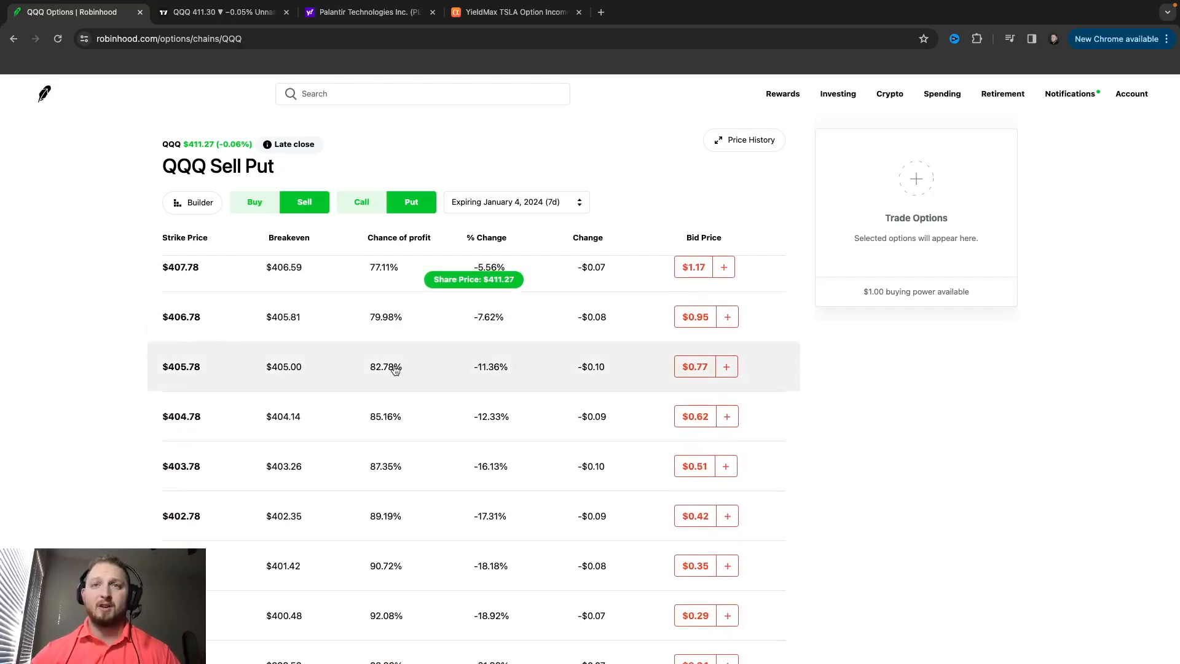
mouse_move(437, 379)
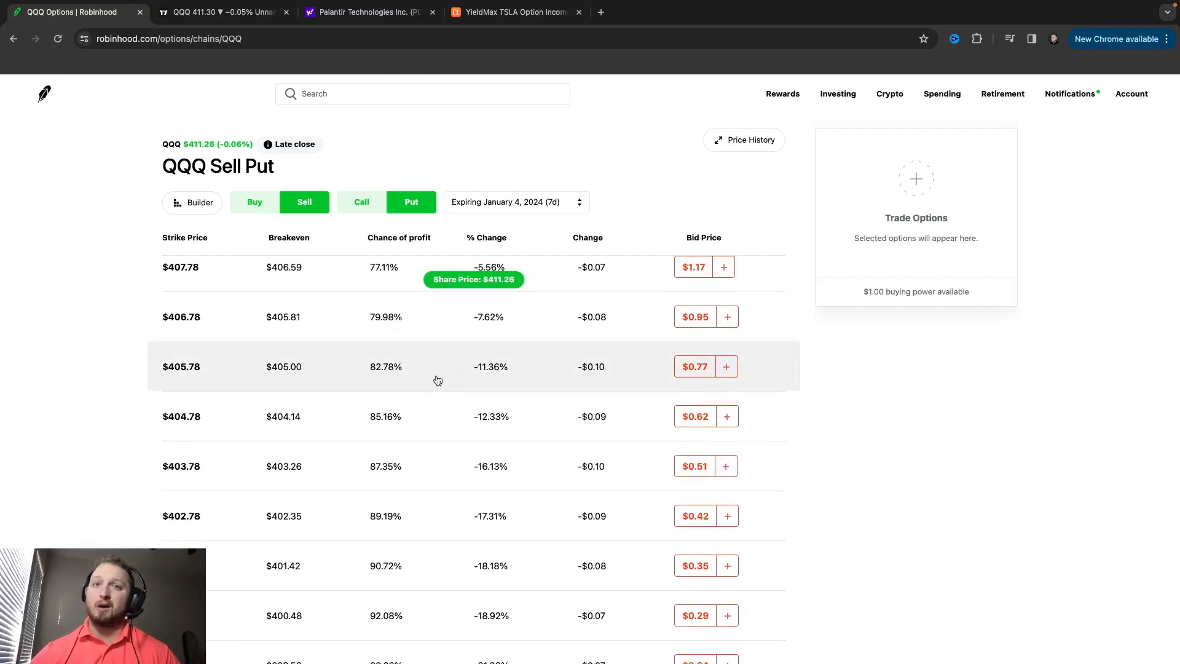
scroll("down", 3)
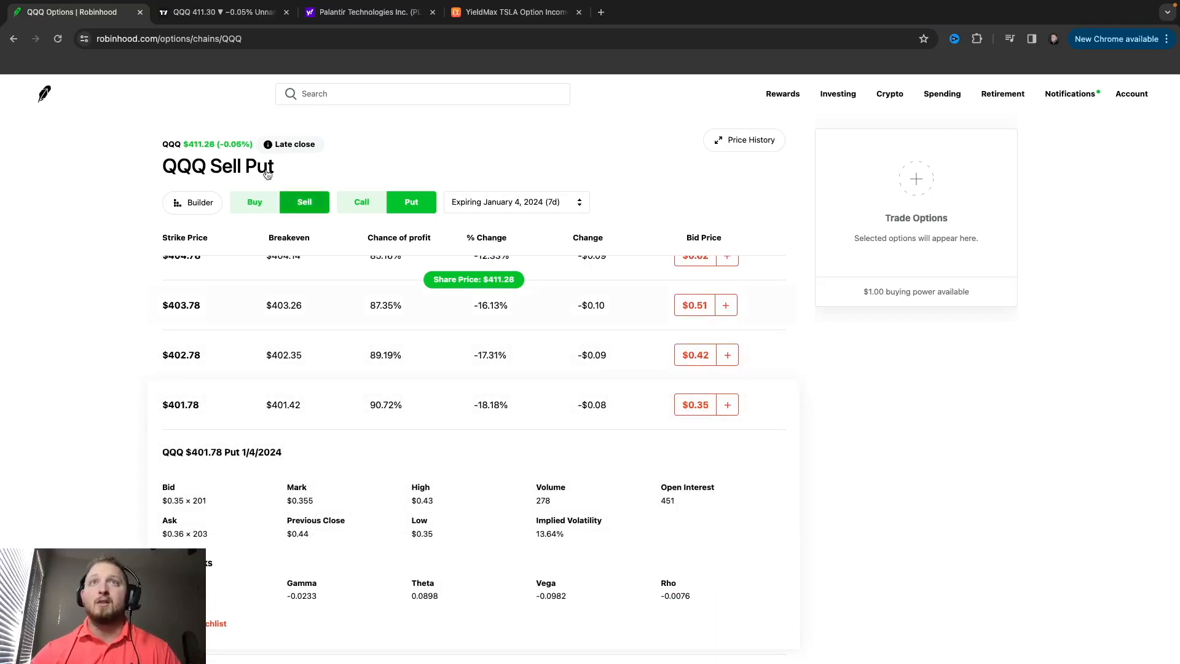
left_click(218, 13)
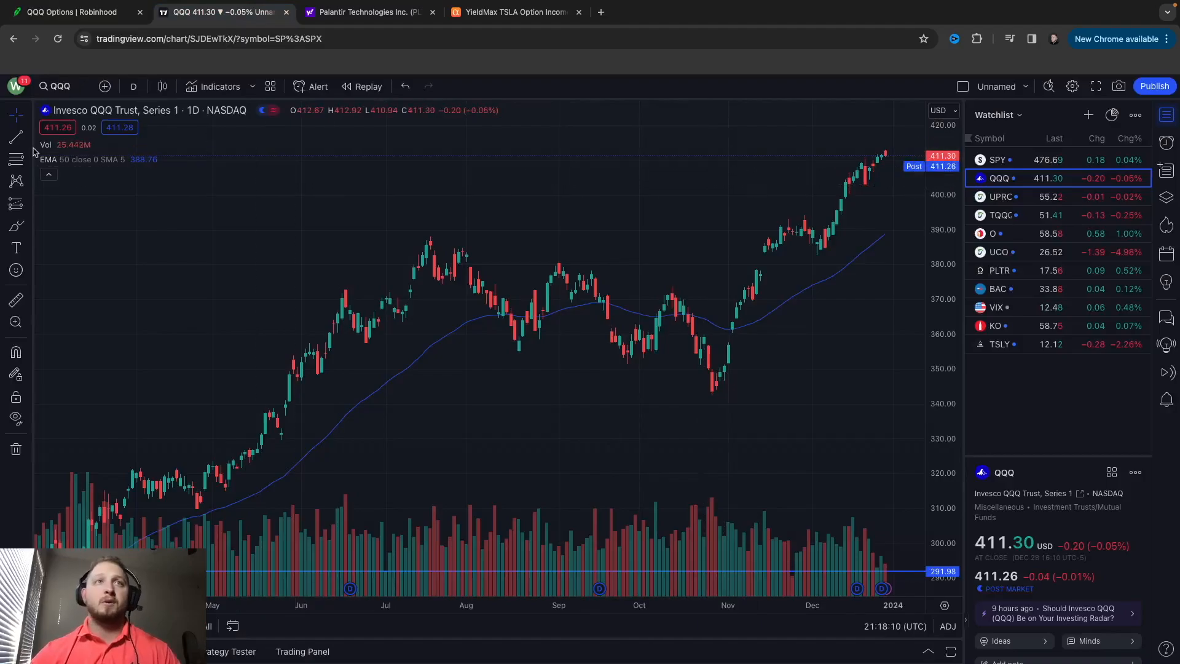
Mark a horizontal ray near 402.10 on the QQQ daily chart and return to Robinhood
left_click(15, 137)
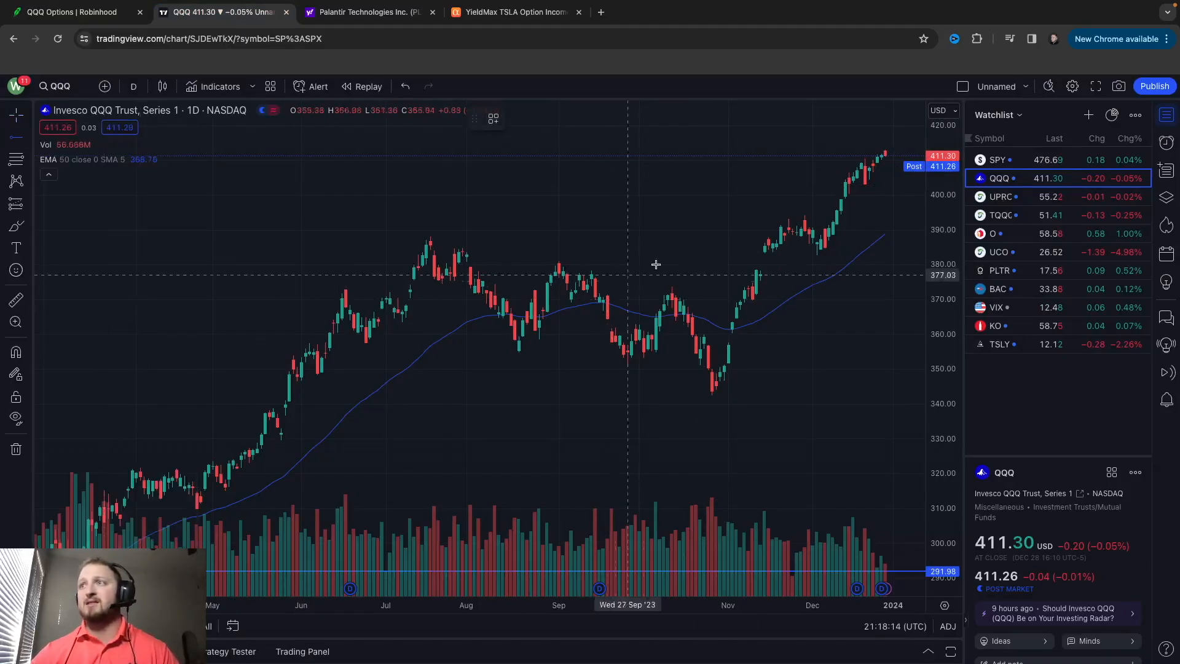
mouse_move(819, 212)
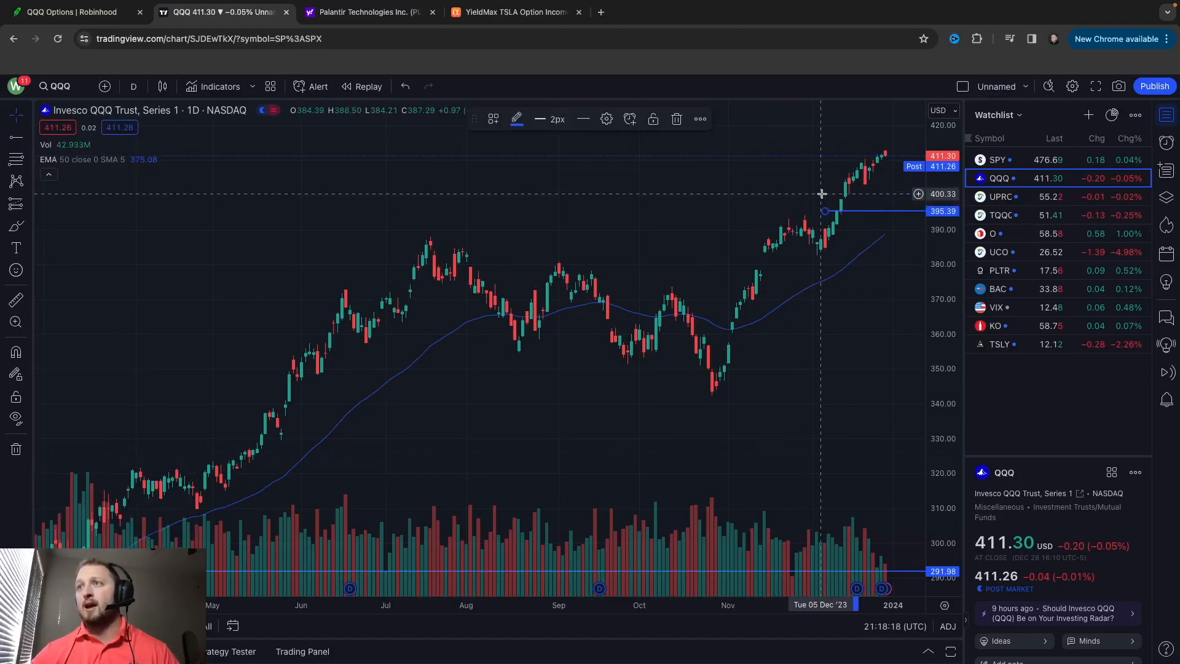
mouse_move(825, 188)
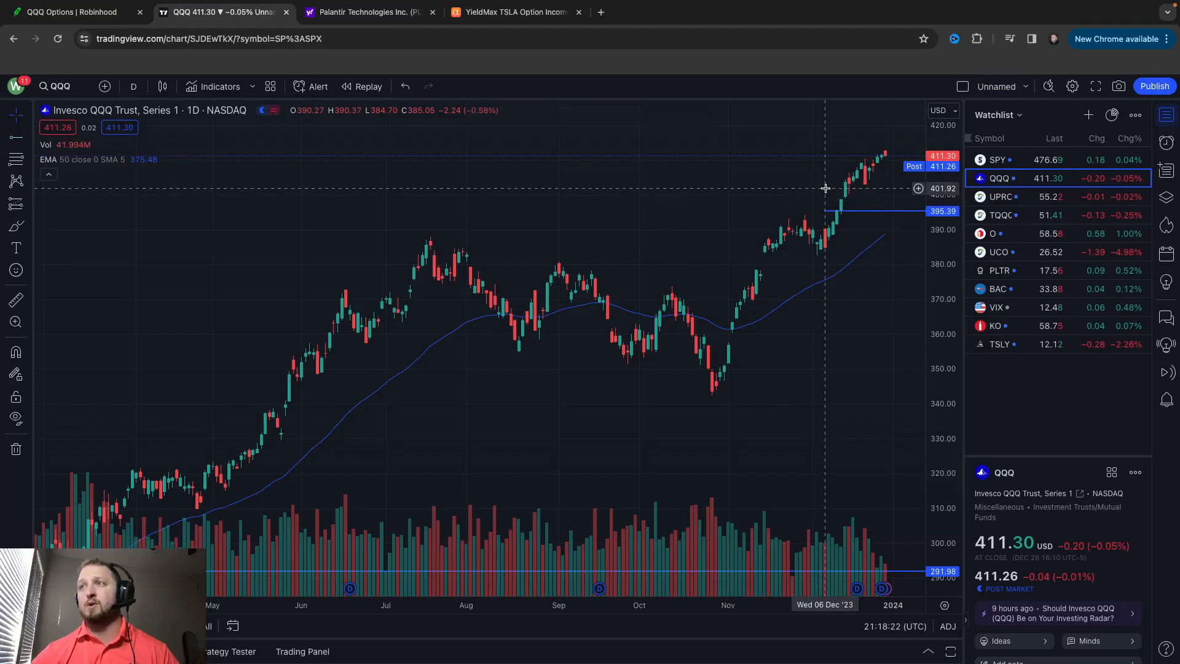
mouse_move(824, 184)
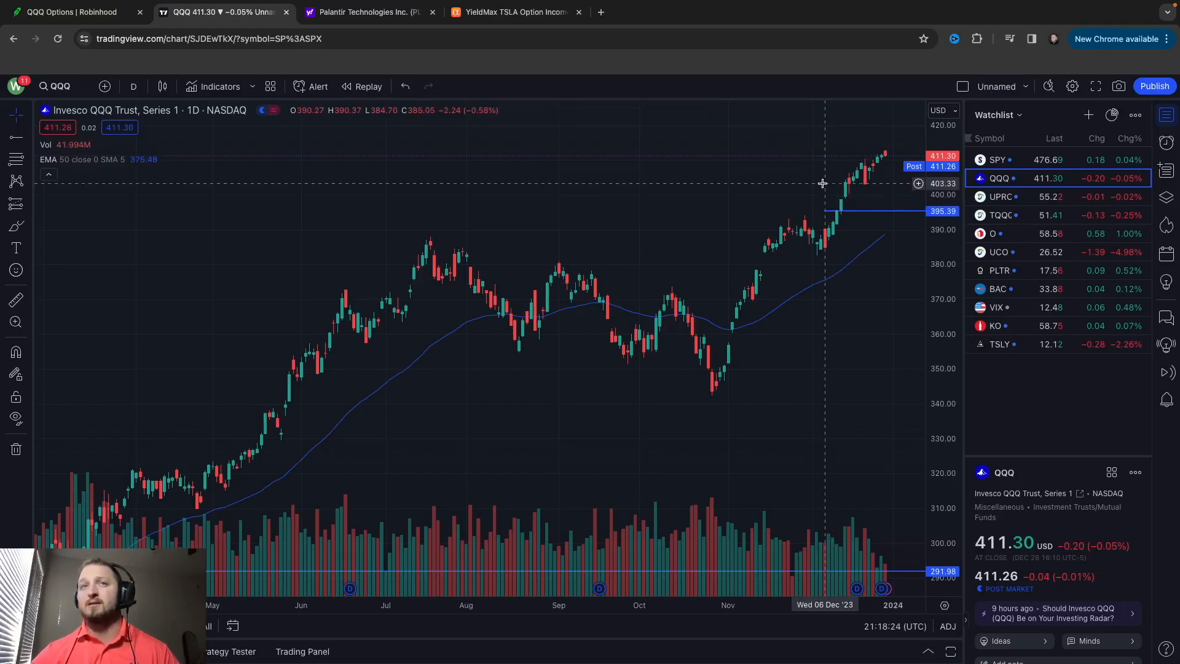
mouse_move(616, 181)
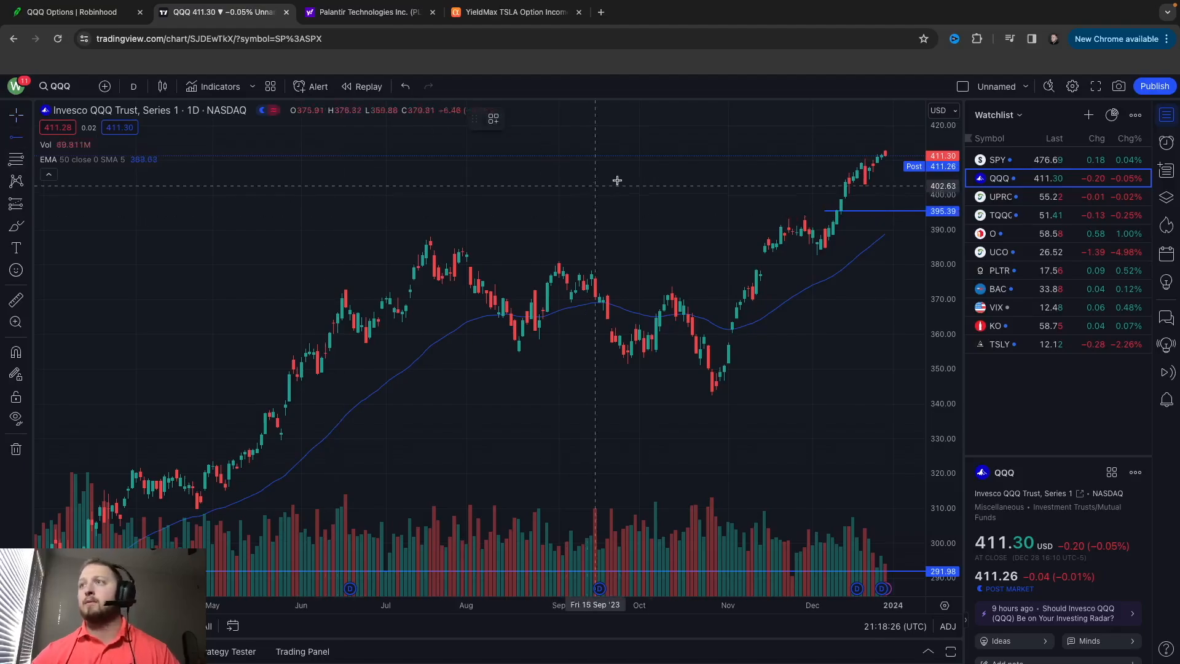
mouse_move(831, 186)
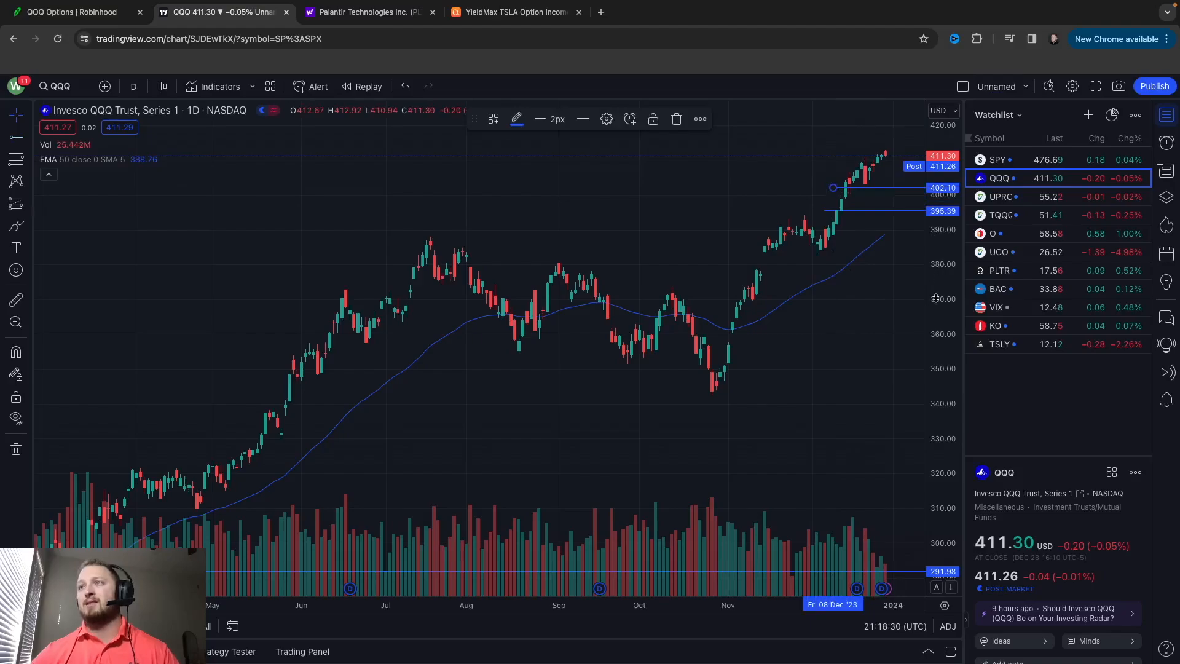
mouse_move(867, 197)
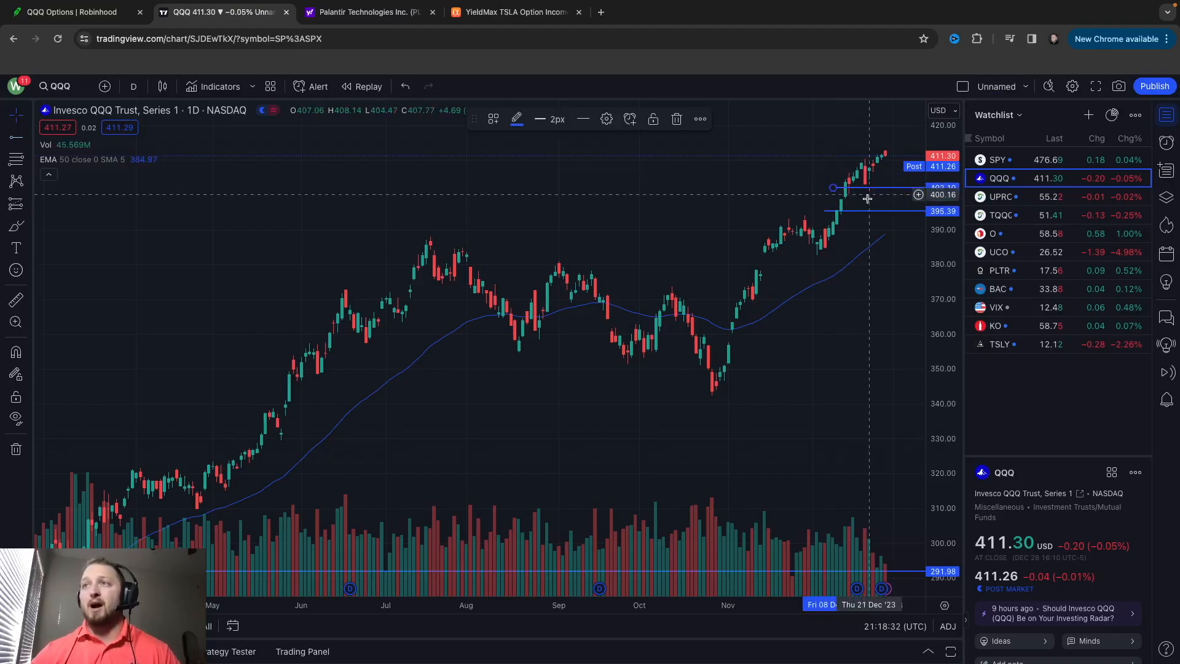
mouse_move(876, 210)
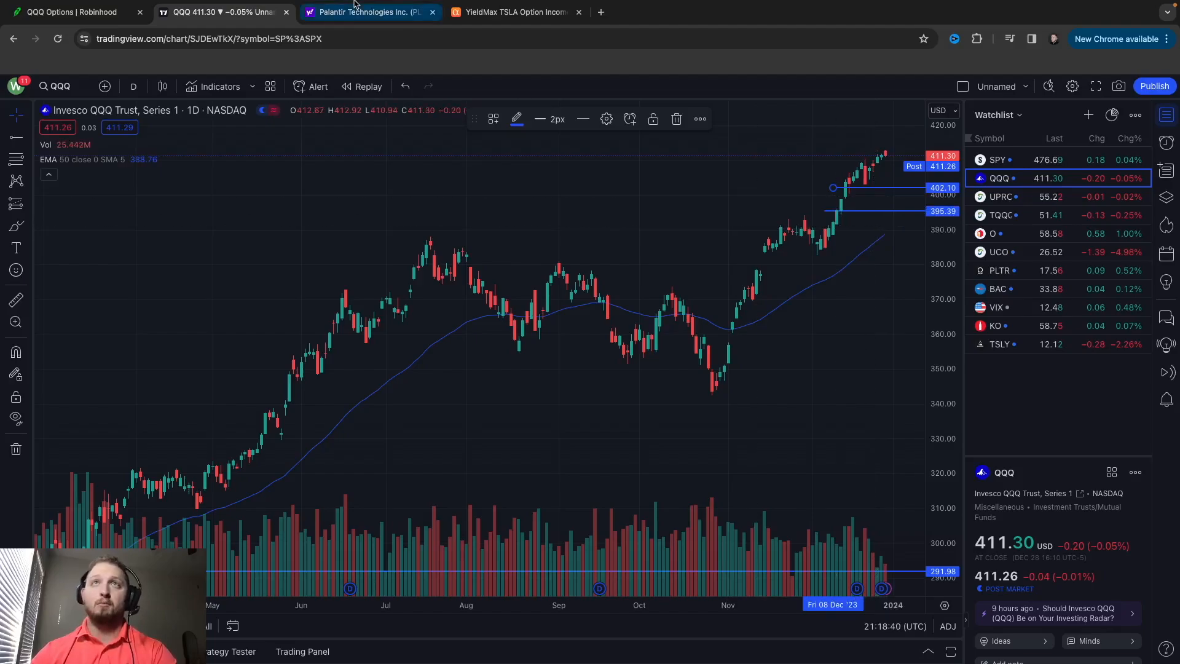
left_click(71, 12)
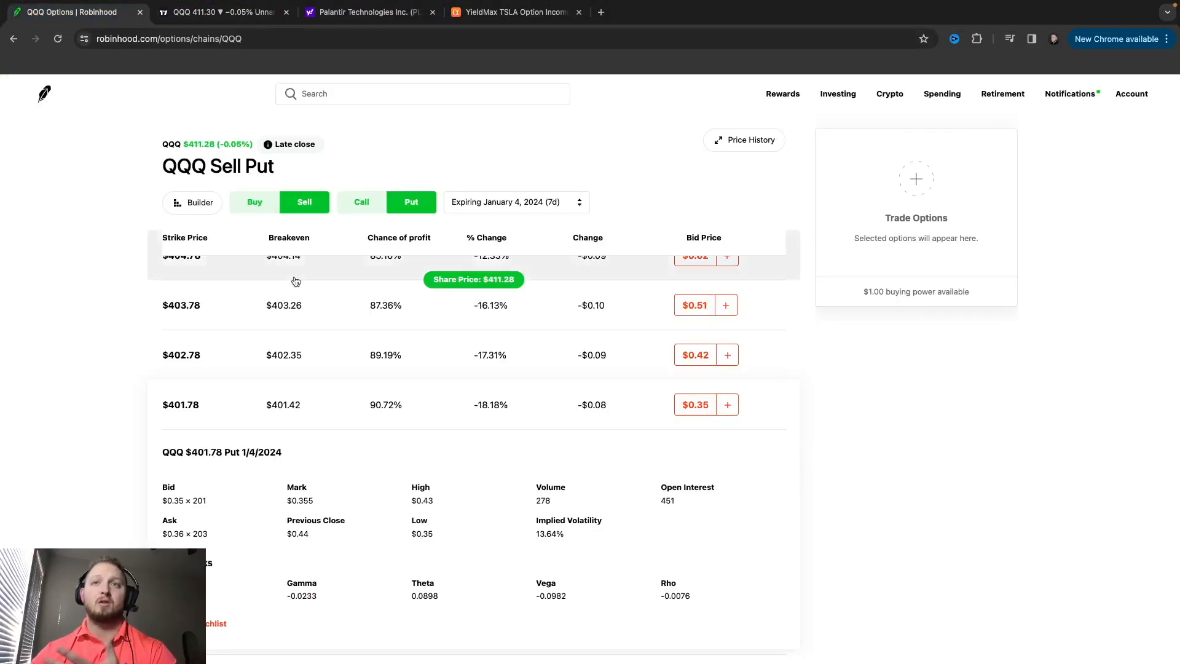
Add selling the $401.78 January 4 put to the order for a $0.35 credit
scroll("down", 3)
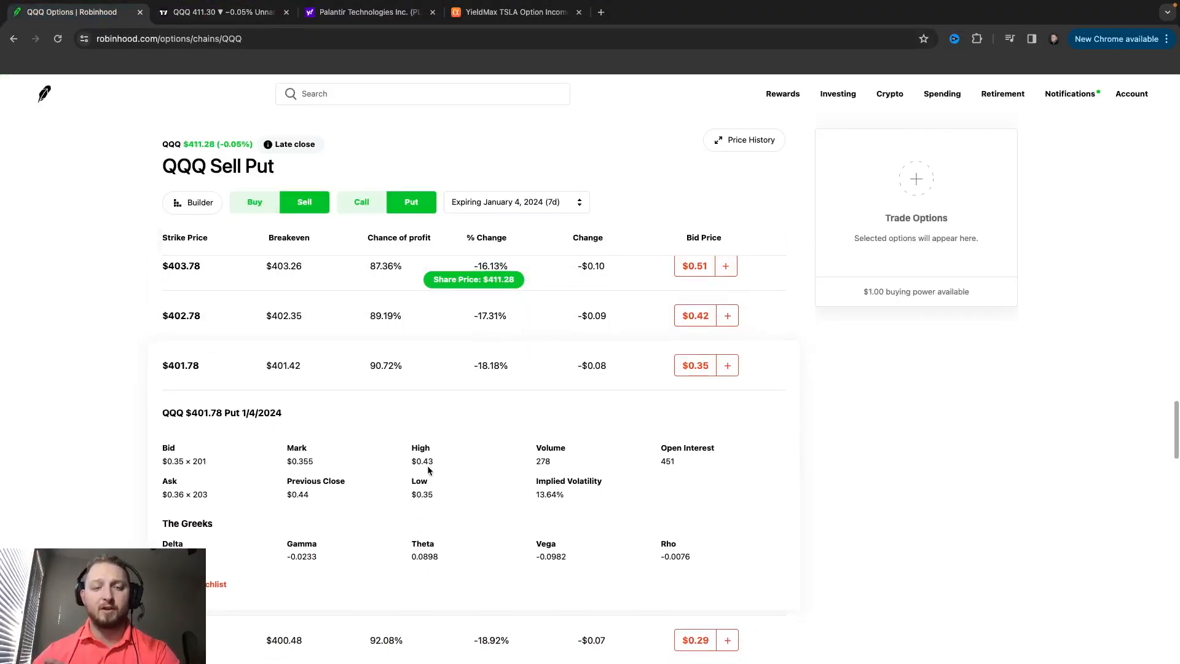
scroll("down", 3)
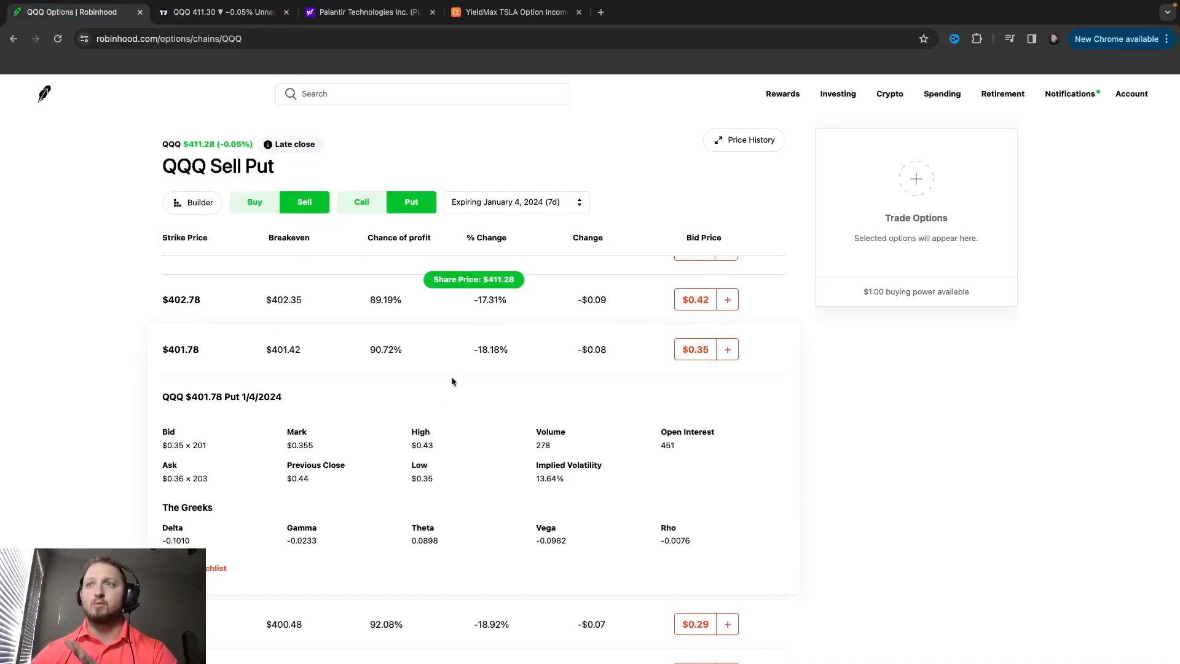
left_click(726, 349)
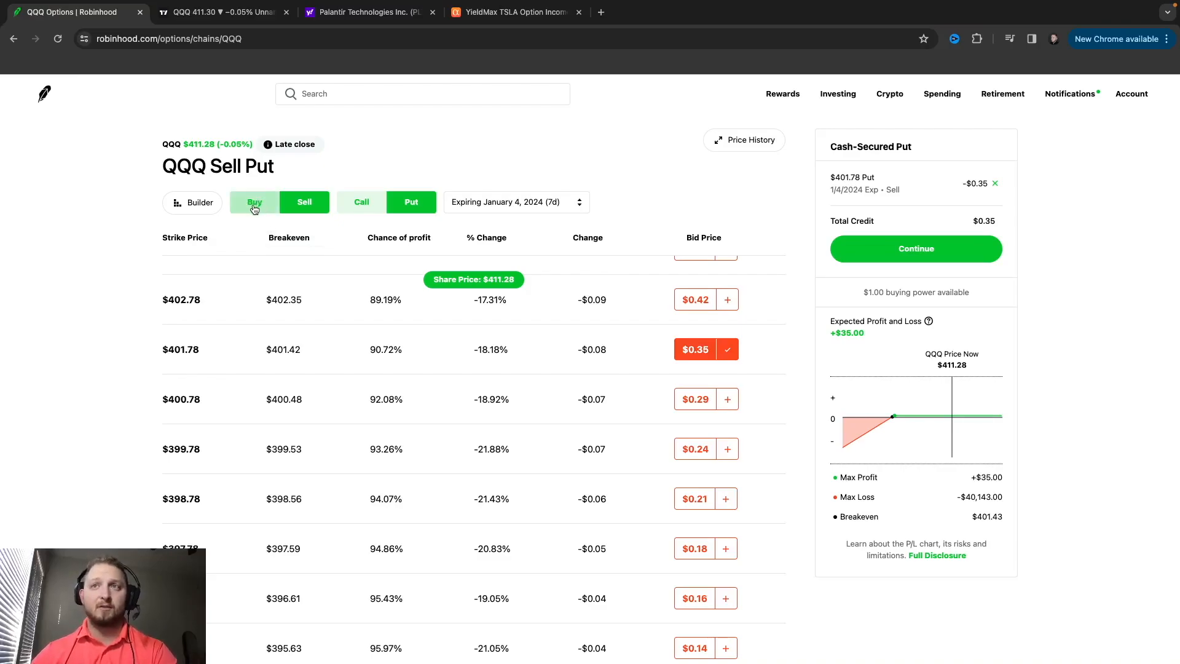
left_click(254, 202)
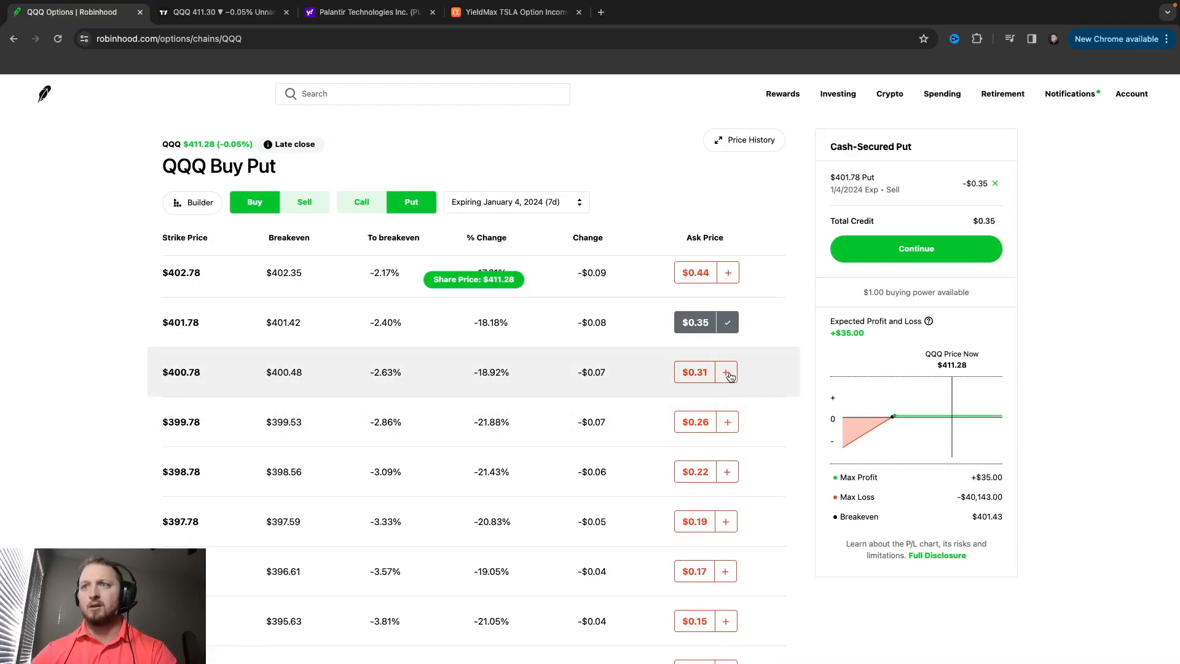
left_click(726, 372)
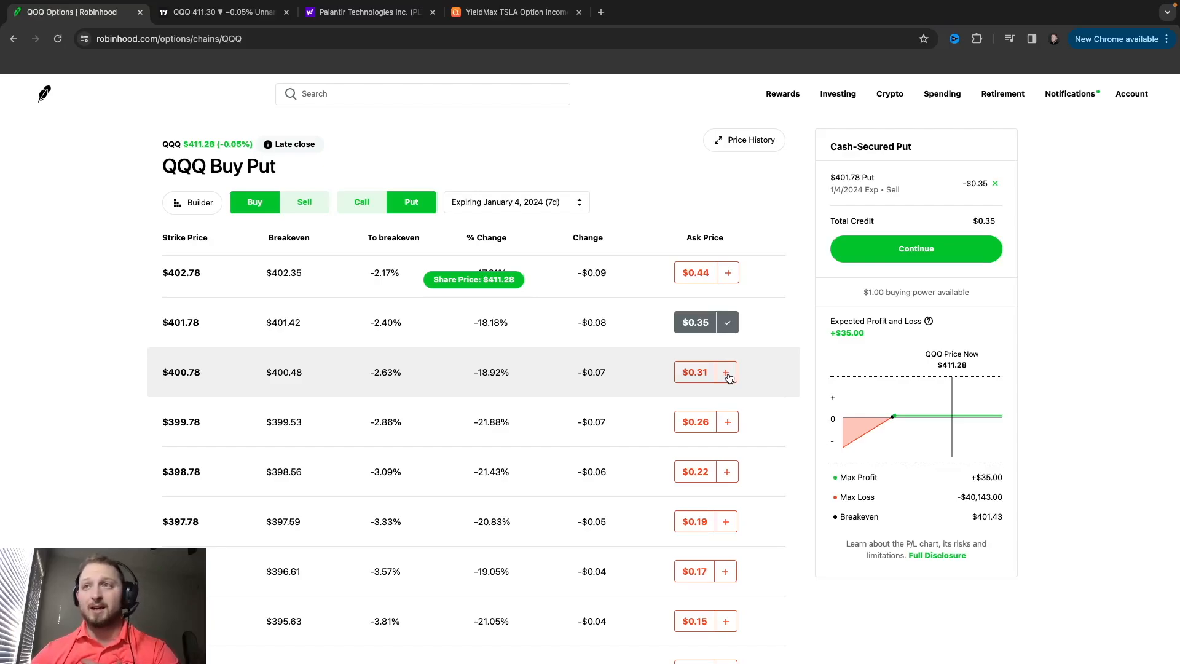
mouse_move(632, 429)
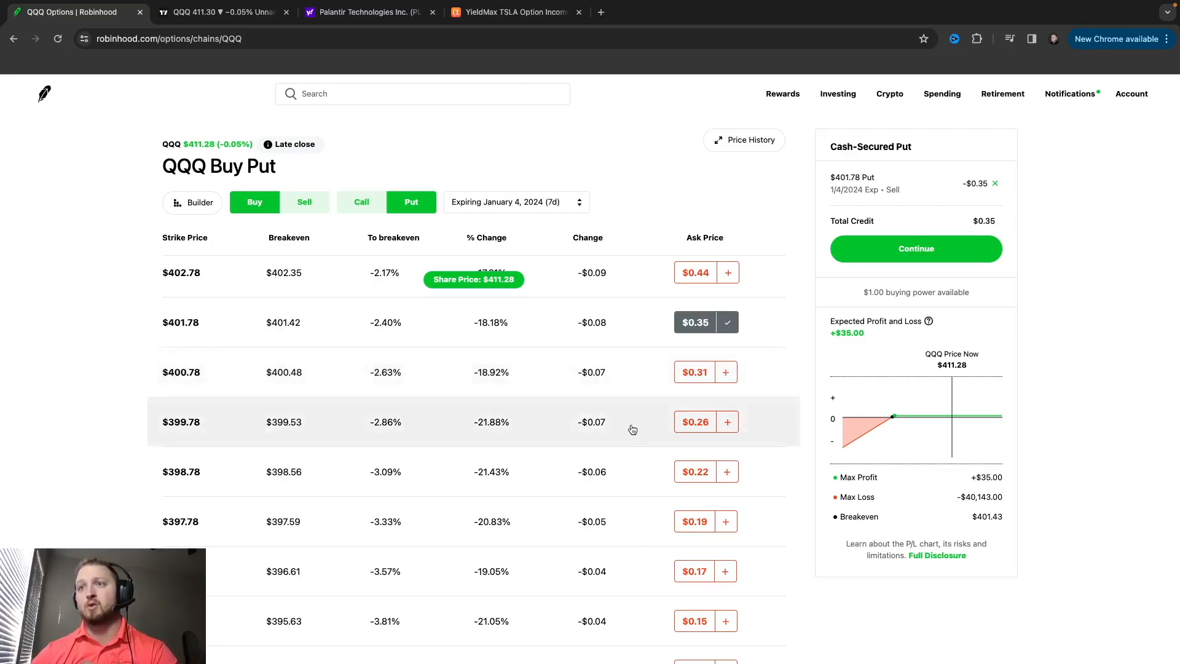
mouse_move(750, 573)
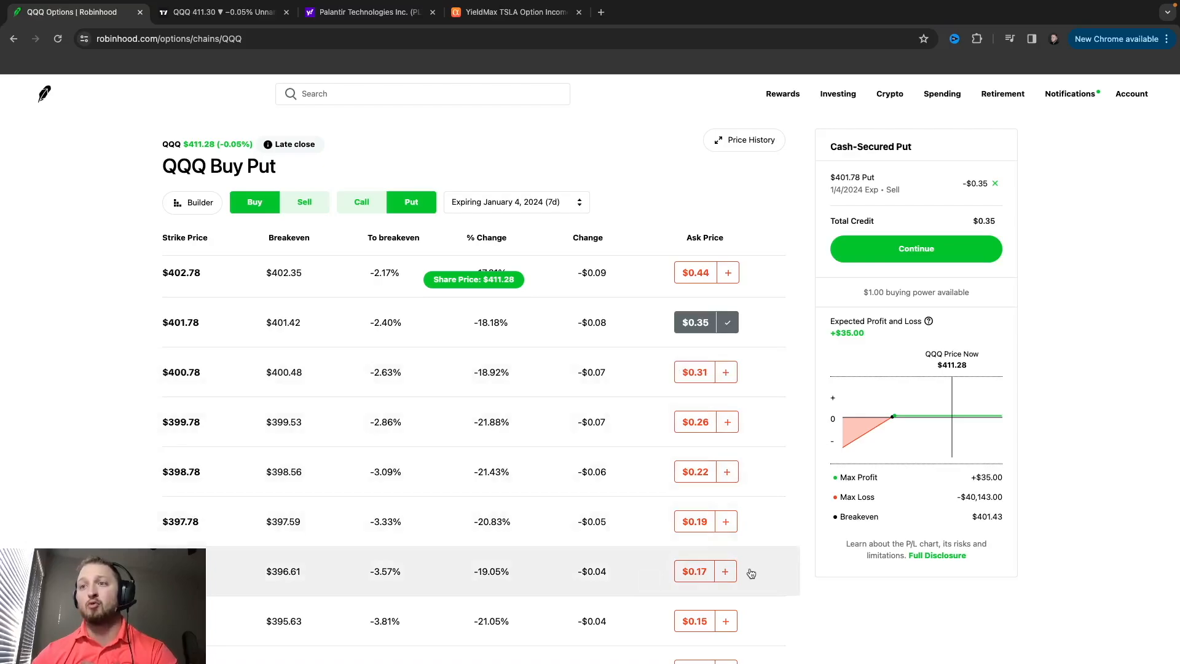
left_click(726, 571)
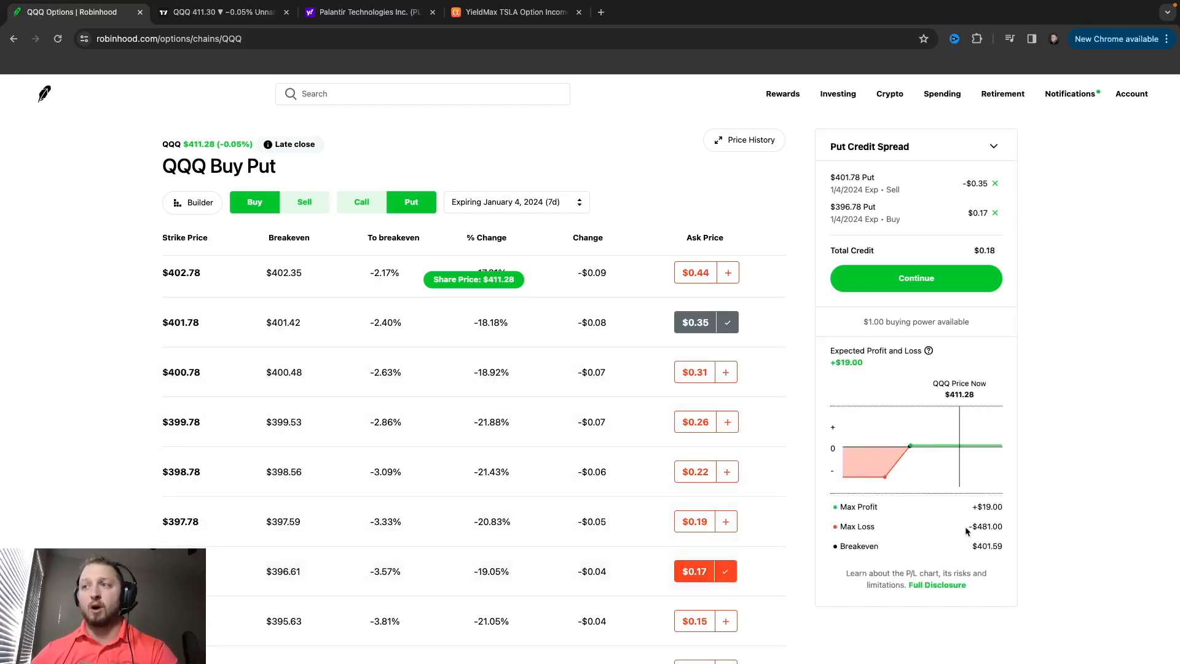
double_click(986, 526)
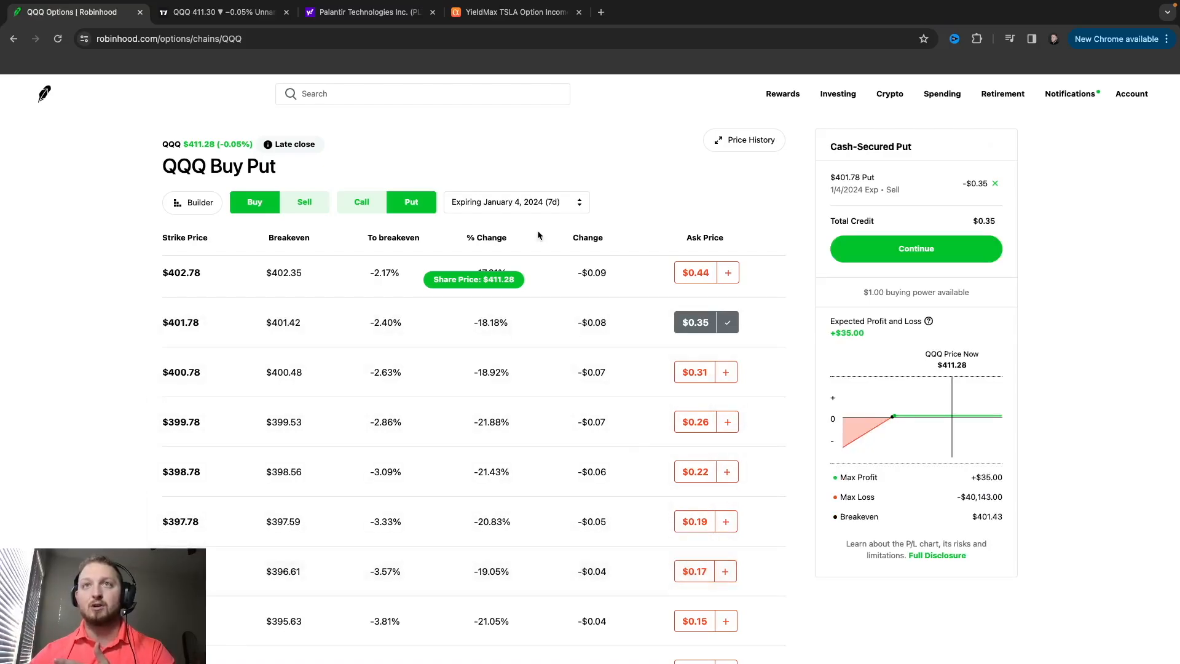
left_click(304, 201)
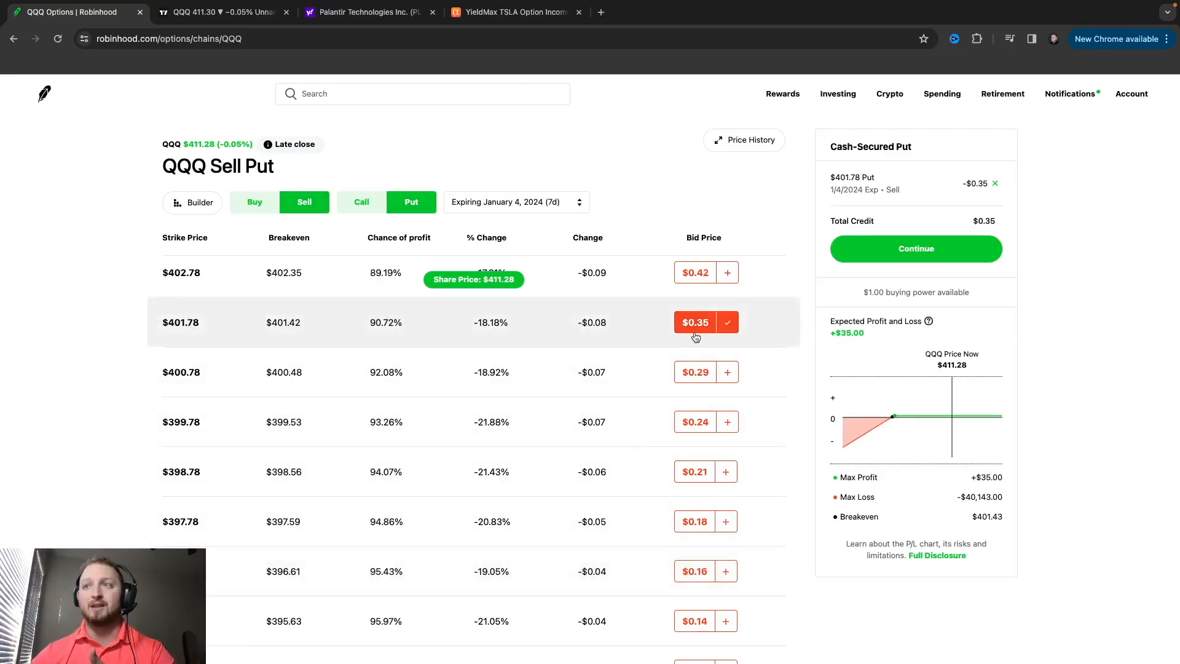
mouse_move(954, 502)
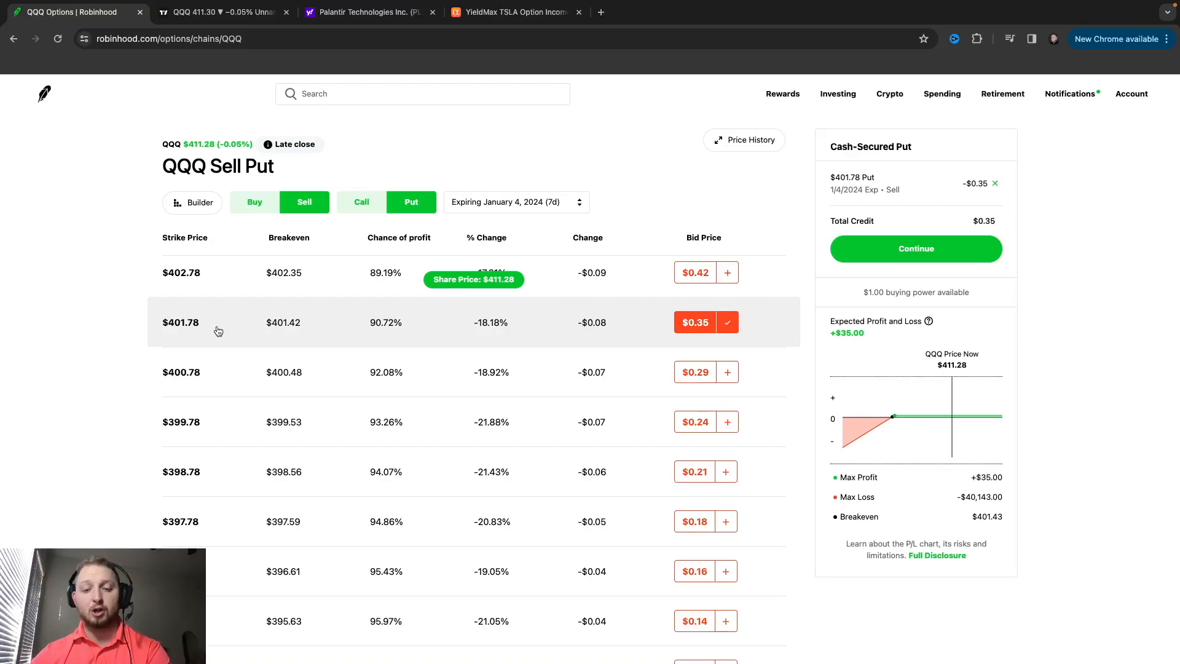
mouse_move(253, 329)
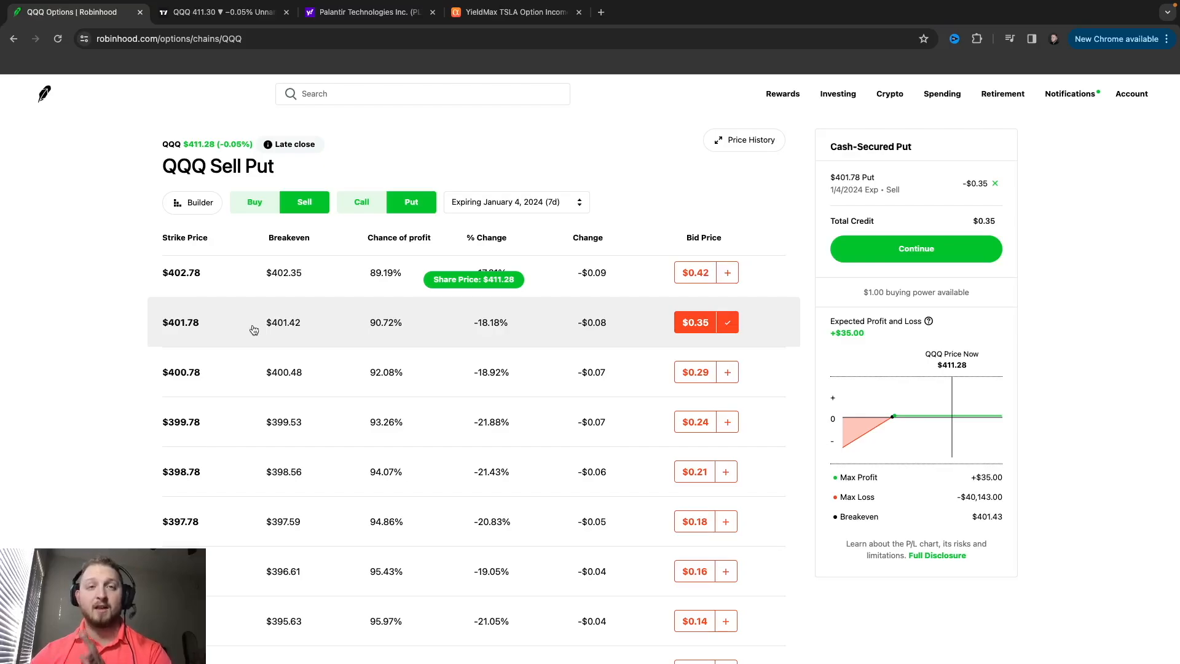
Switch to the TradingView QQQ chart to check support
left_click(219, 12)
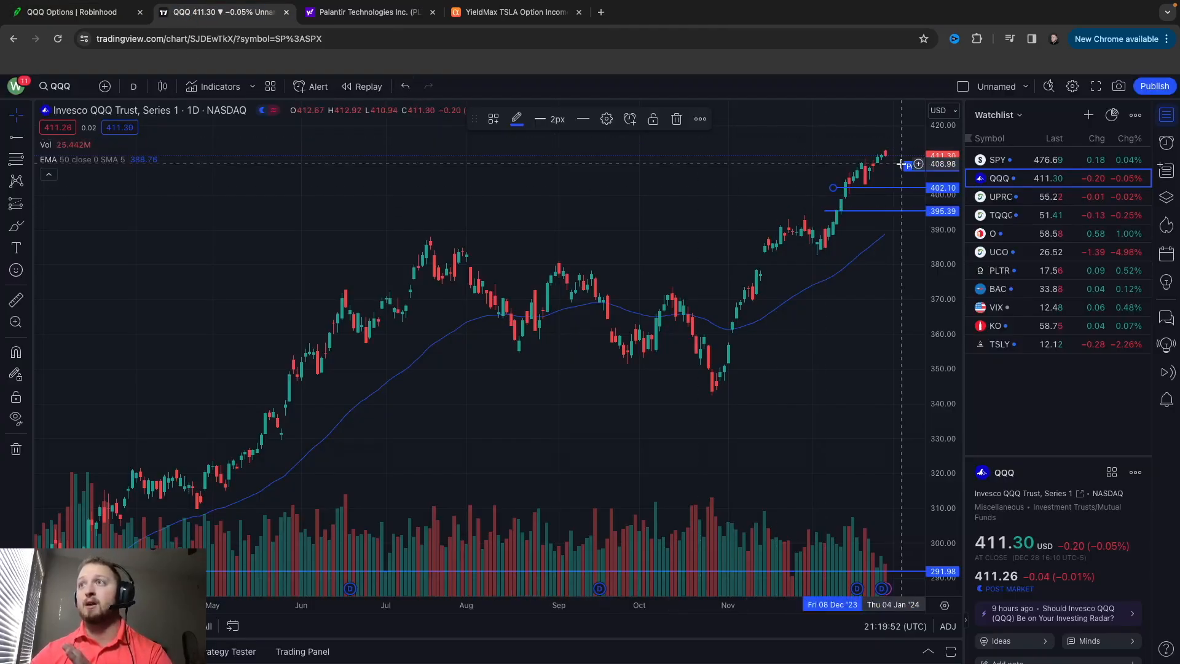
mouse_move(895, 188)
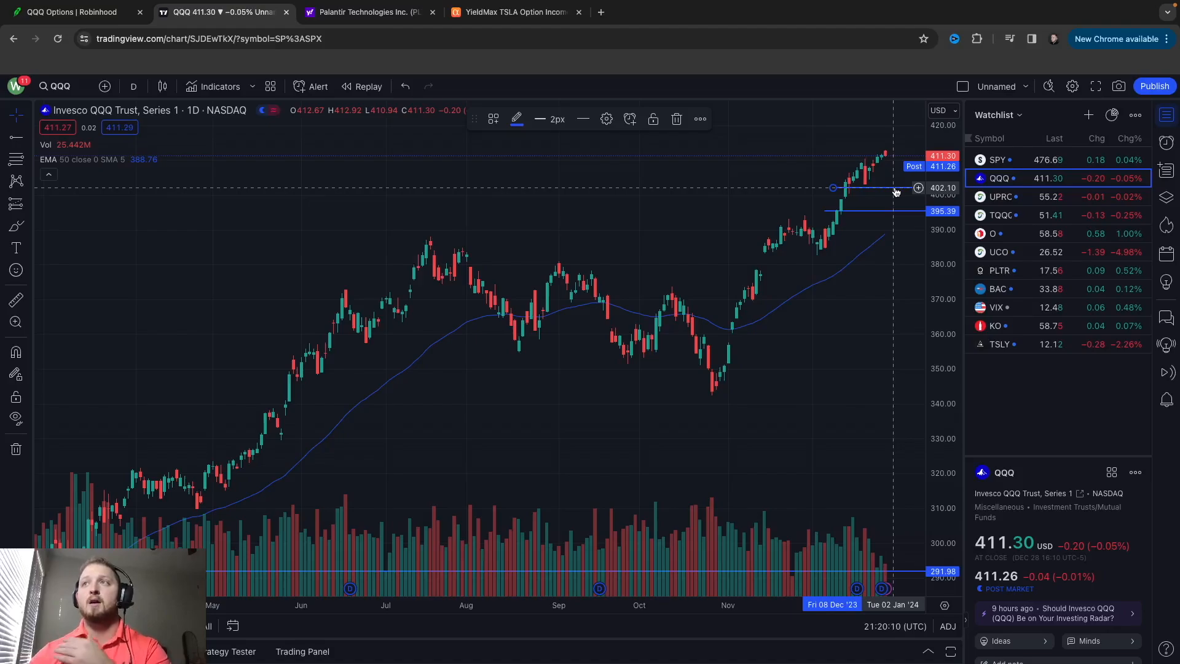
mouse_move(890, 190)
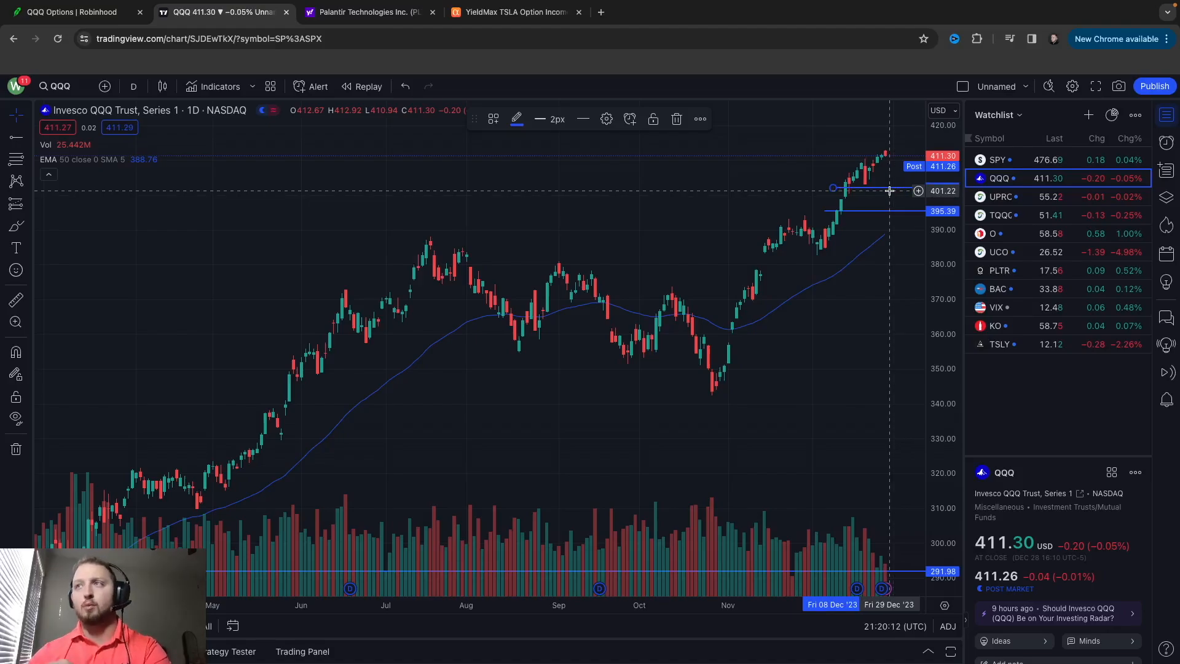
Return to the Robinhood January 4 sell-put chain after checking the 402.10 line
left_click(67, 12)
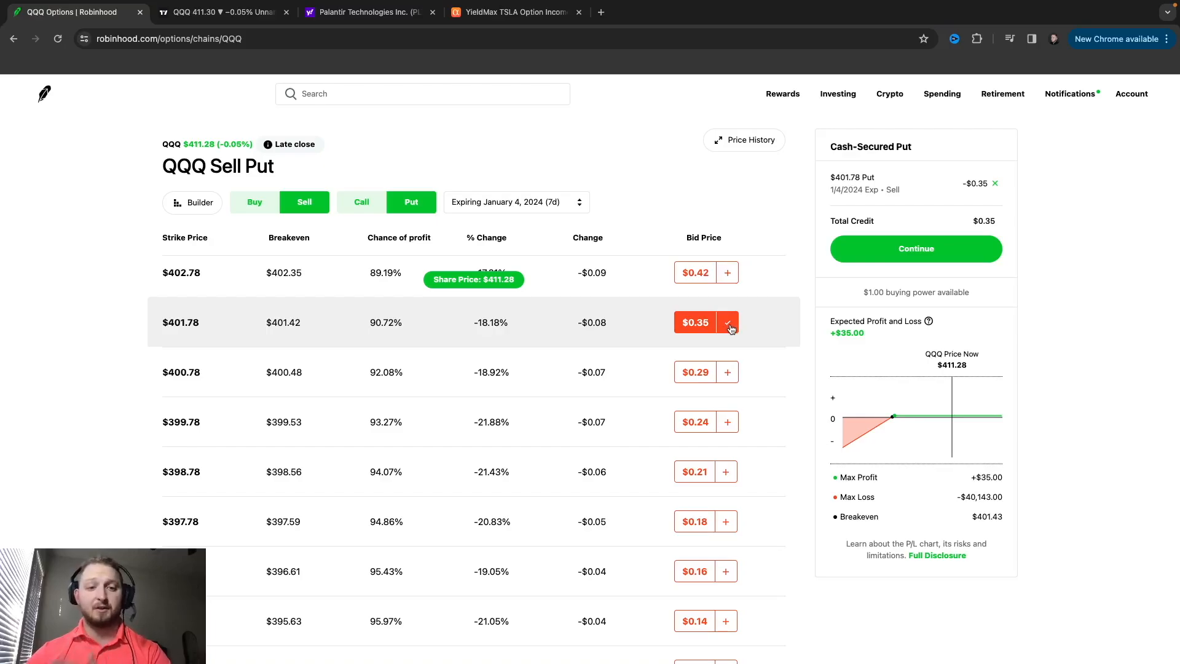
Add buying the $398.78 put, forming a put credit spread with $0.13 credit and $286 max loss
left_click(254, 202)
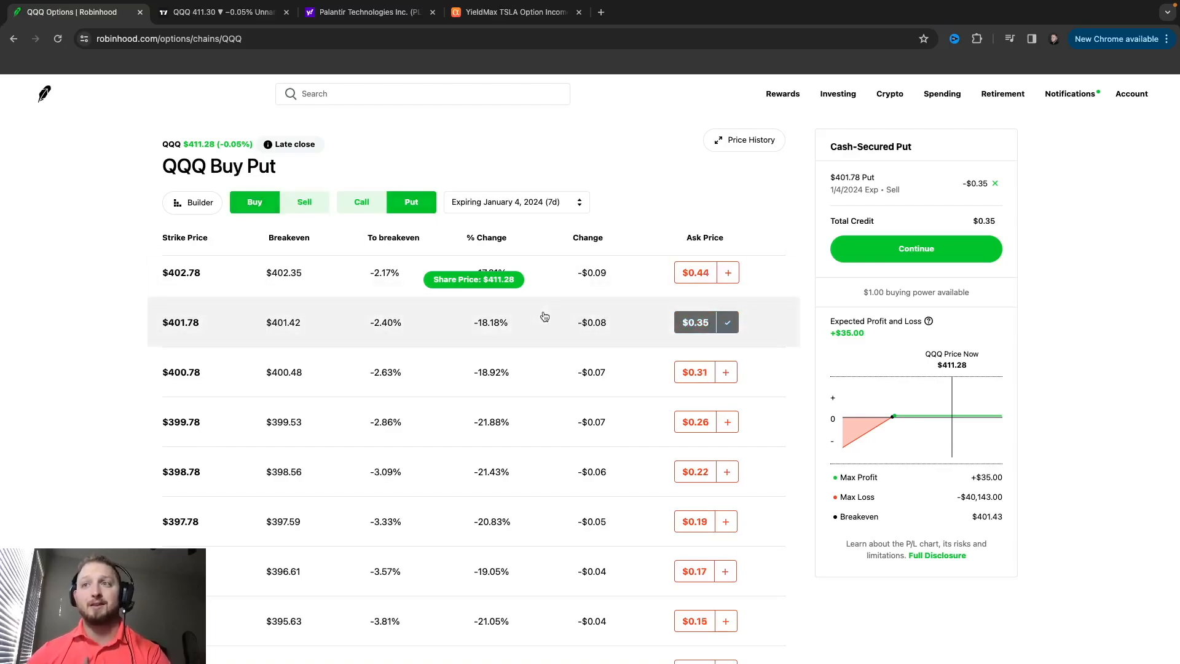
mouse_move(727, 439)
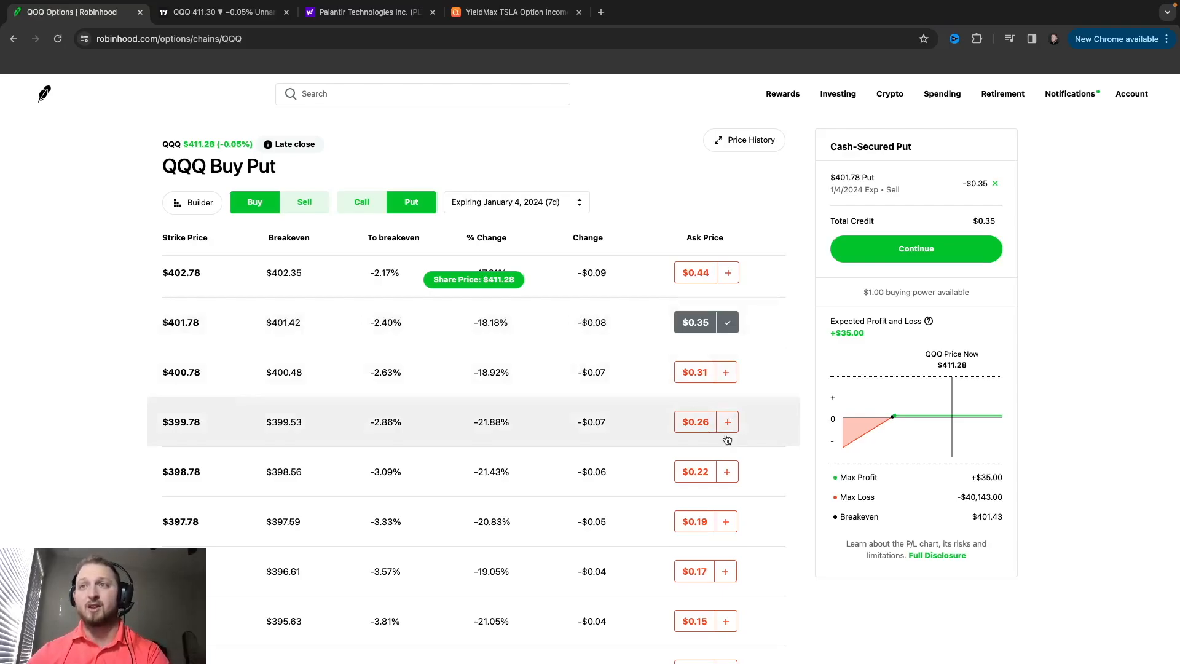
left_click(726, 472)
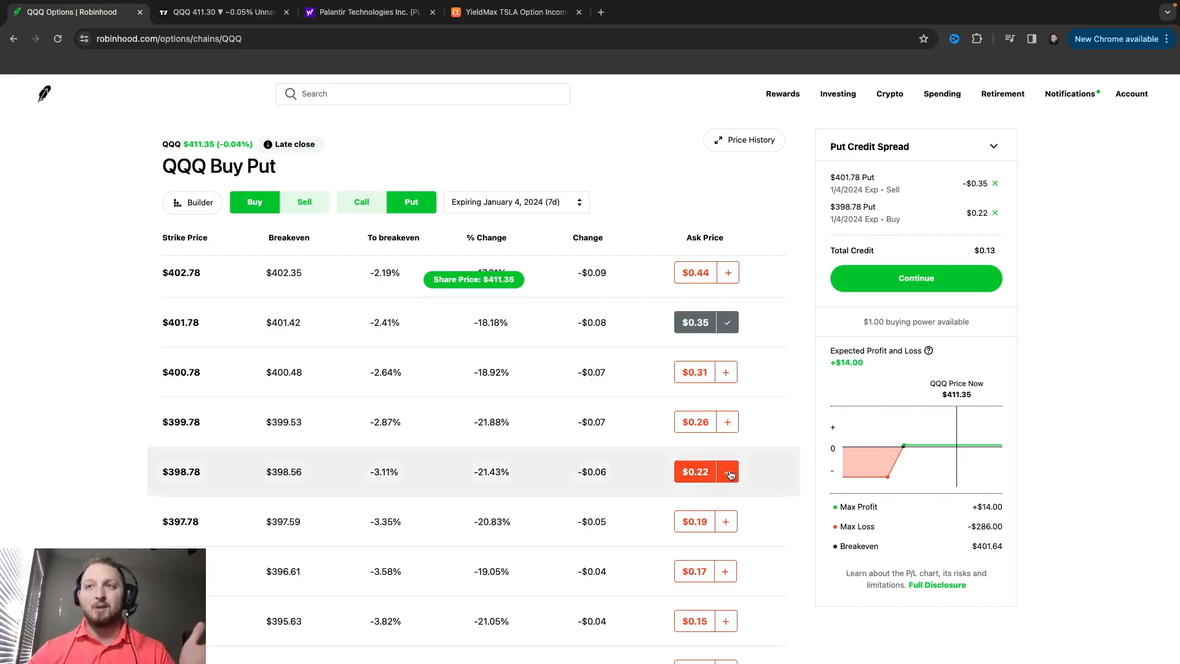
Clear the staged spread and leave Robinhood for the TradingView chart
left_click(304, 202)
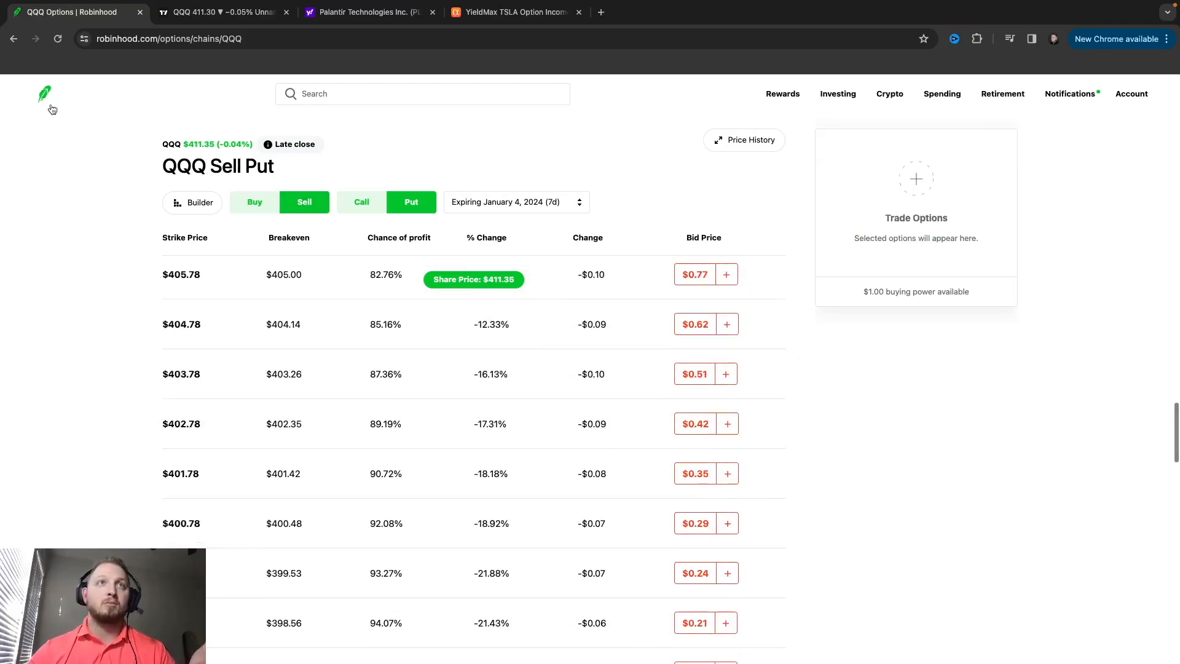
left_click(218, 12)
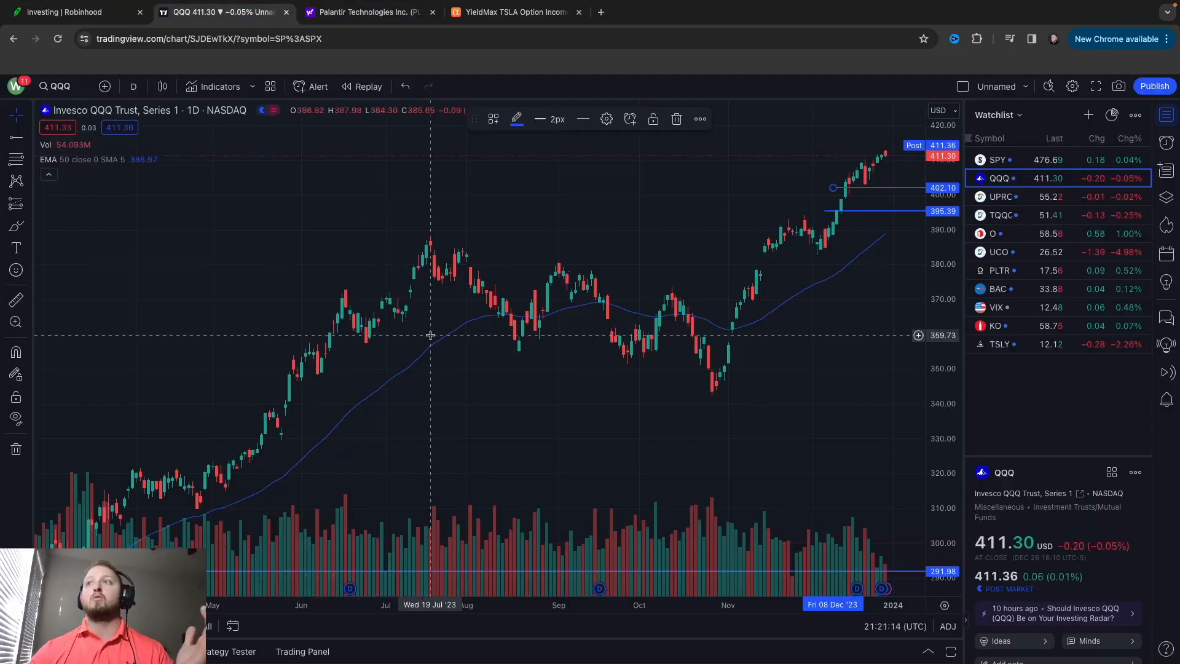
mouse_move(780, 399)
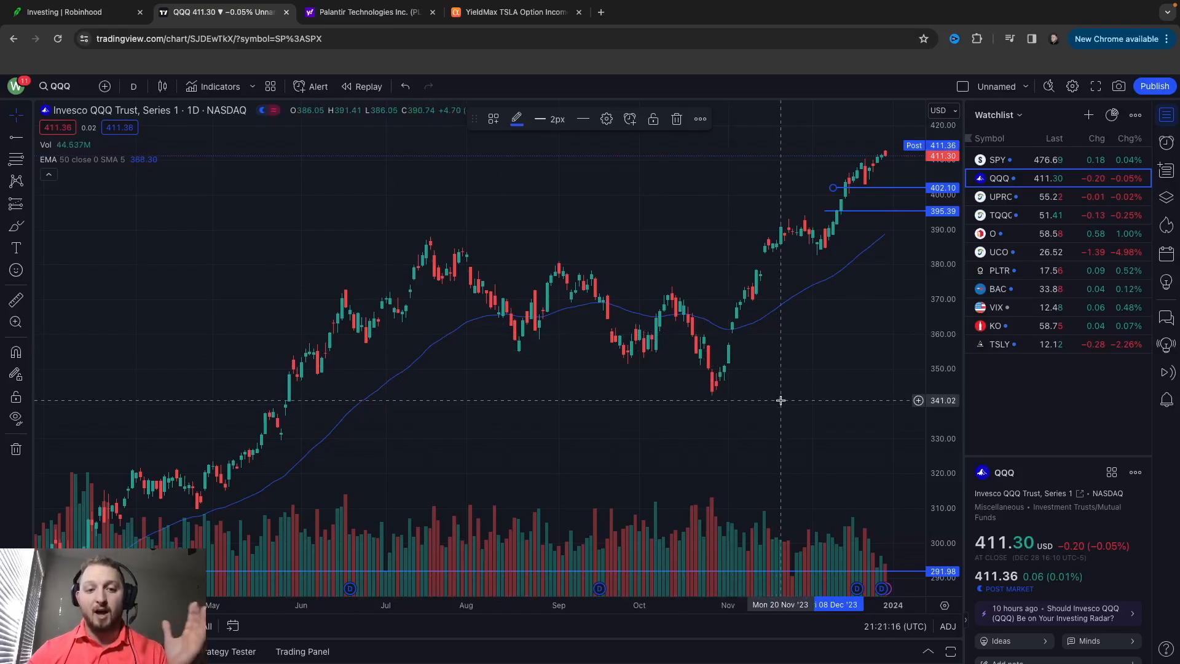